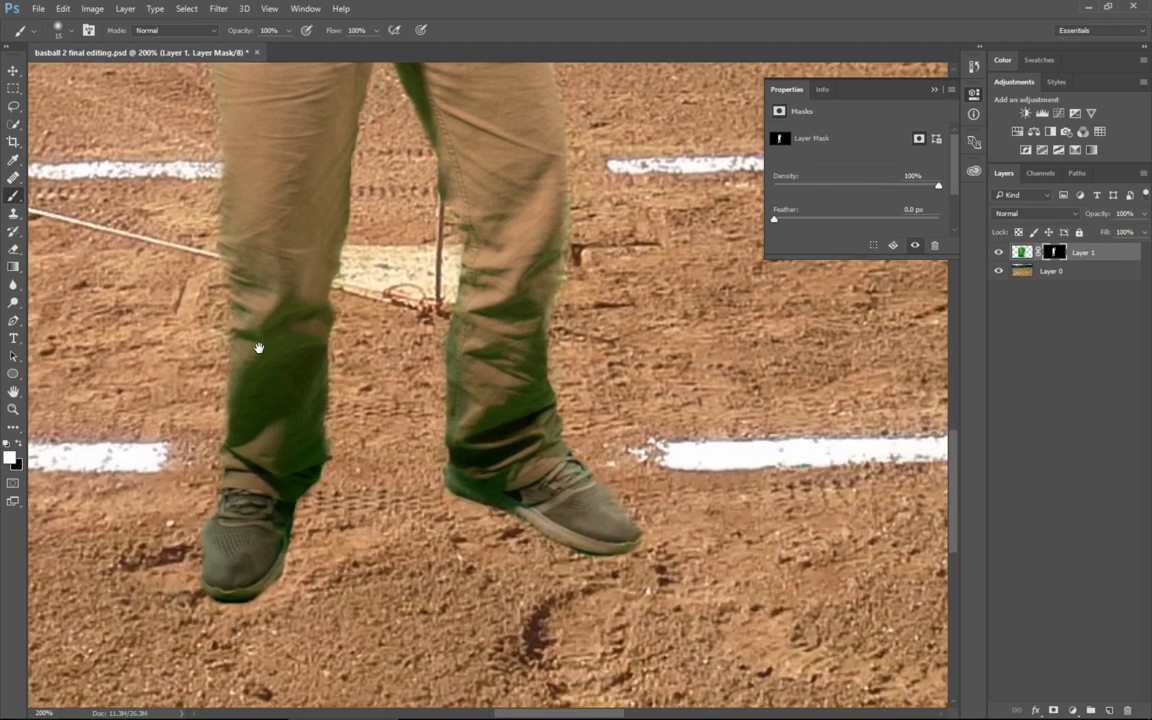
mouse_move(275, 500)
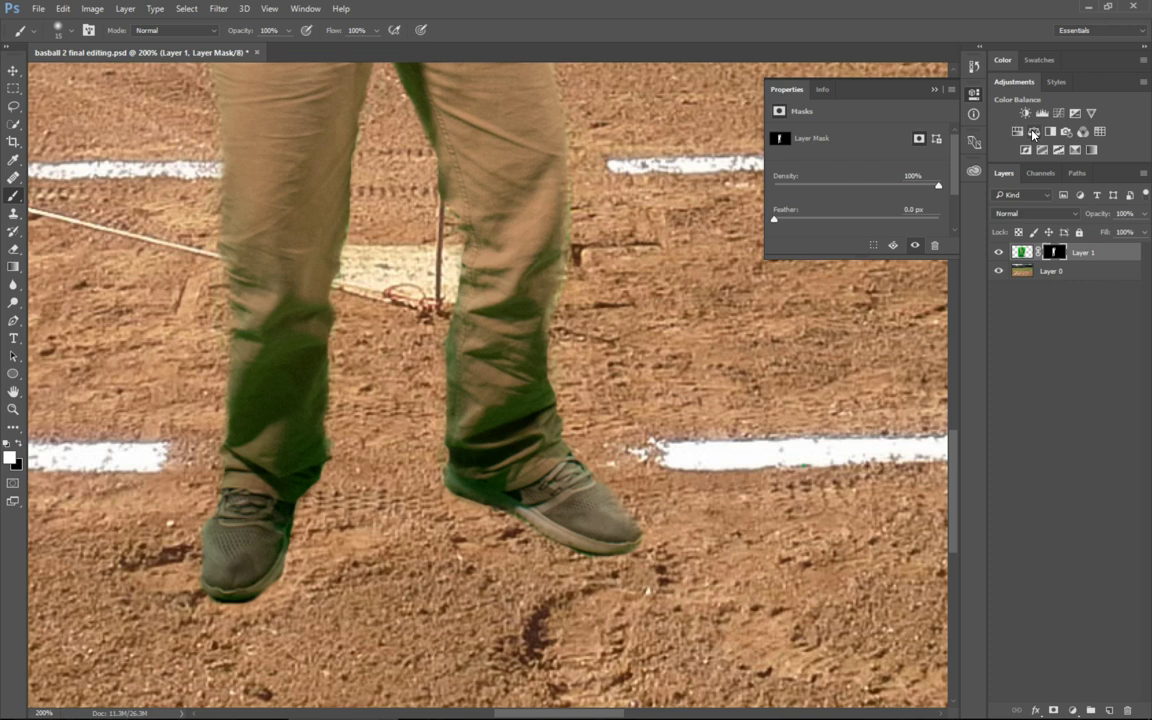
Step: Add a Color Balance adjustment above the player and review the green-tinged trouser legs
left_click(1033, 131)
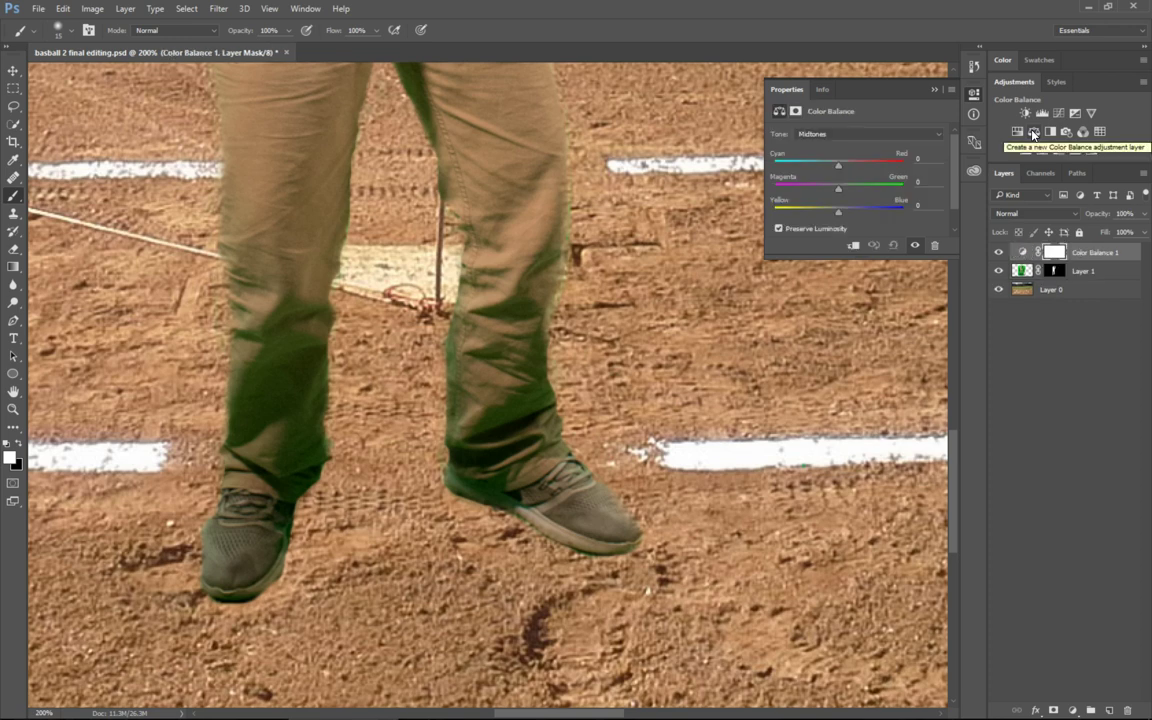
mouse_move(925, 149)
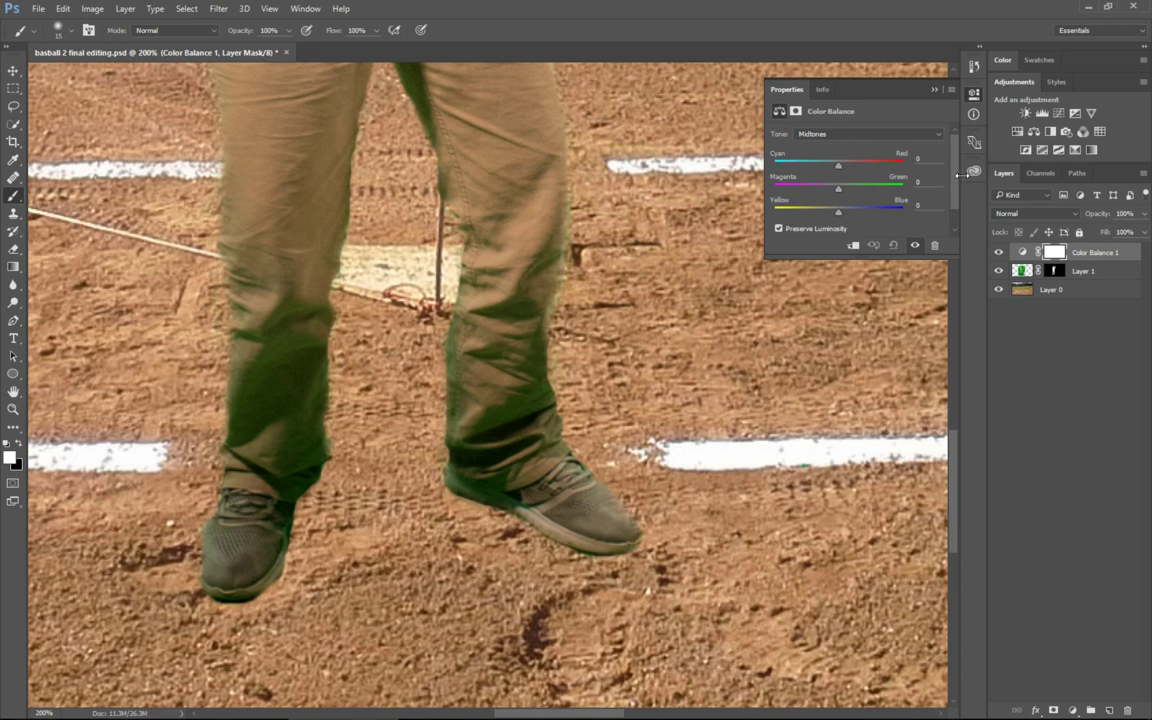
mouse_move(973, 170)
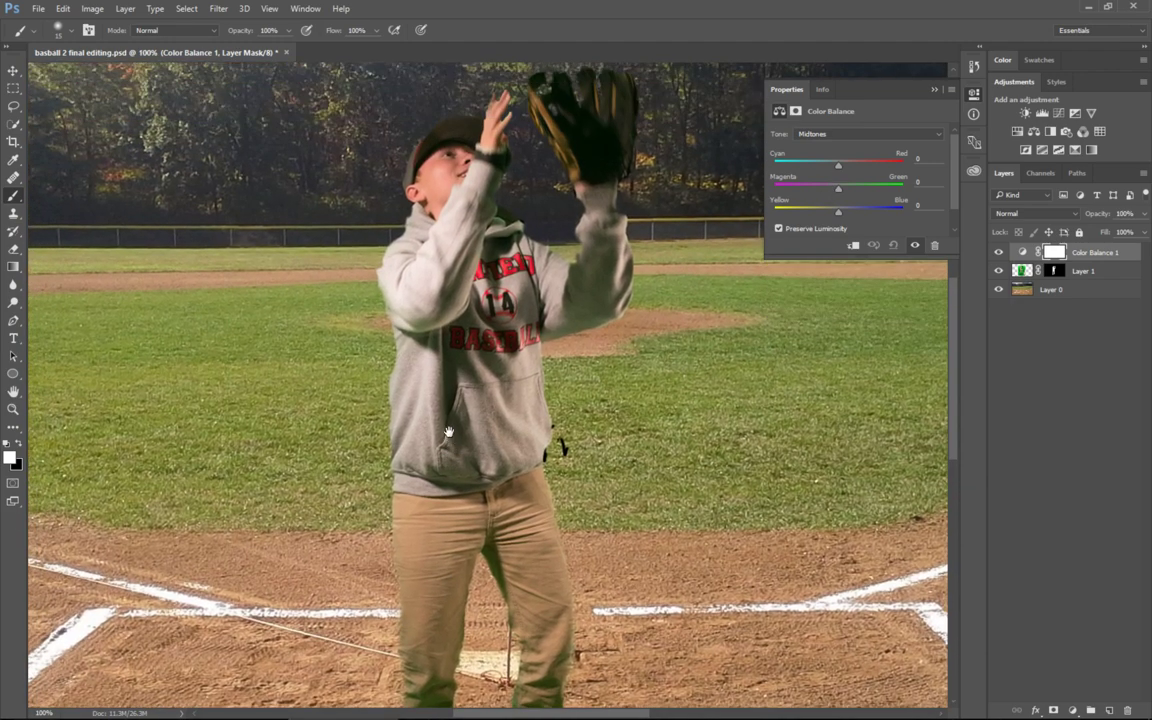
mouse_move(438, 293)
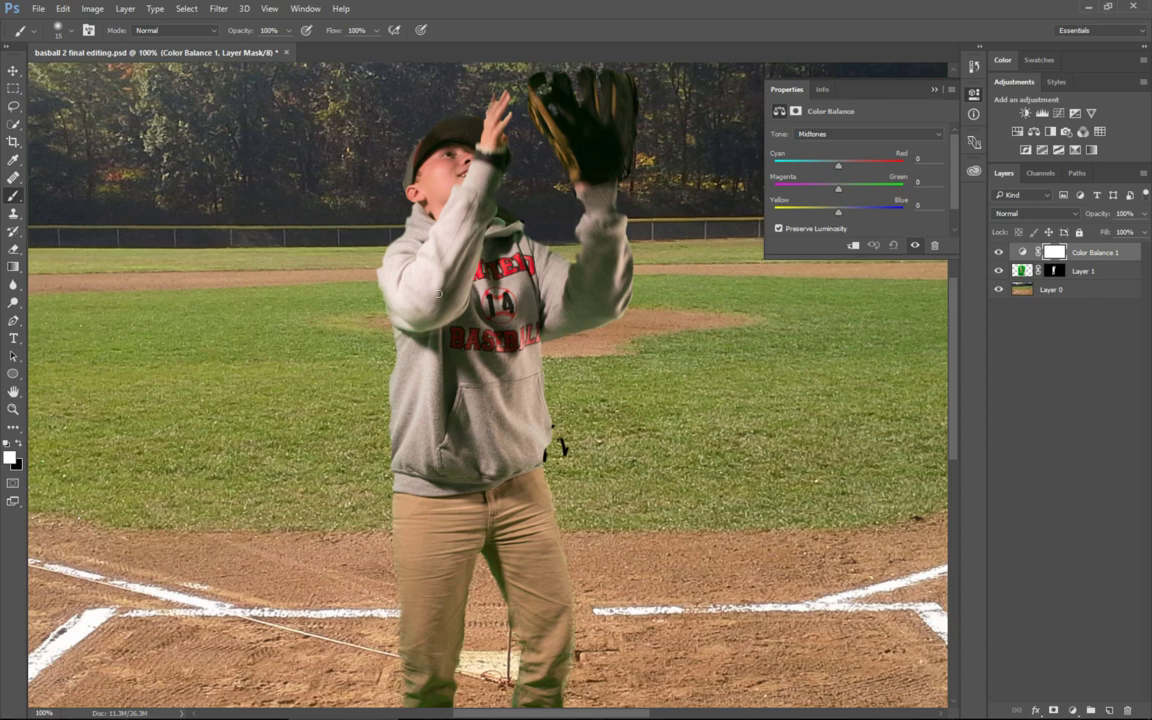
scroll("down", 3)
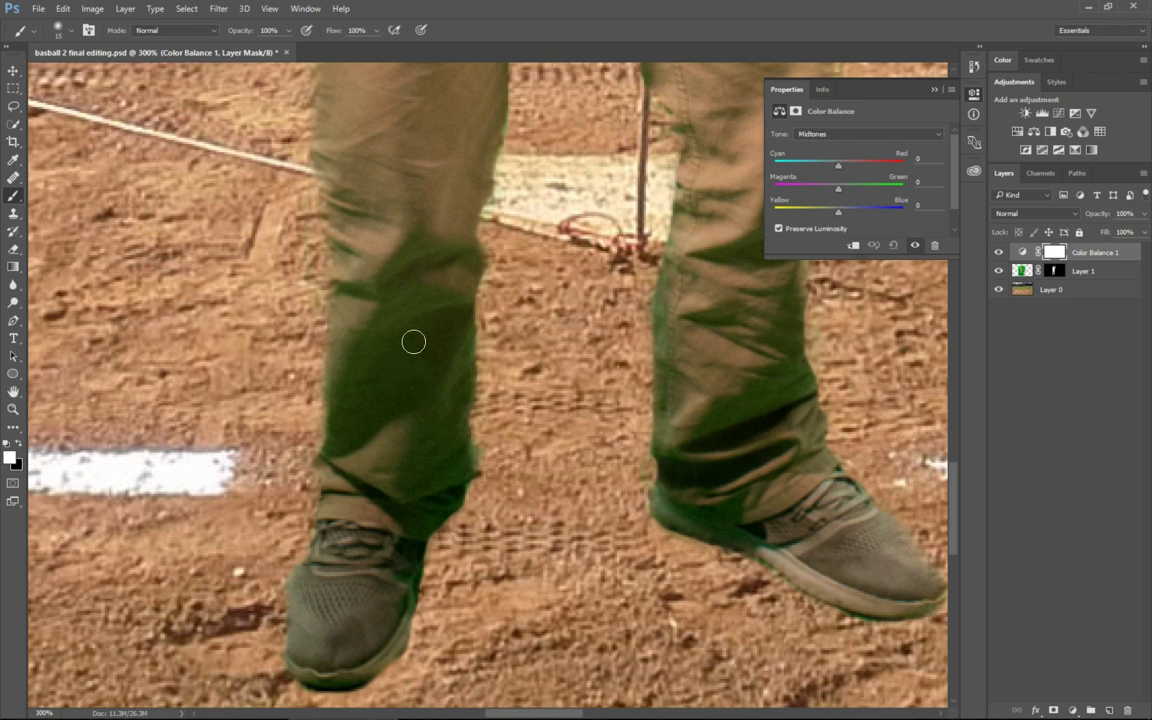
mouse_move(477, 392)
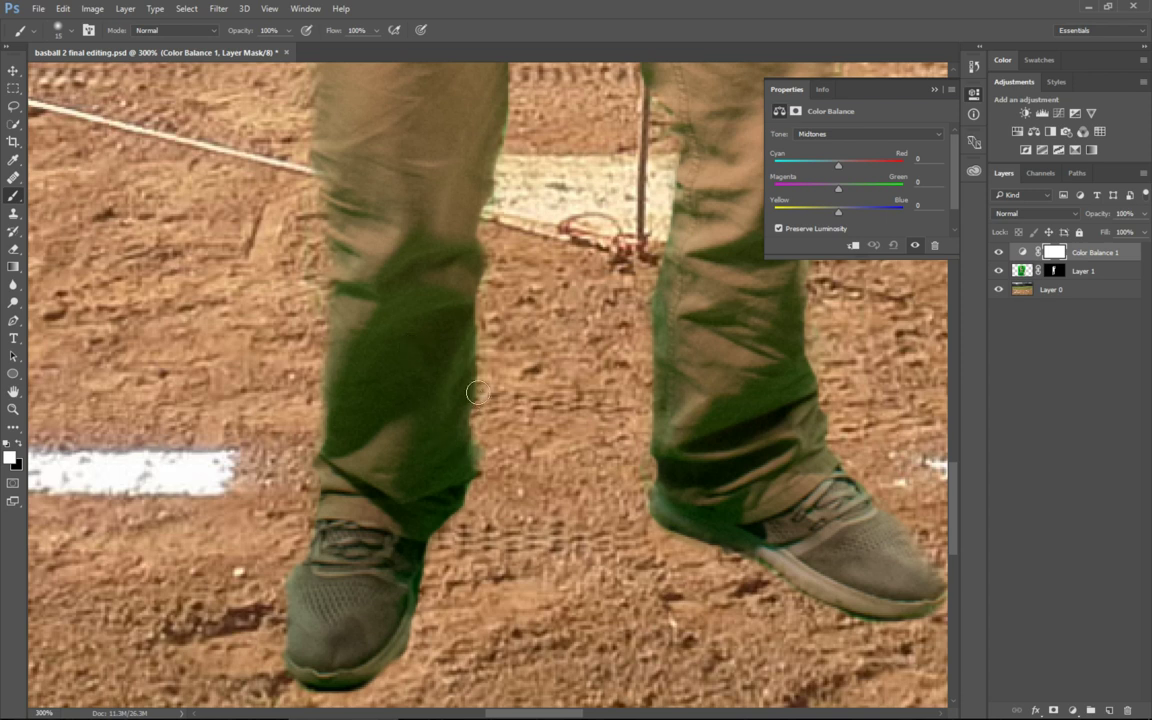
mouse_move(740, 170)
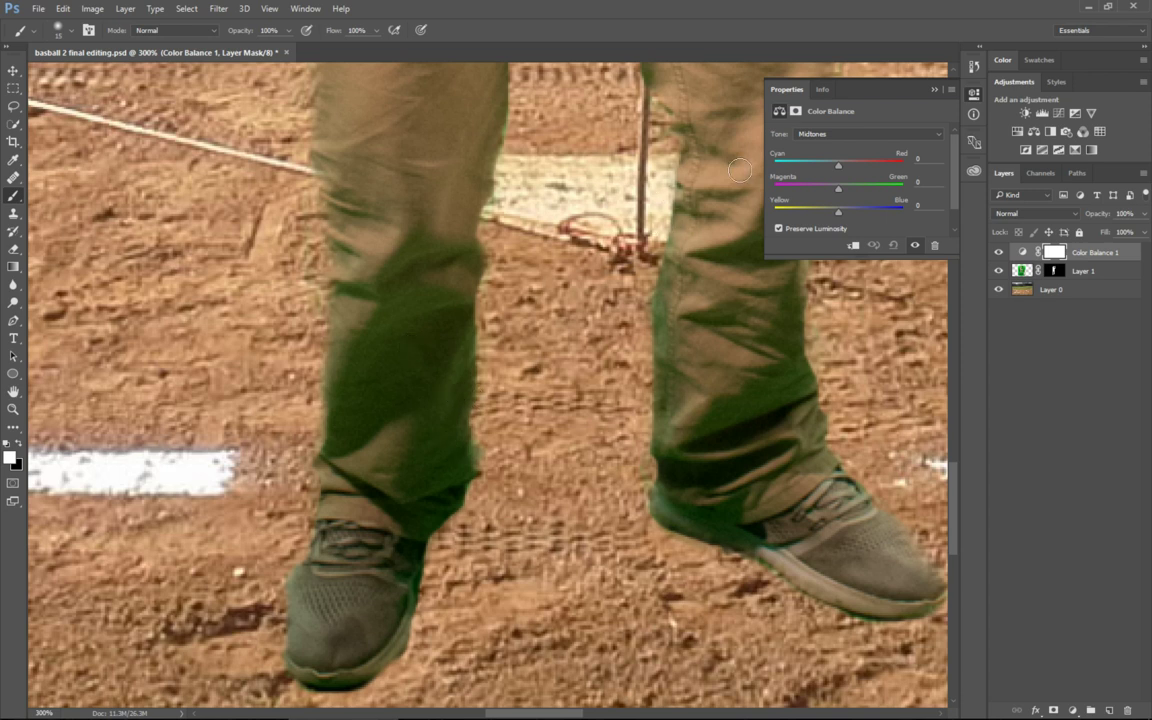
mouse_move(731, 183)
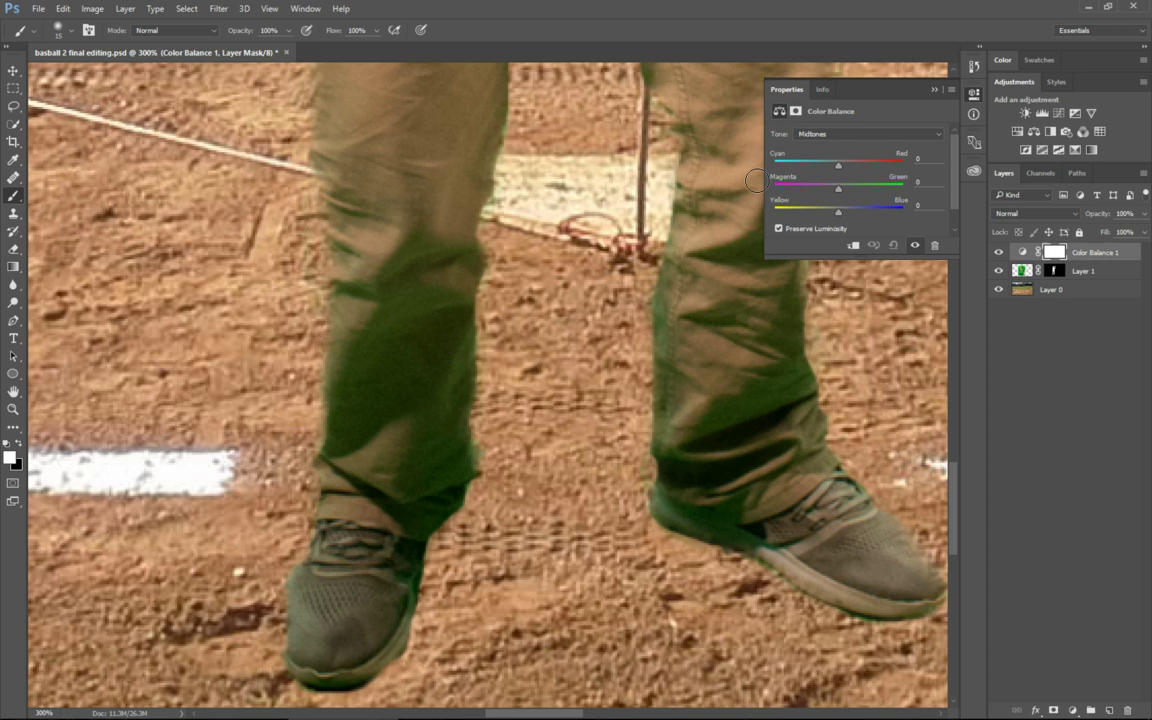
mouse_move(426, 71)
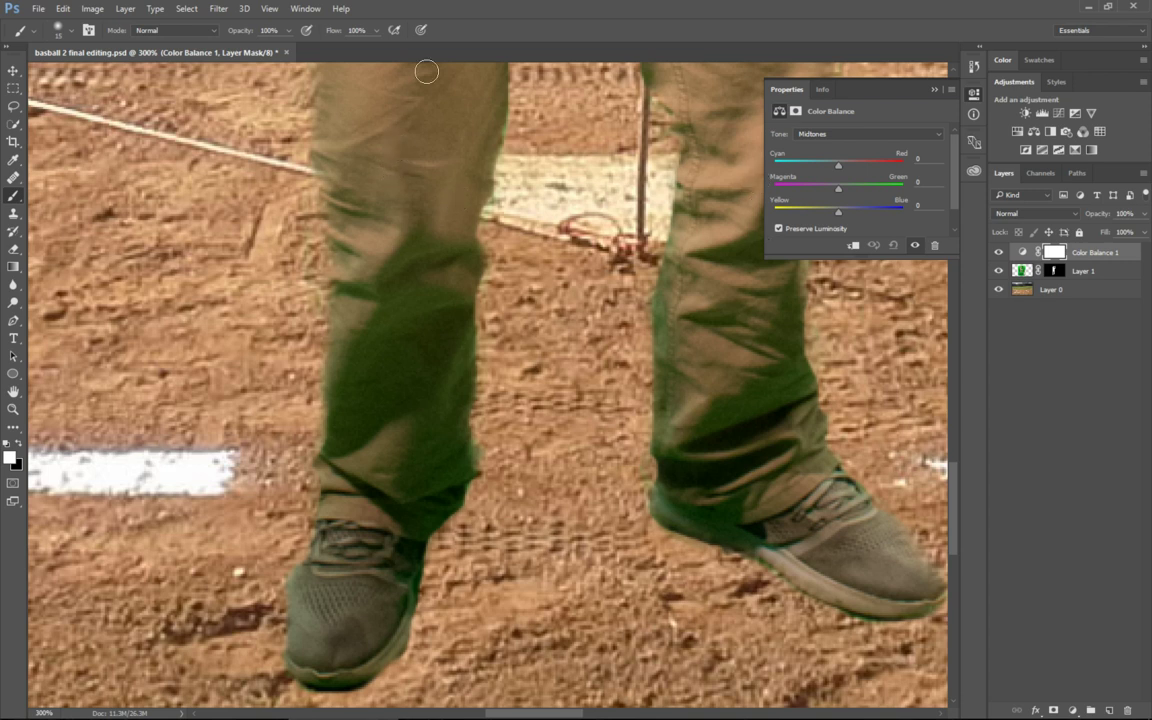
mouse_move(377, 360)
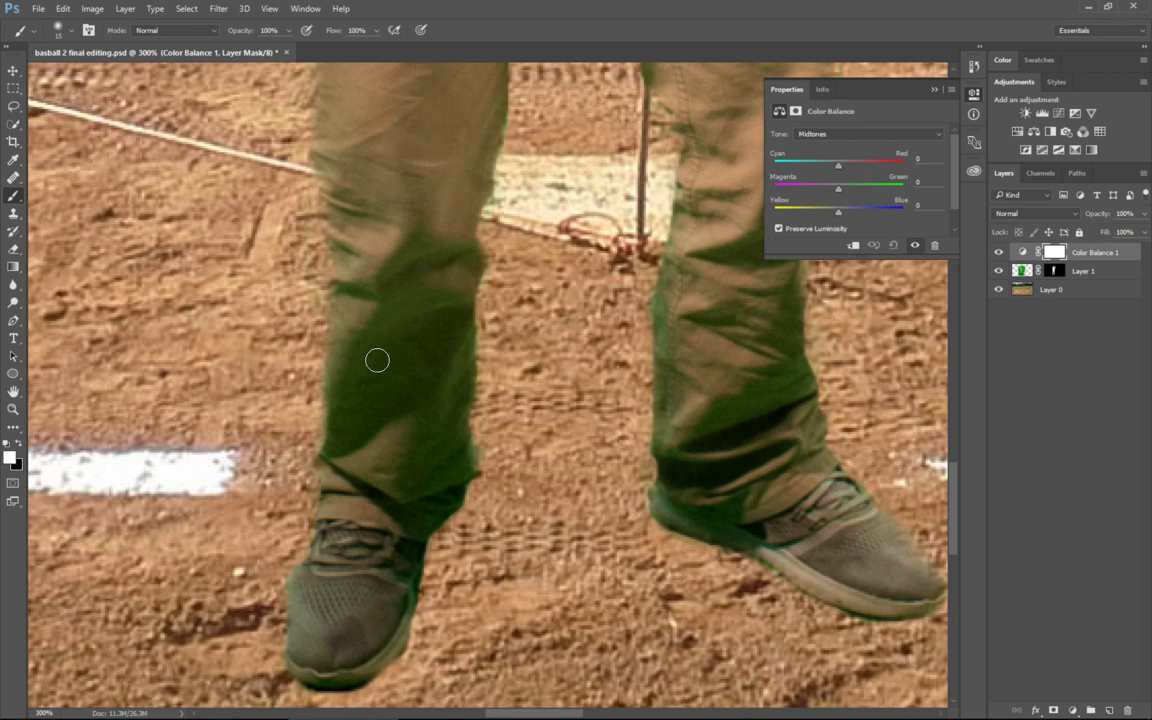
mouse_move(394, 351)
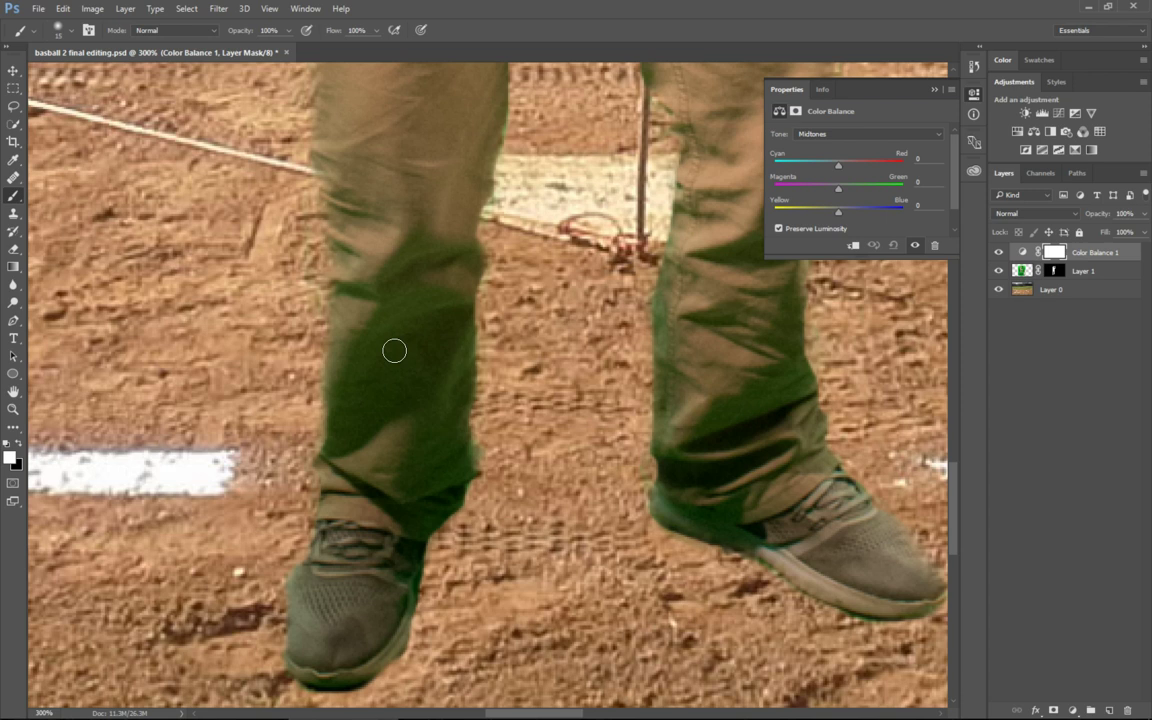
mouse_move(607, 679)
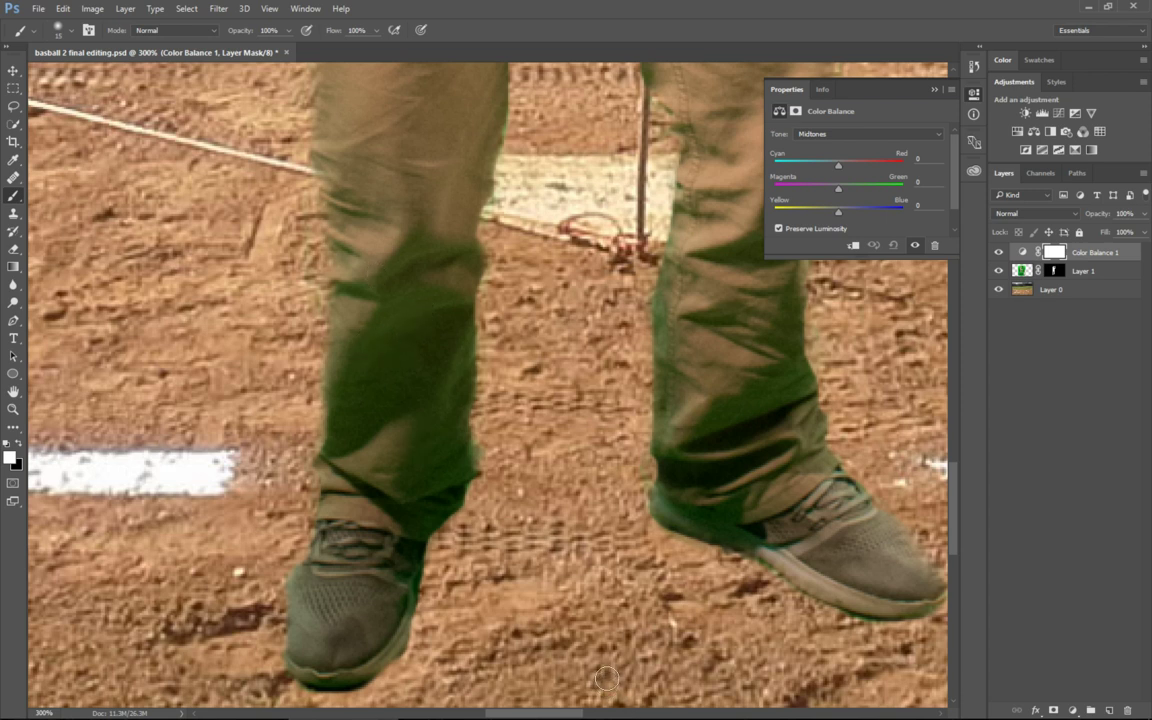
mouse_move(863, 150)
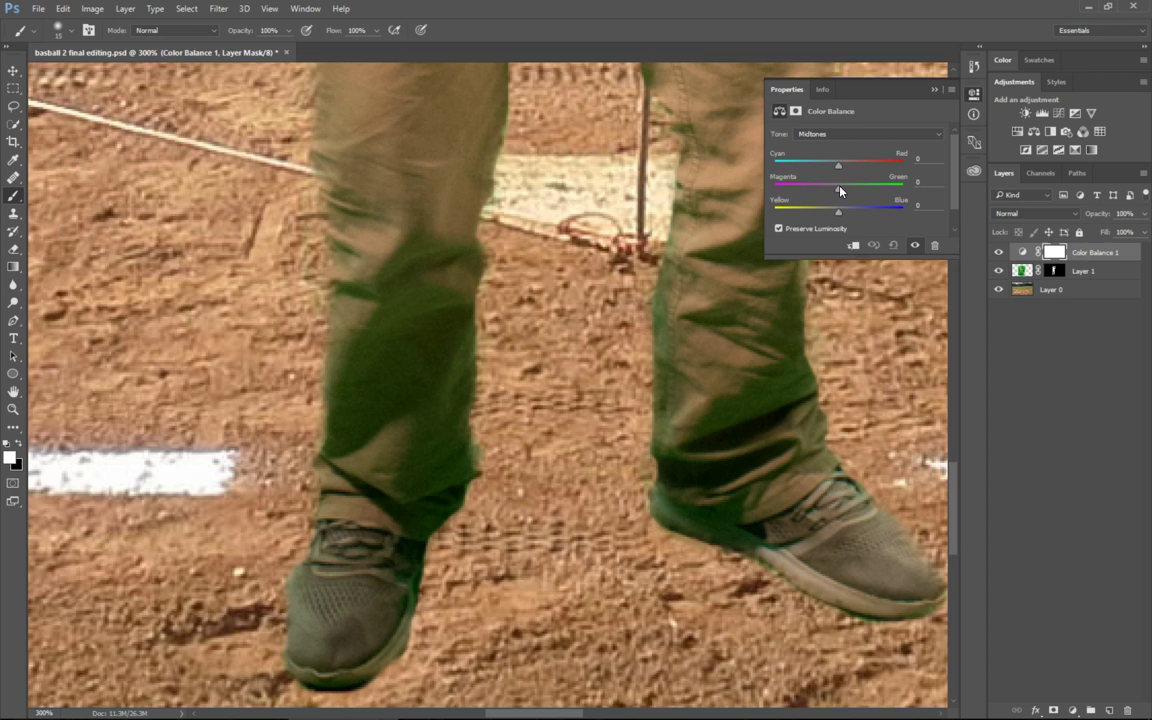
mouse_move(848, 193)
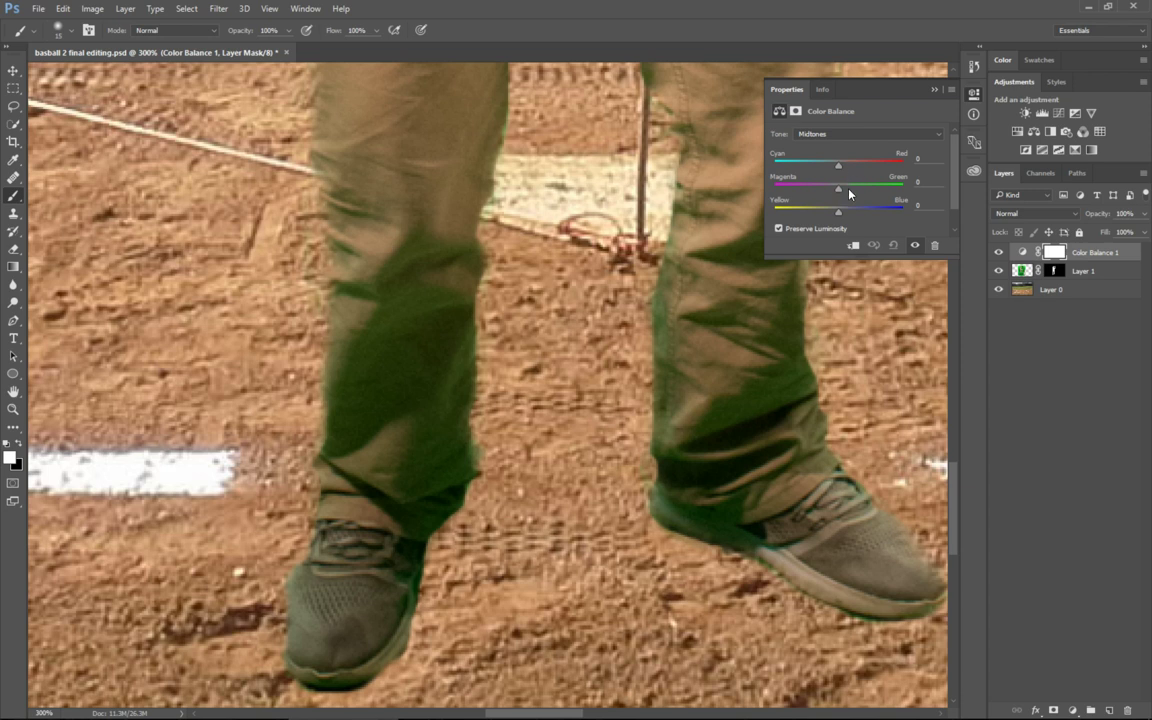
mouse_move(836, 193)
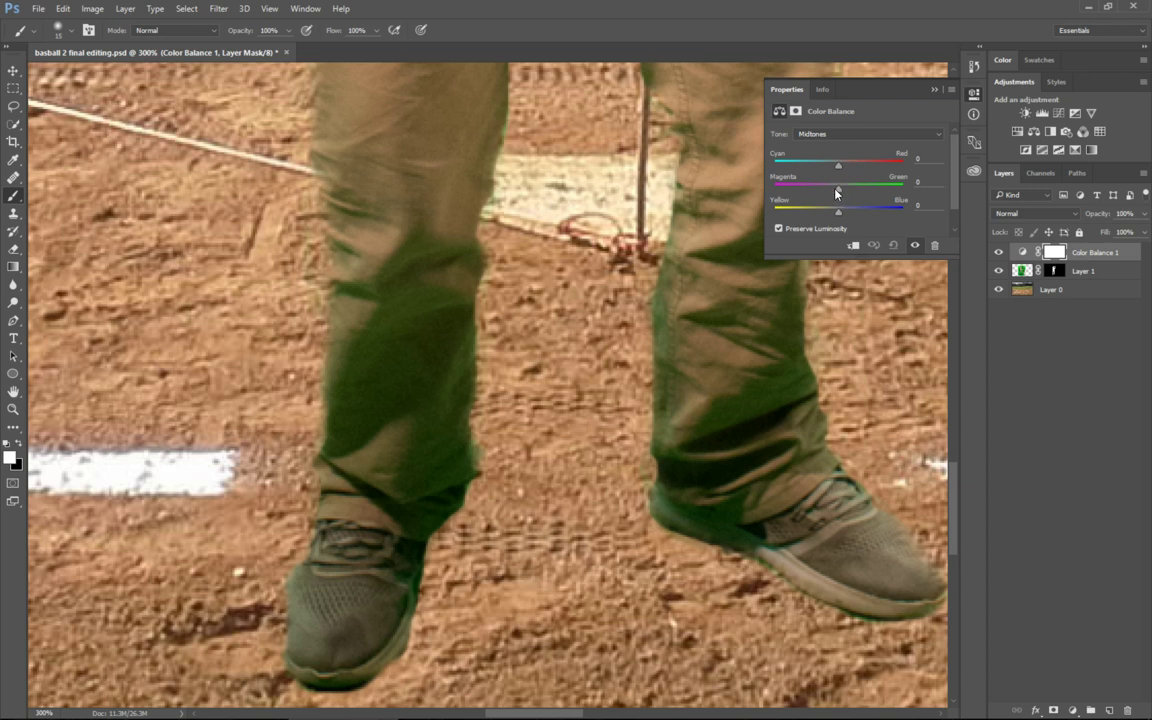
mouse_move(840, 230)
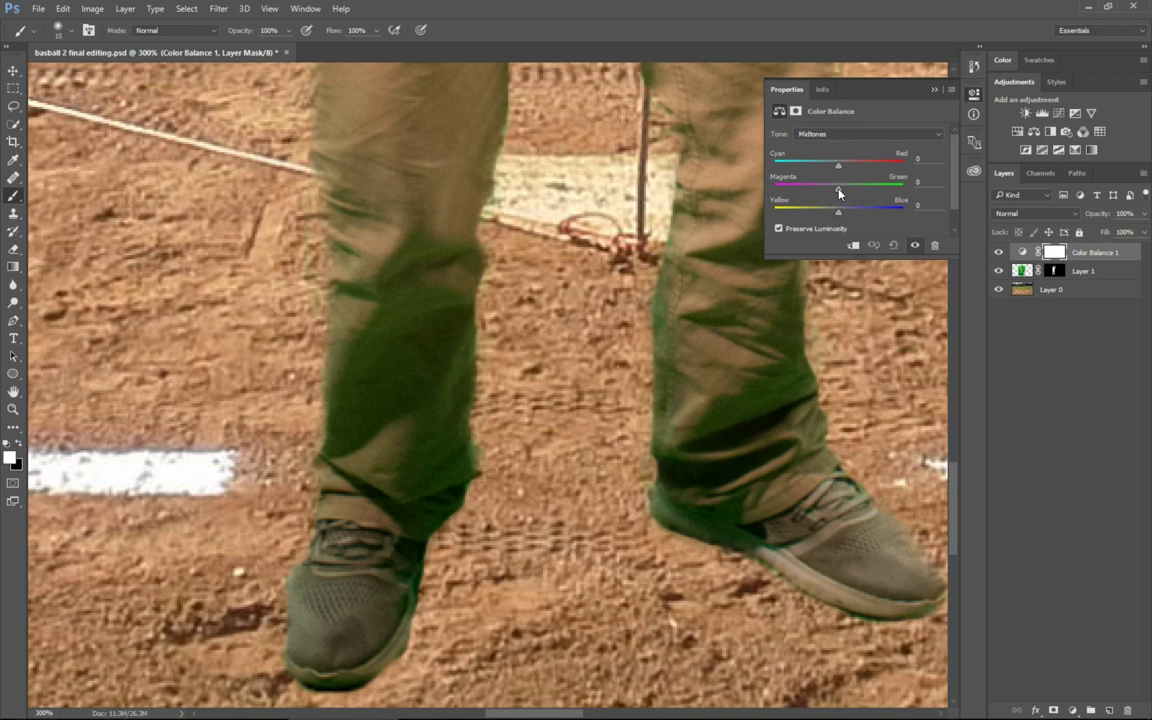
Step: Shift the Color Balance midtones Magenta–Green to about -86, turning the scene magenta
left_click_drag(838, 188, 818, 188)
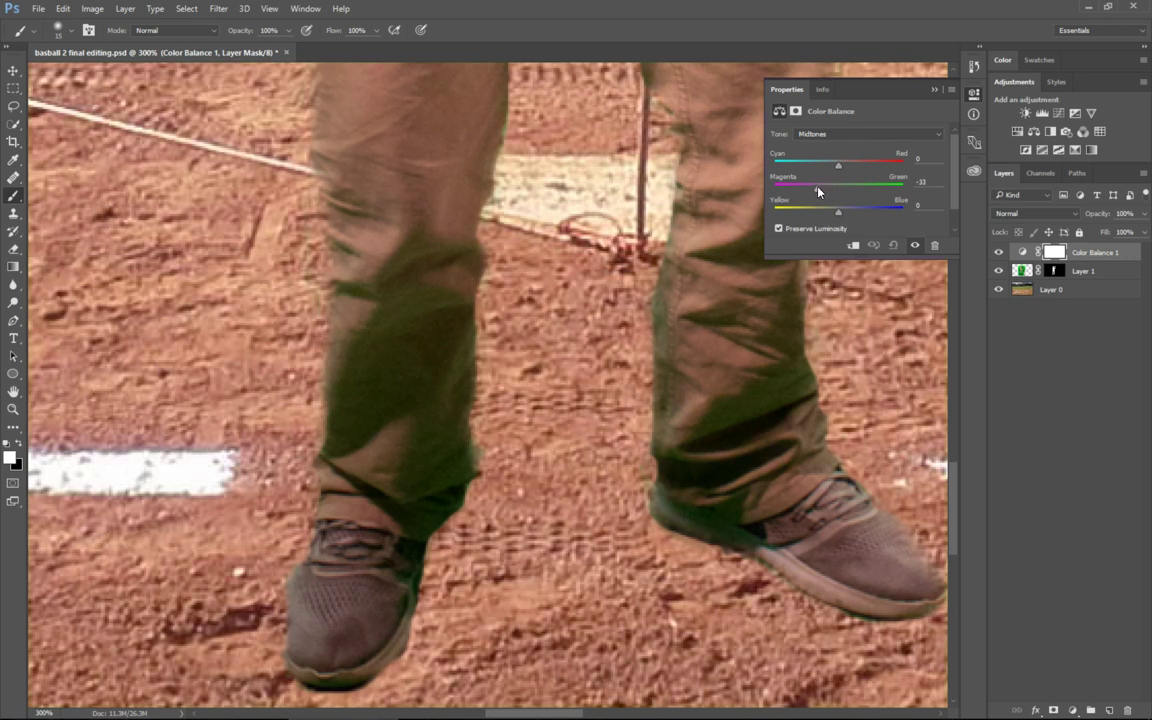
left_click_drag(838, 187, 798, 187)
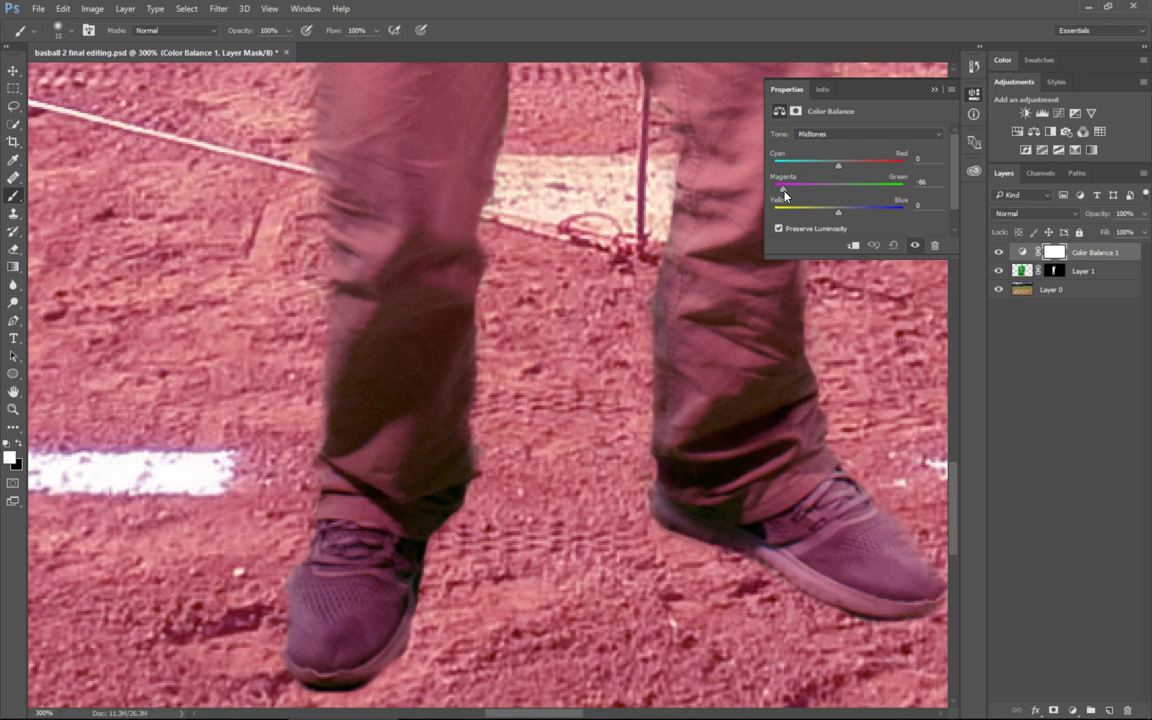
mouse_move(415, 80)
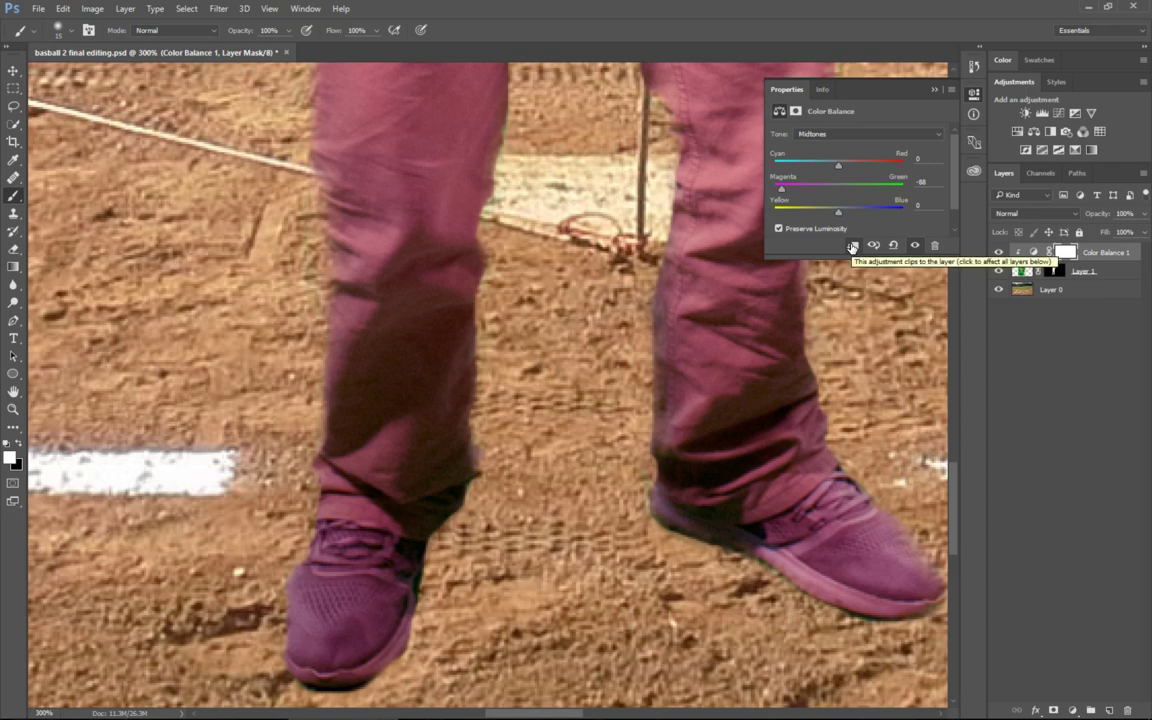
mouse_move(838, 238)
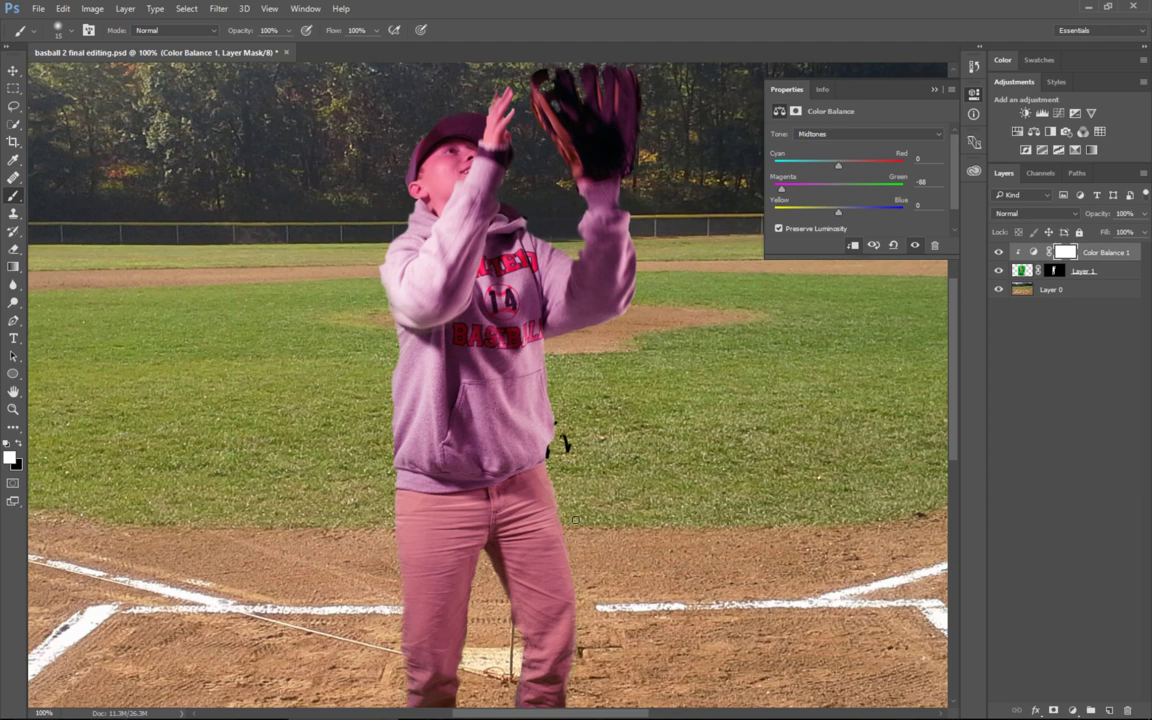
mouse_move(578, 526)
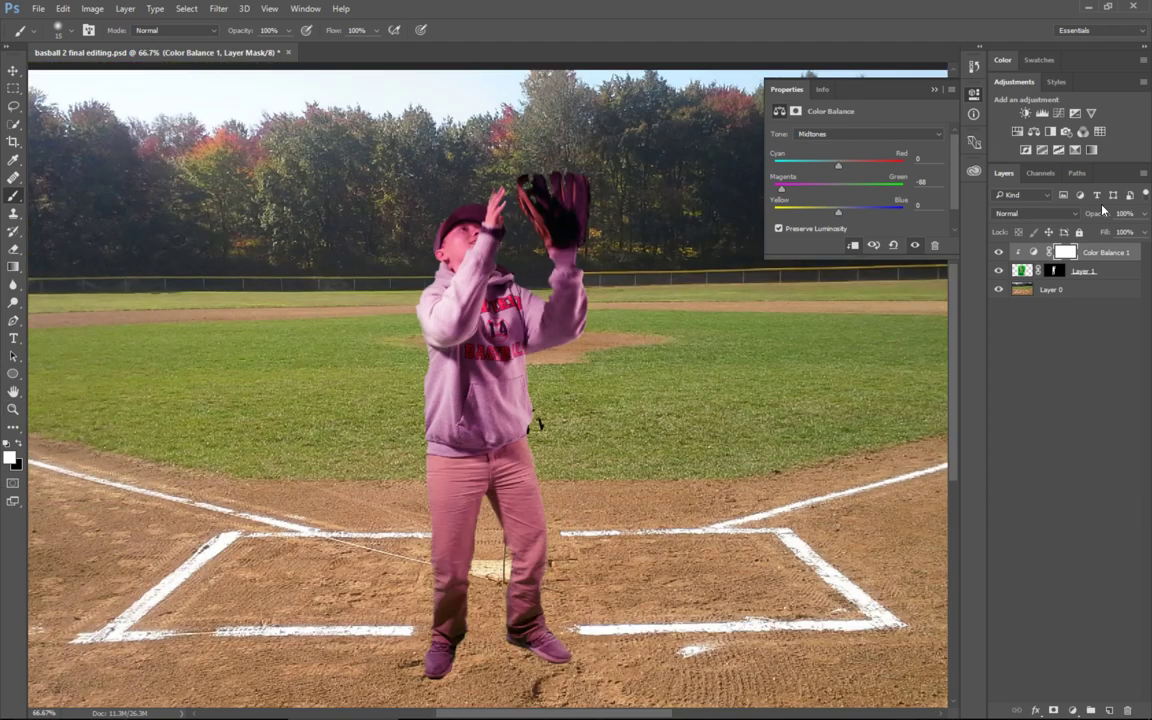
Step: Select the Color Balance layer mask so the magenta tint is hidden on the player
left_click(1065, 251)
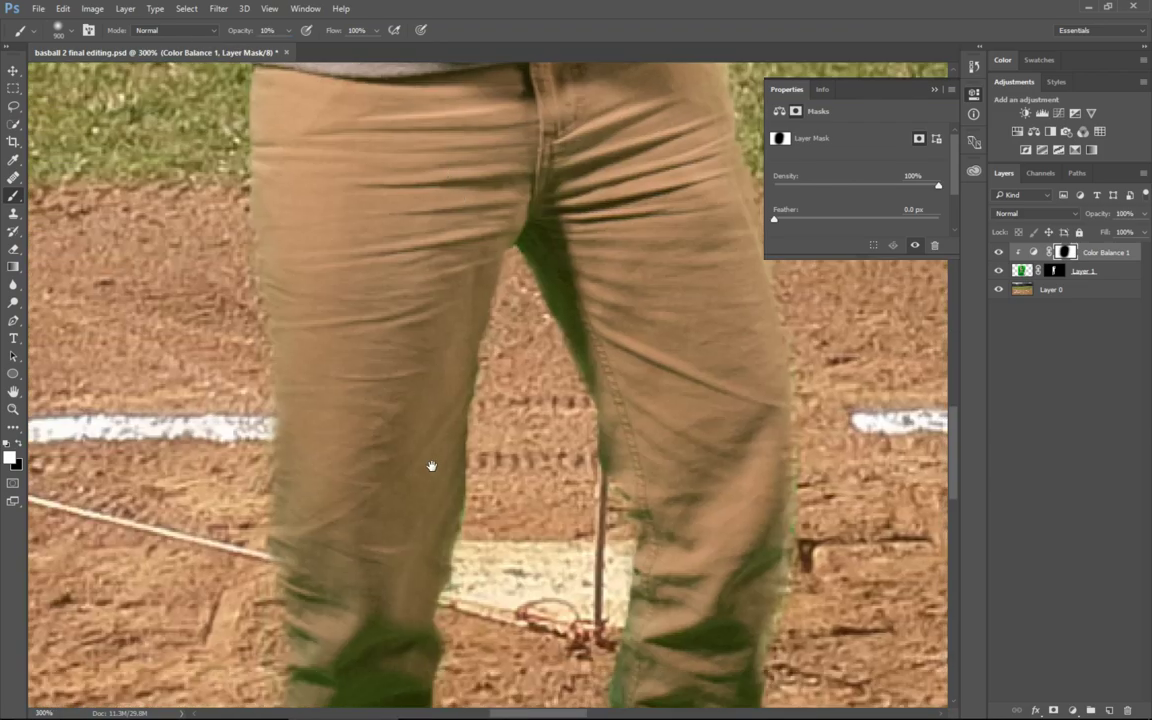
Step: Scroll to inspect the player's remaining green patches before painting the mask
scroll("down", 3)
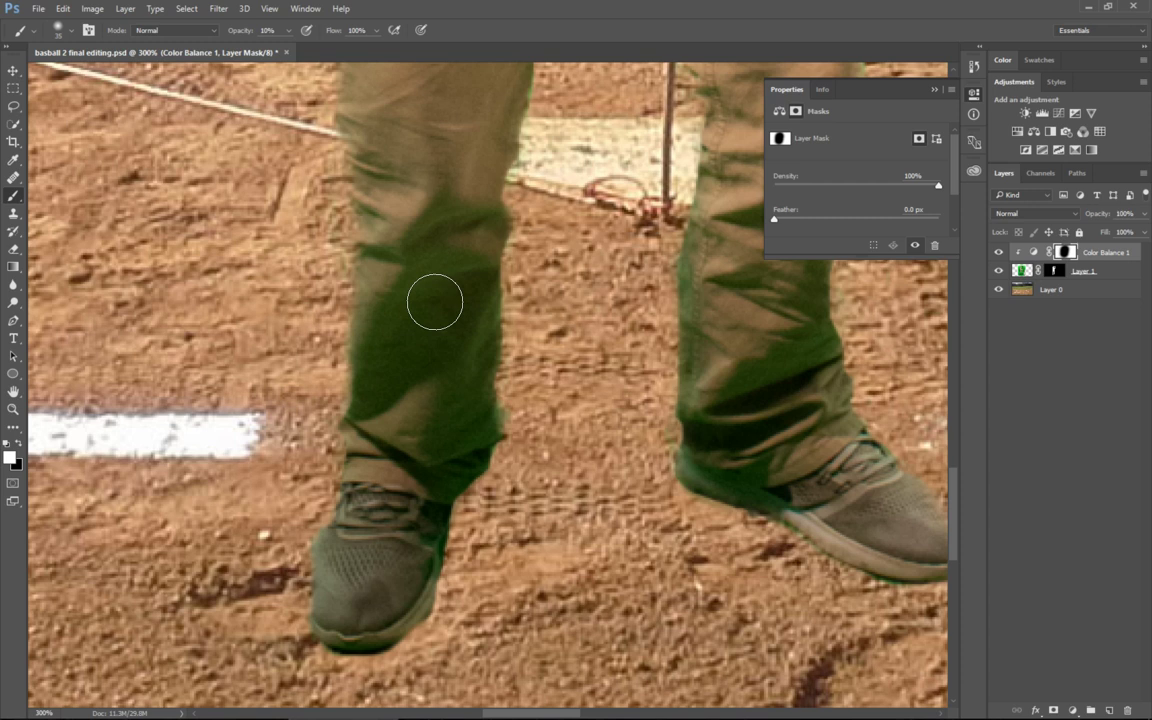
mouse_move(465, 270)
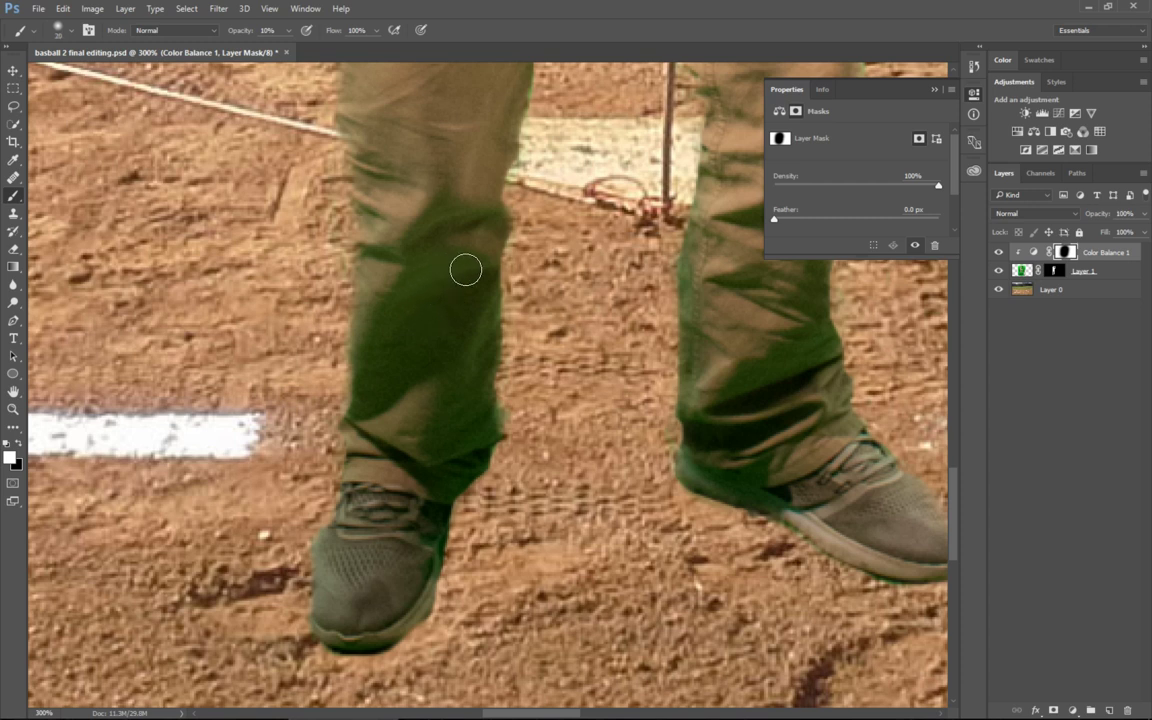
mouse_move(408, 290)
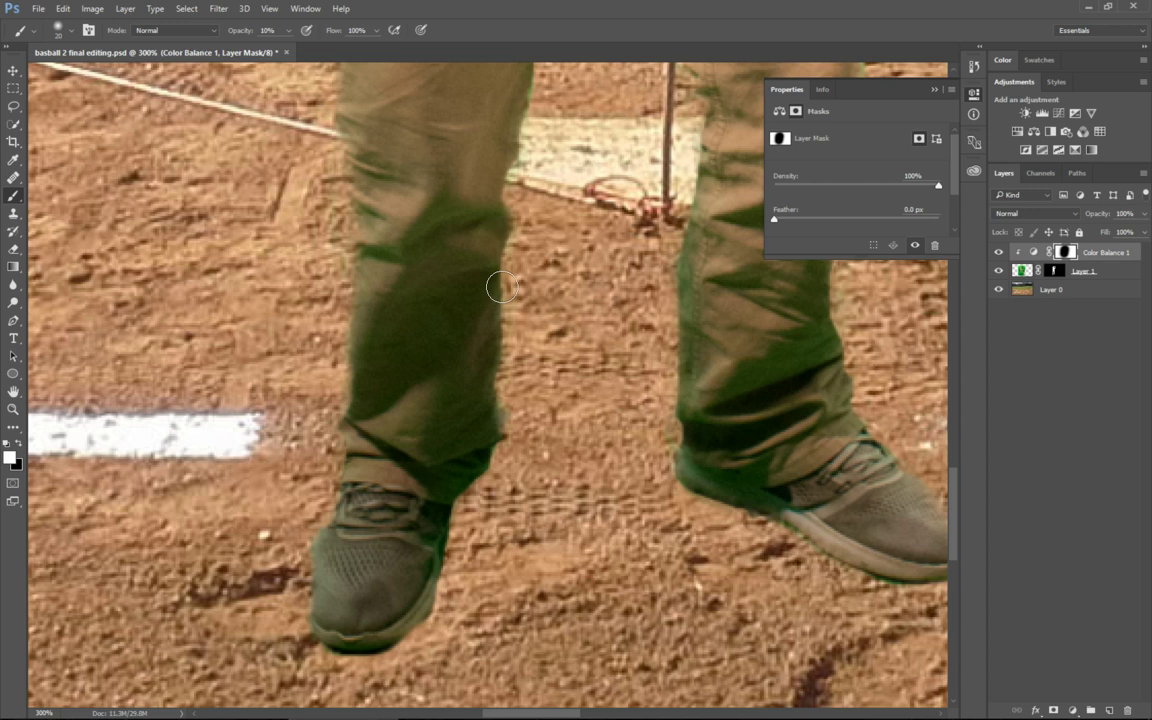
mouse_move(484, 208)
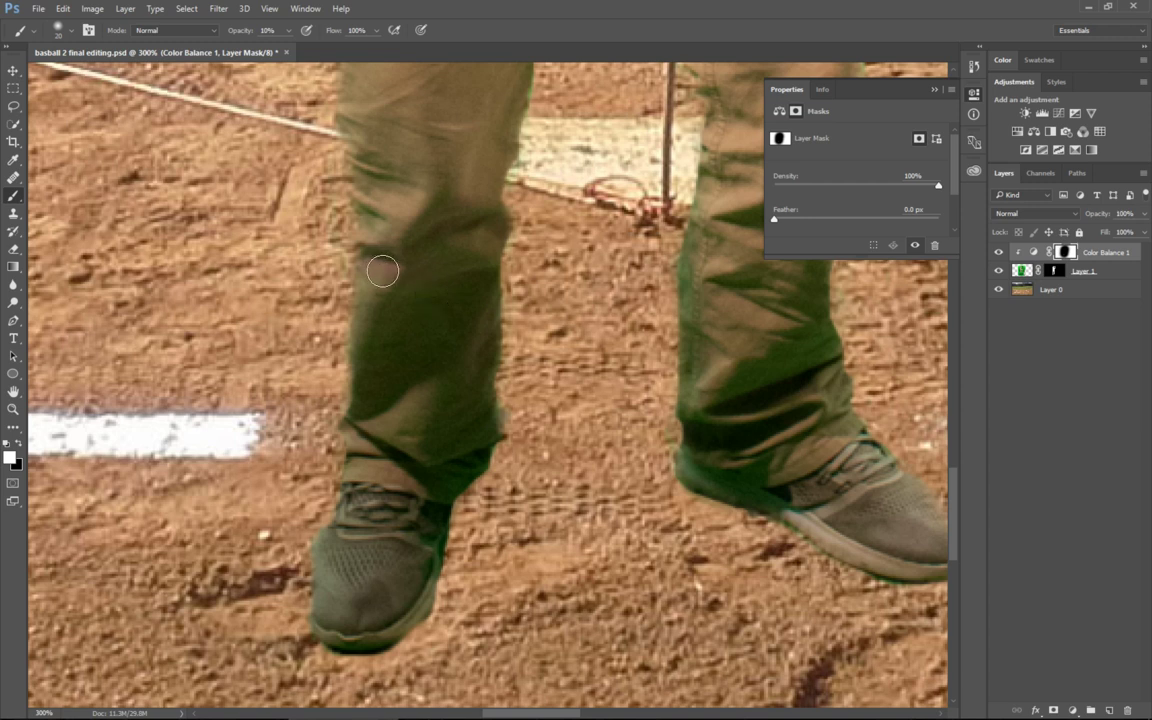
mouse_move(380, 285)
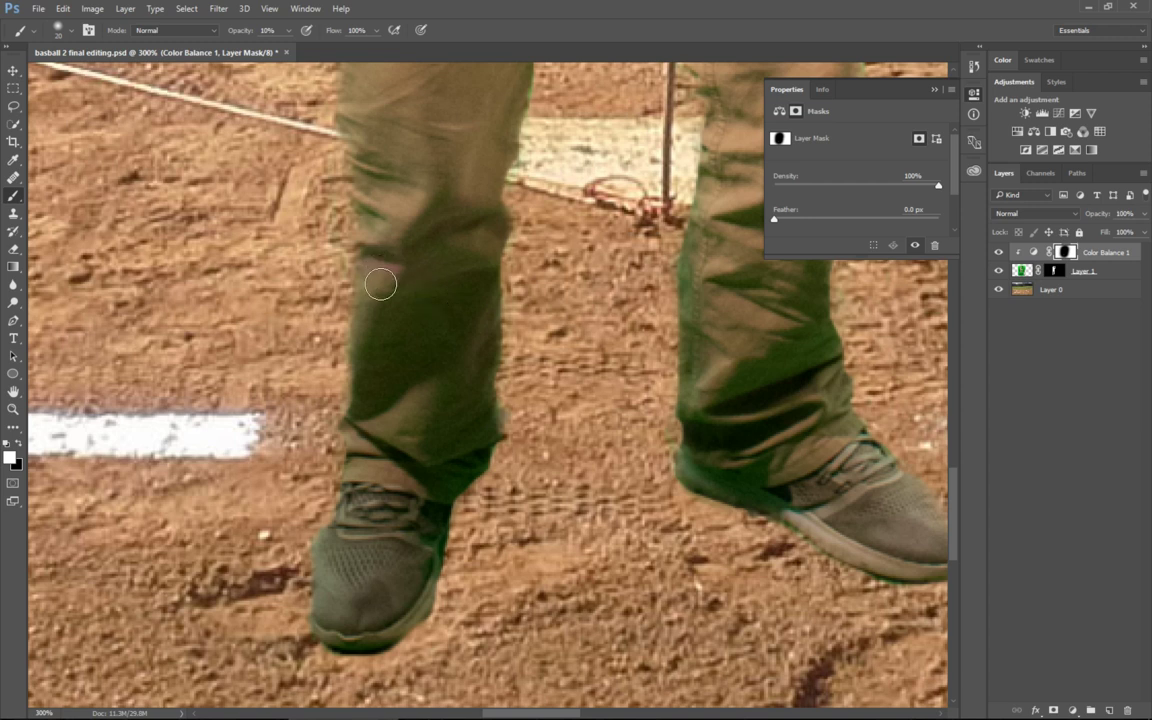
mouse_move(504, 342)
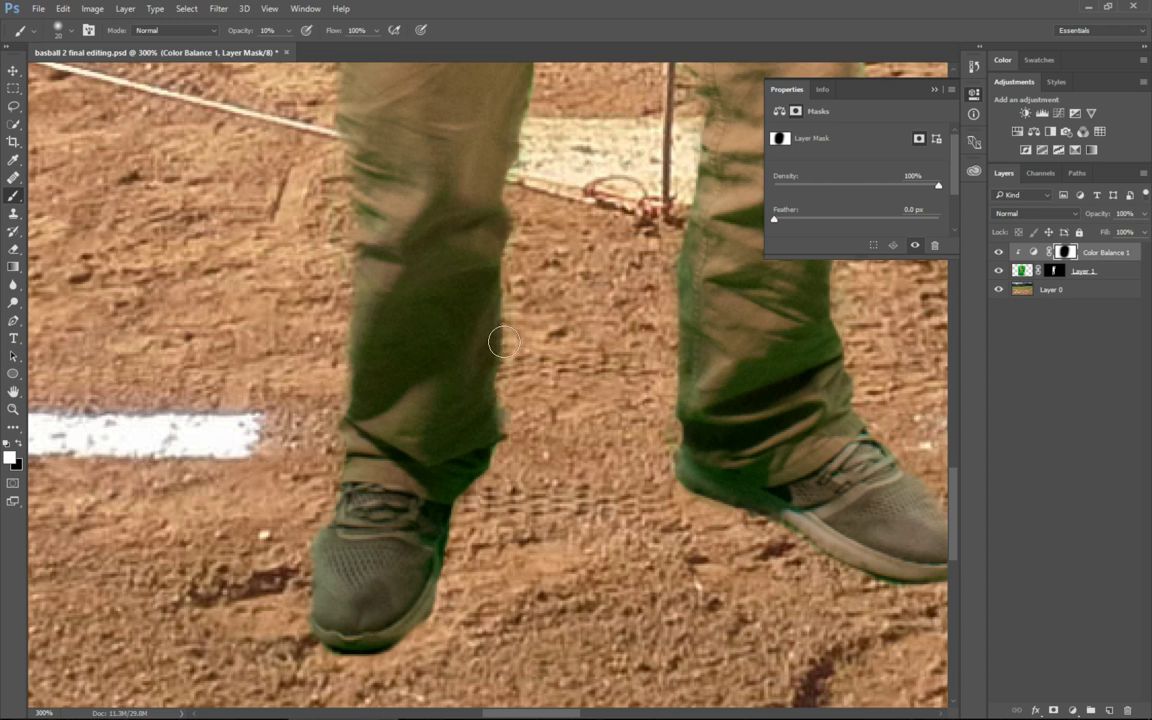
mouse_move(508, 367)
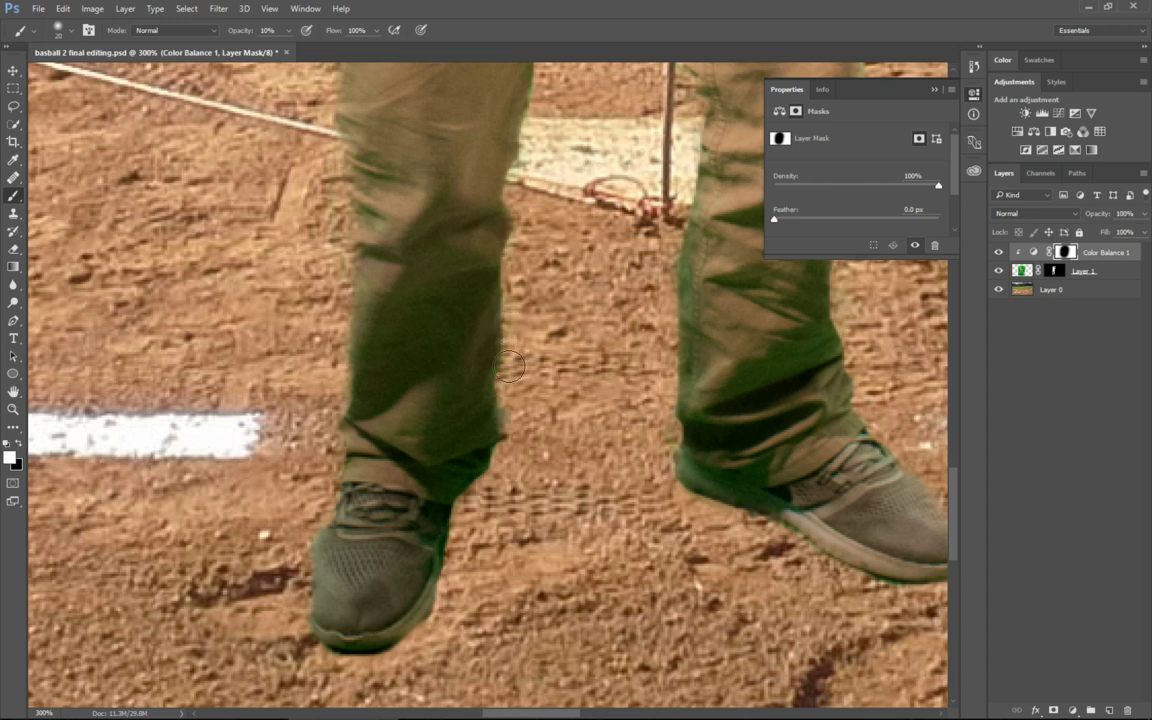
mouse_move(517, 292)
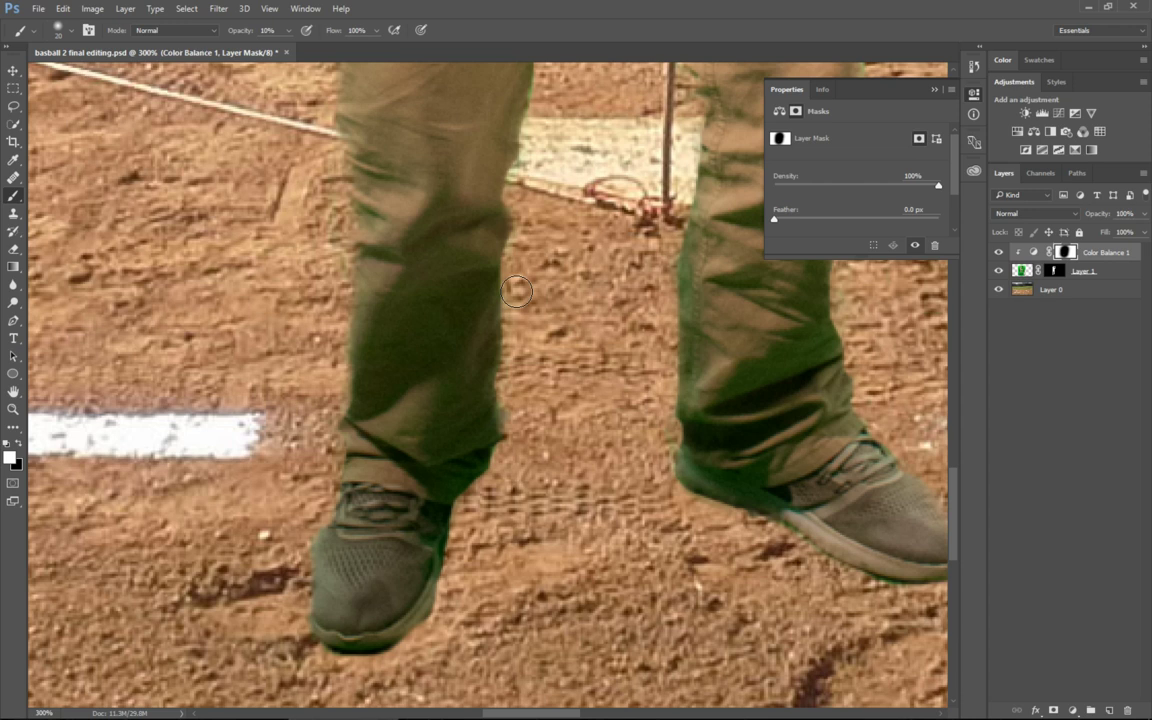
mouse_move(771, 326)
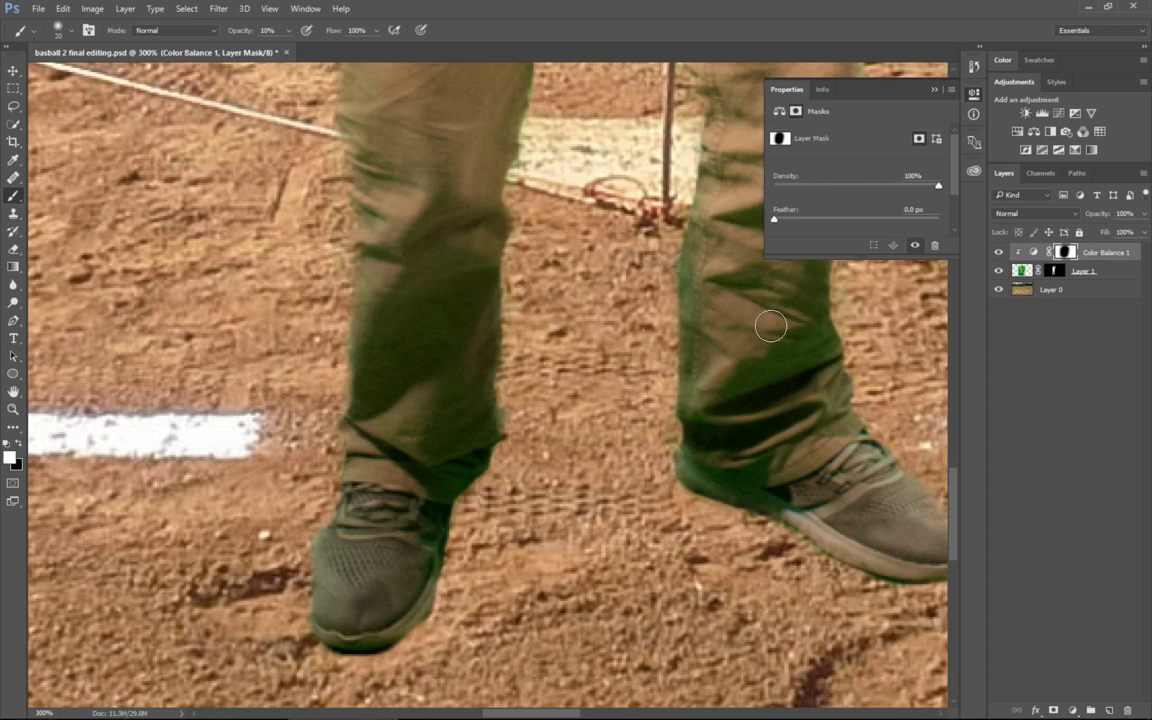
mouse_move(788, 361)
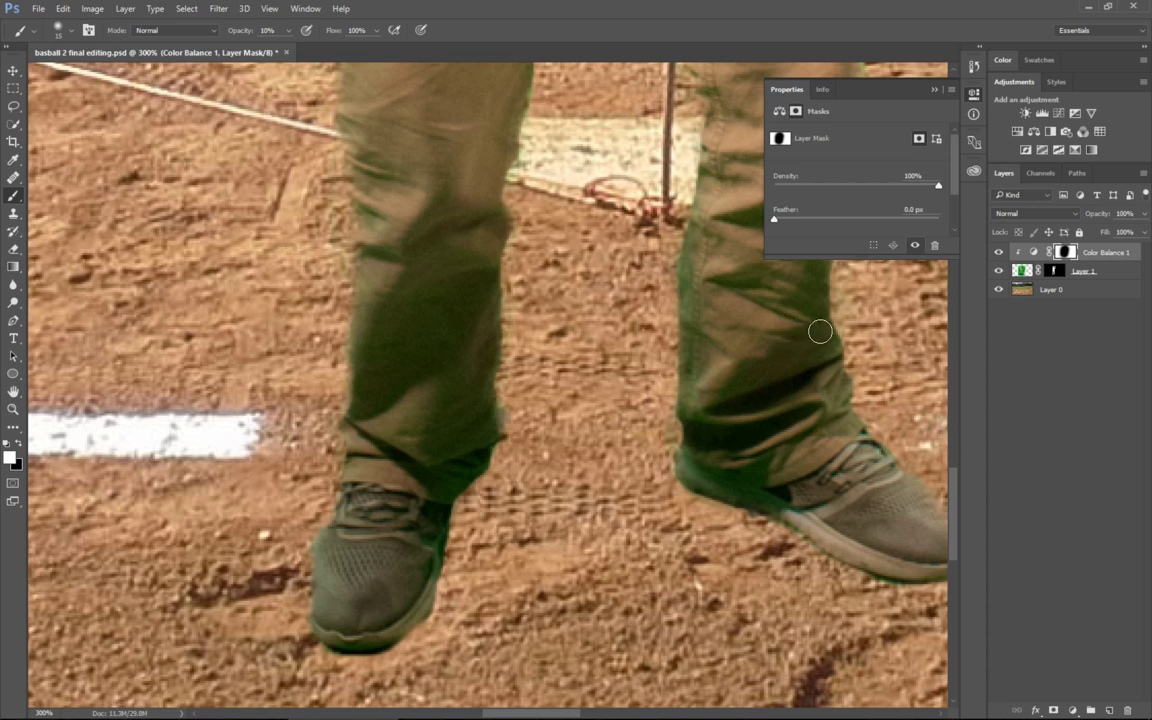
mouse_move(680, 327)
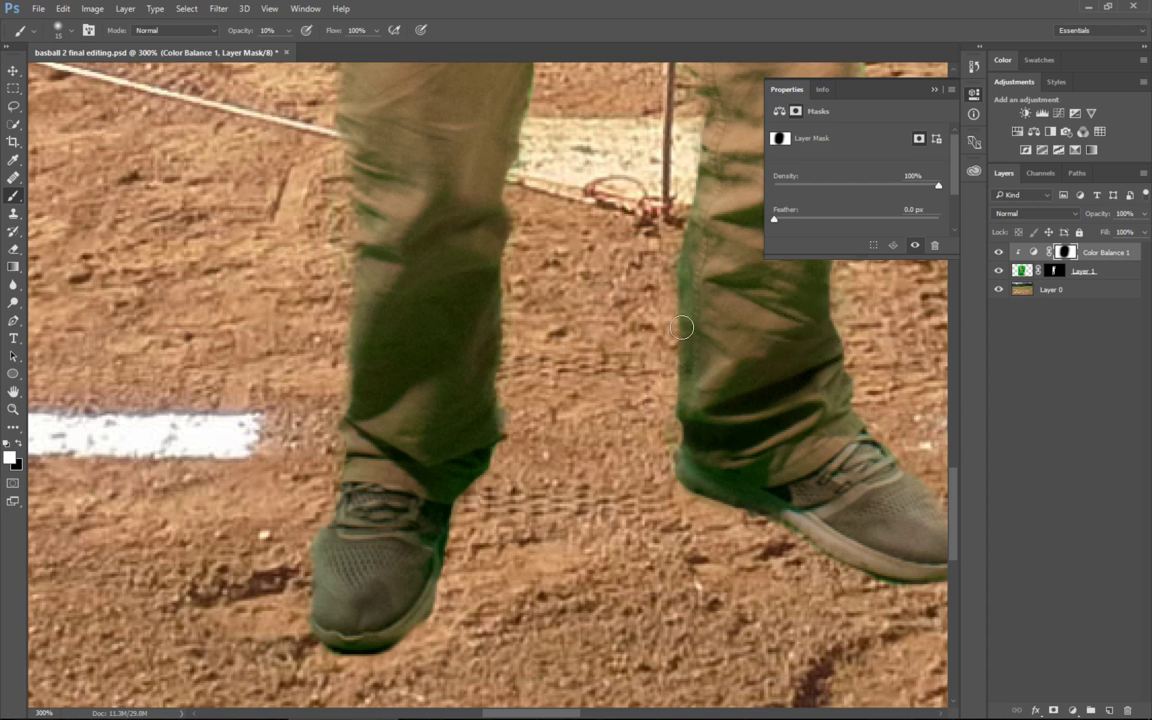
mouse_move(690, 356)
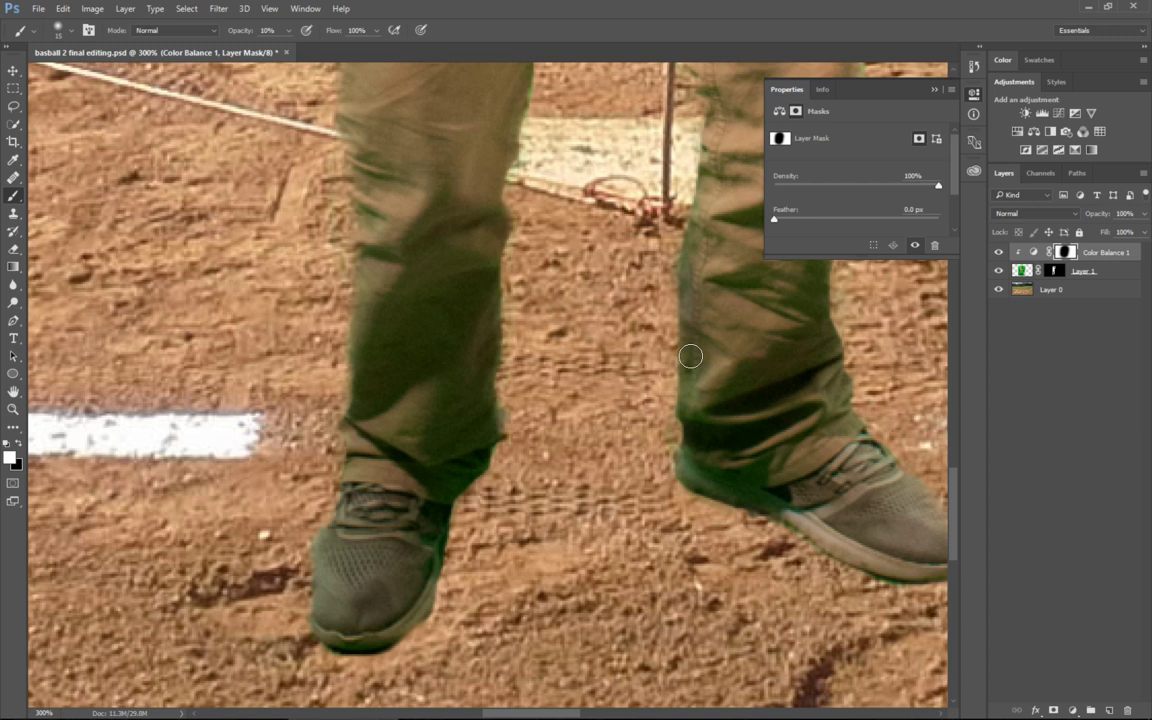
mouse_move(743, 504)
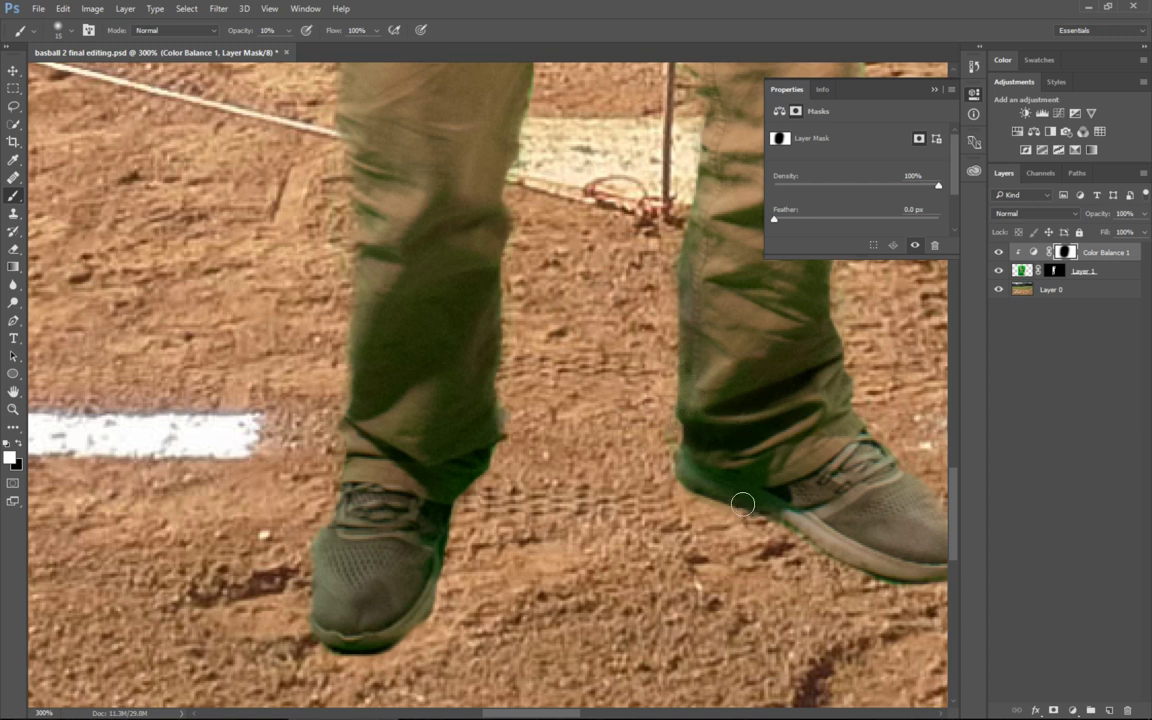
mouse_move(739, 497)
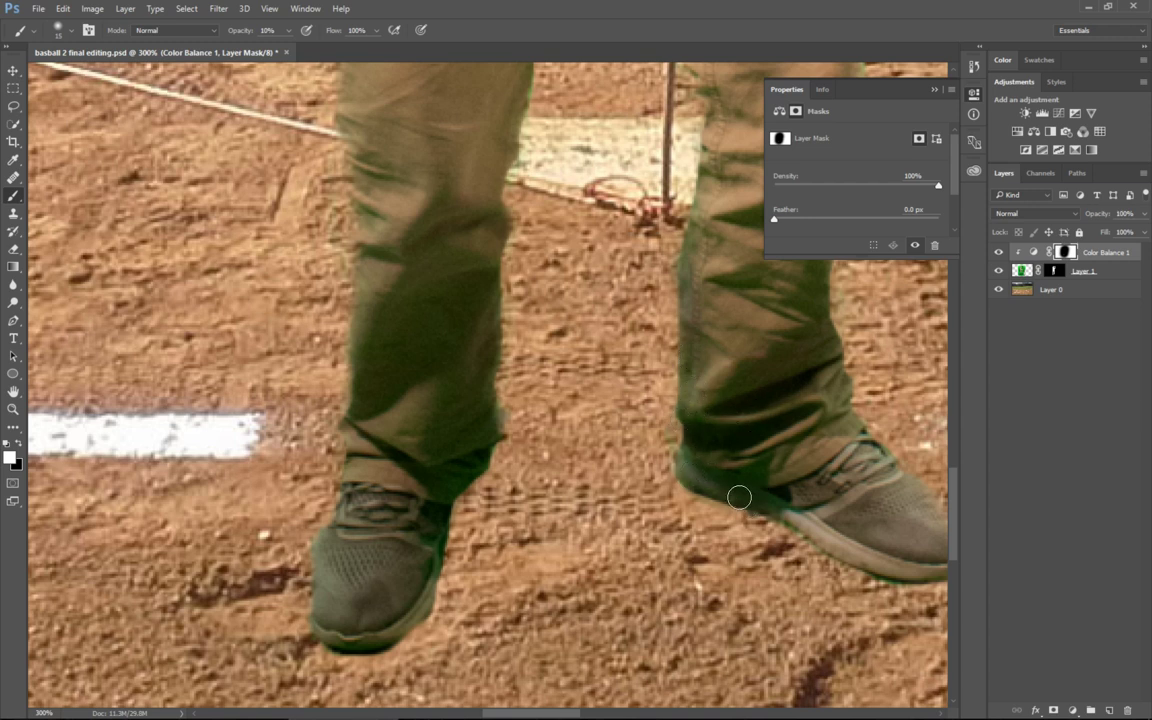
mouse_move(719, 471)
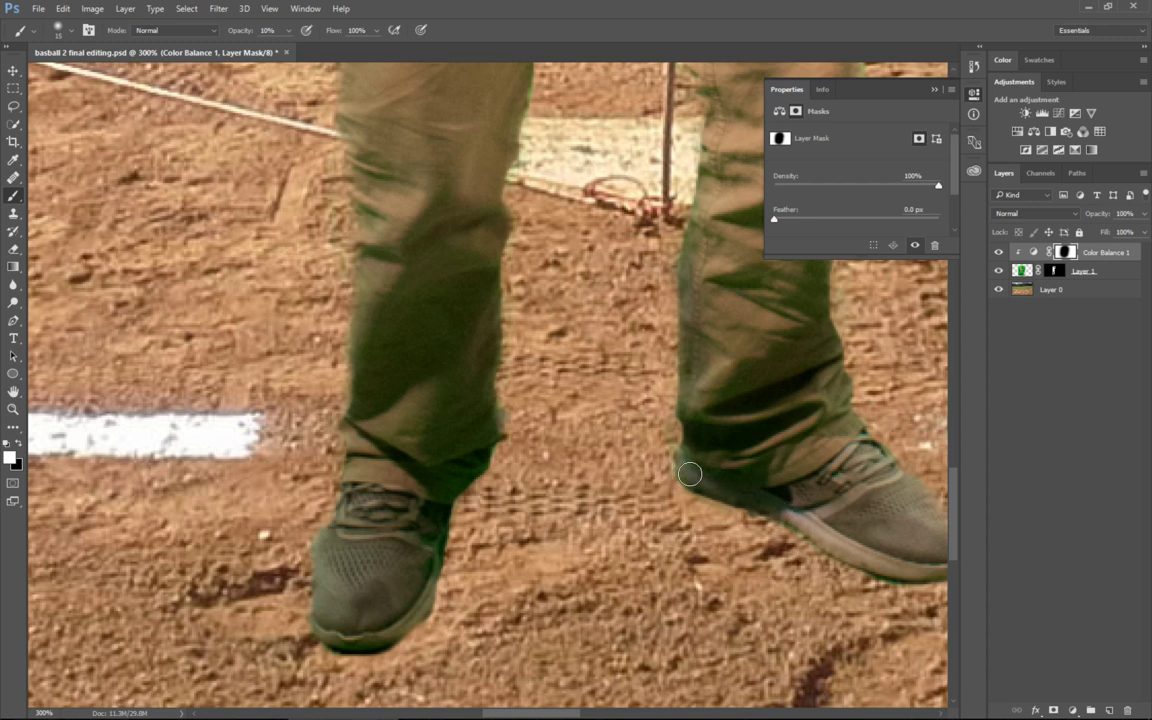
mouse_move(743, 435)
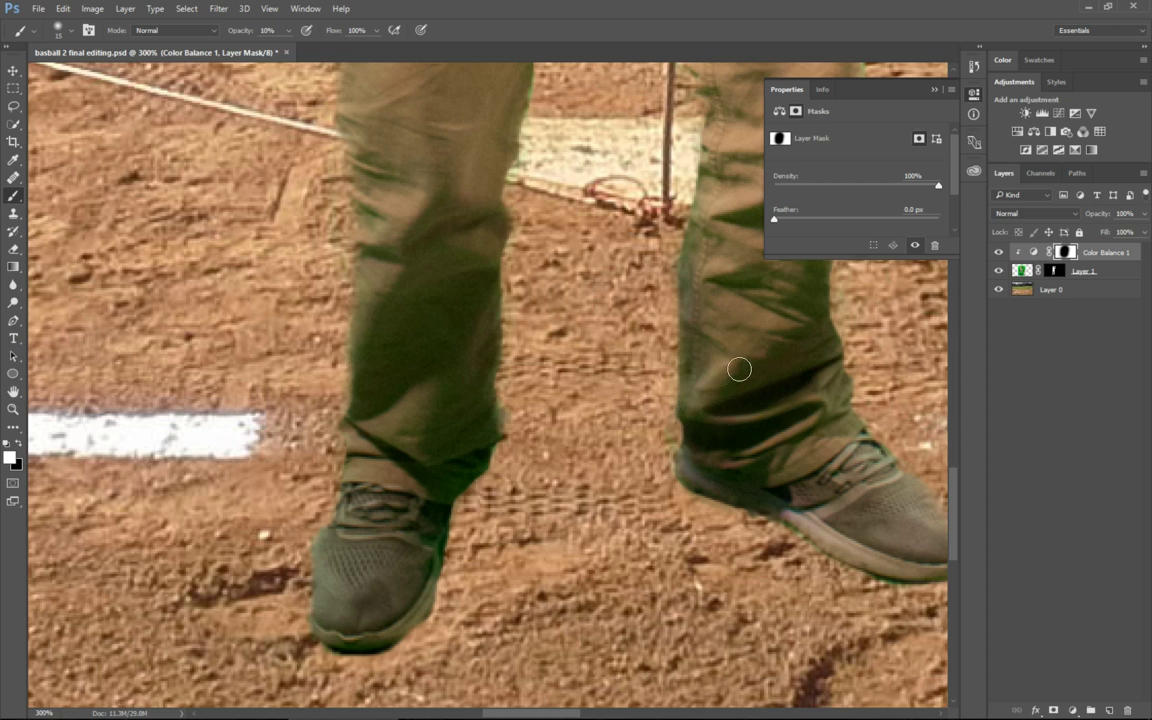
mouse_move(820, 378)
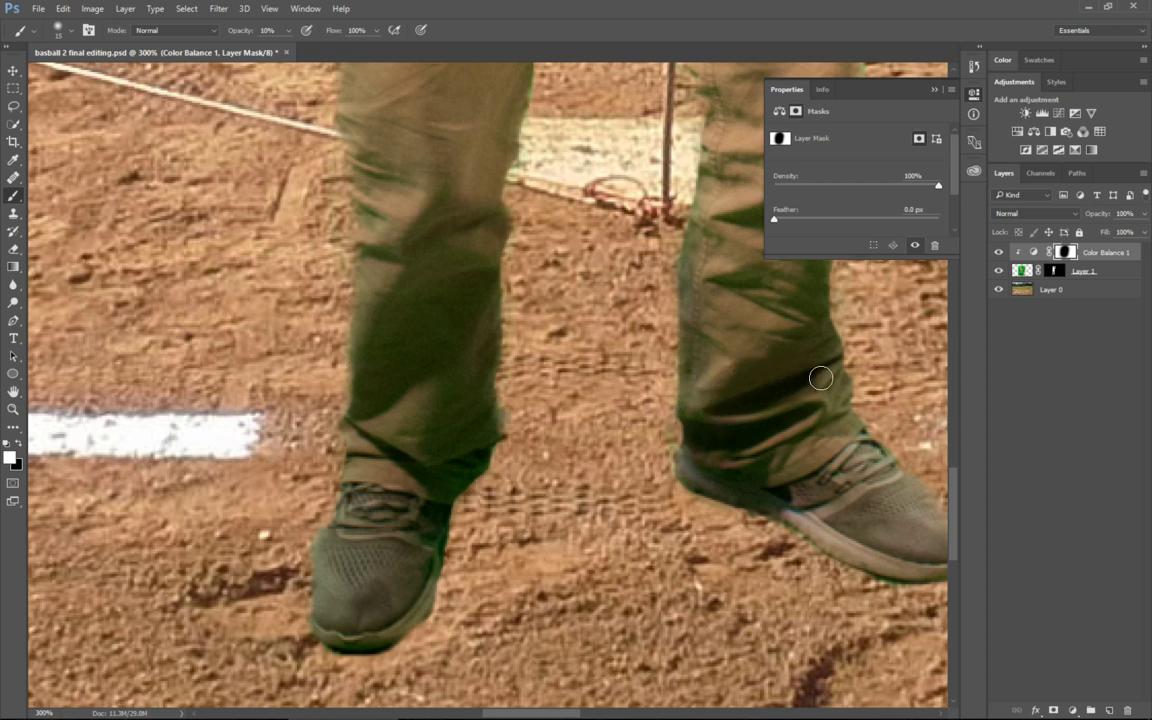
mouse_move(371, 333)
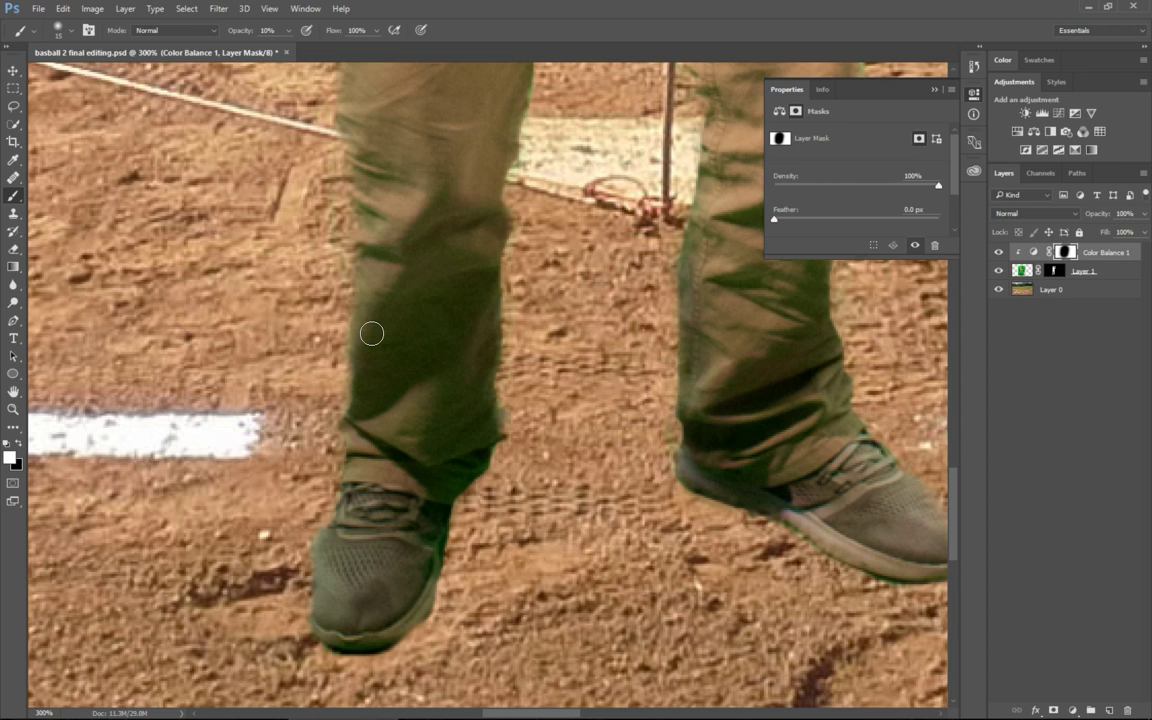
mouse_move(448, 334)
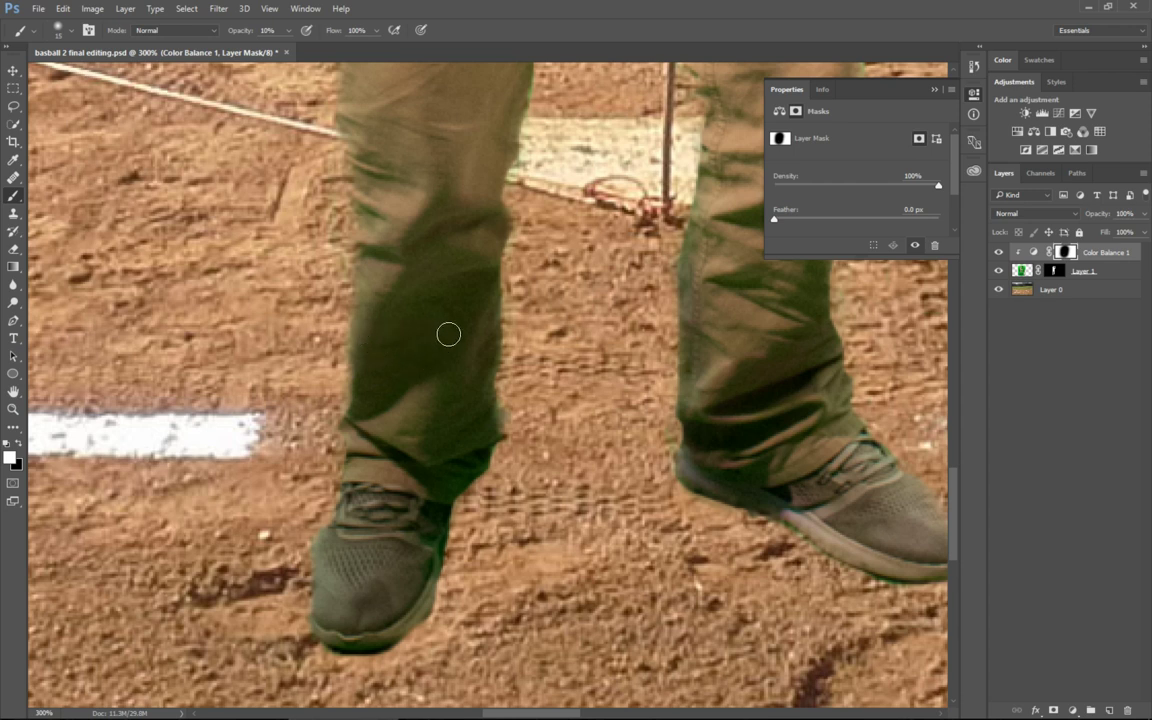
mouse_move(419, 388)
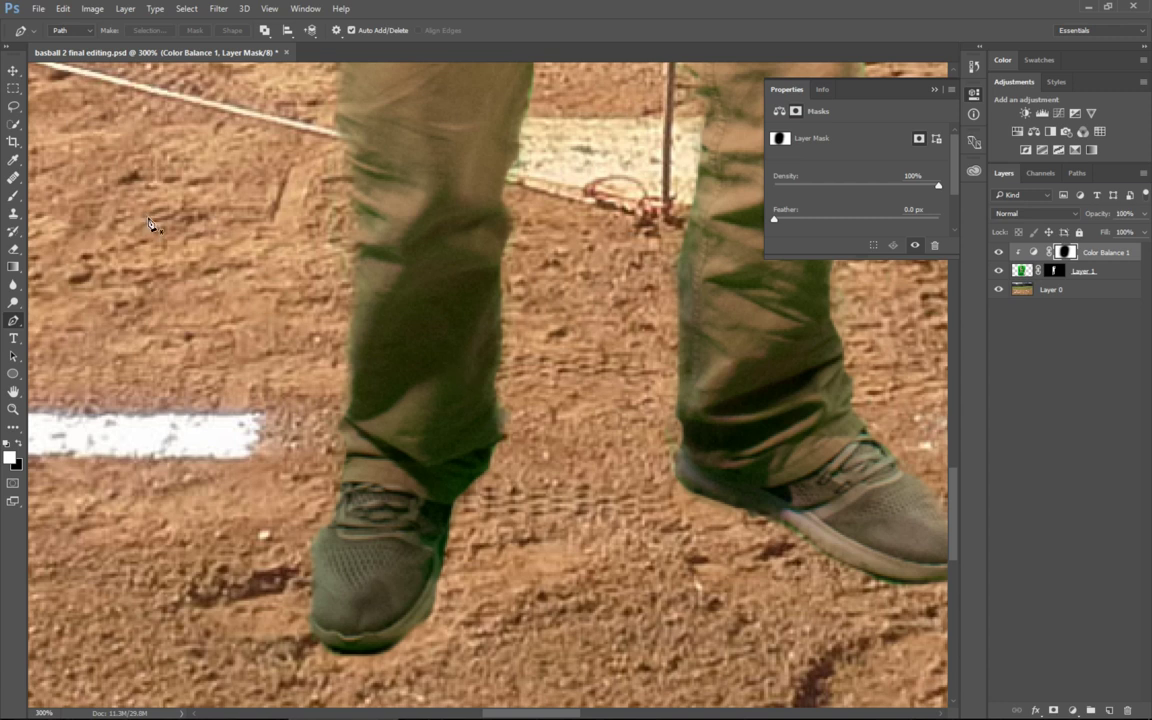
mouse_move(190, 217)
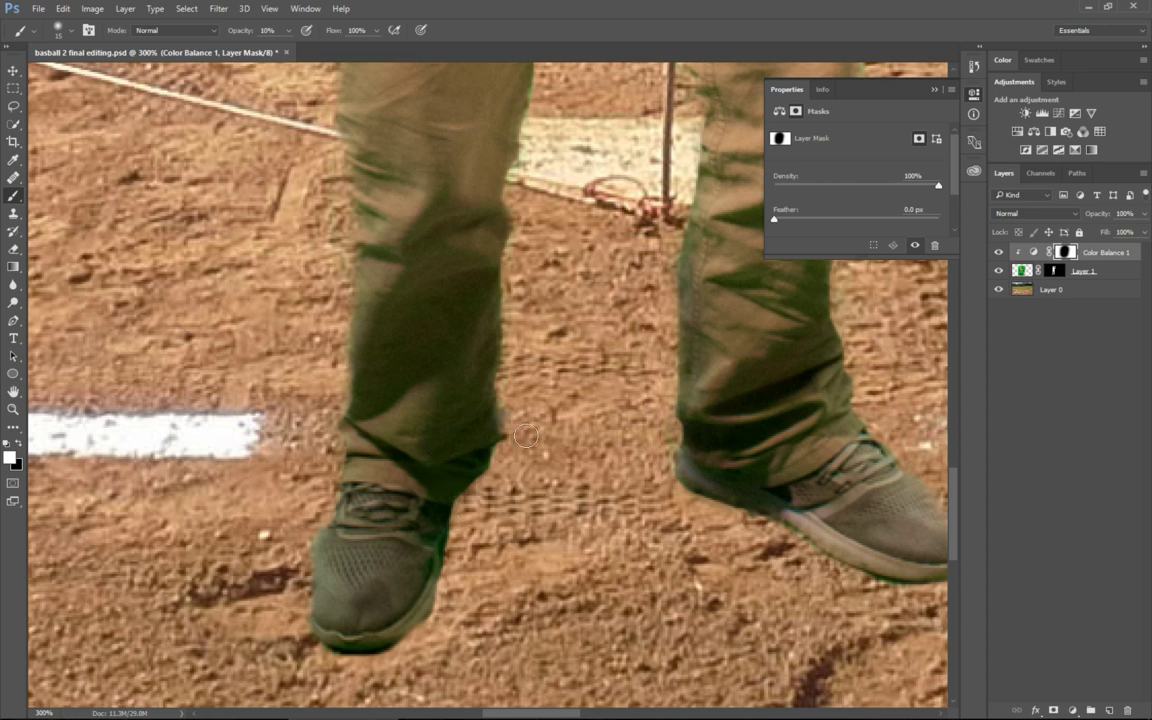
mouse_move(442, 603)
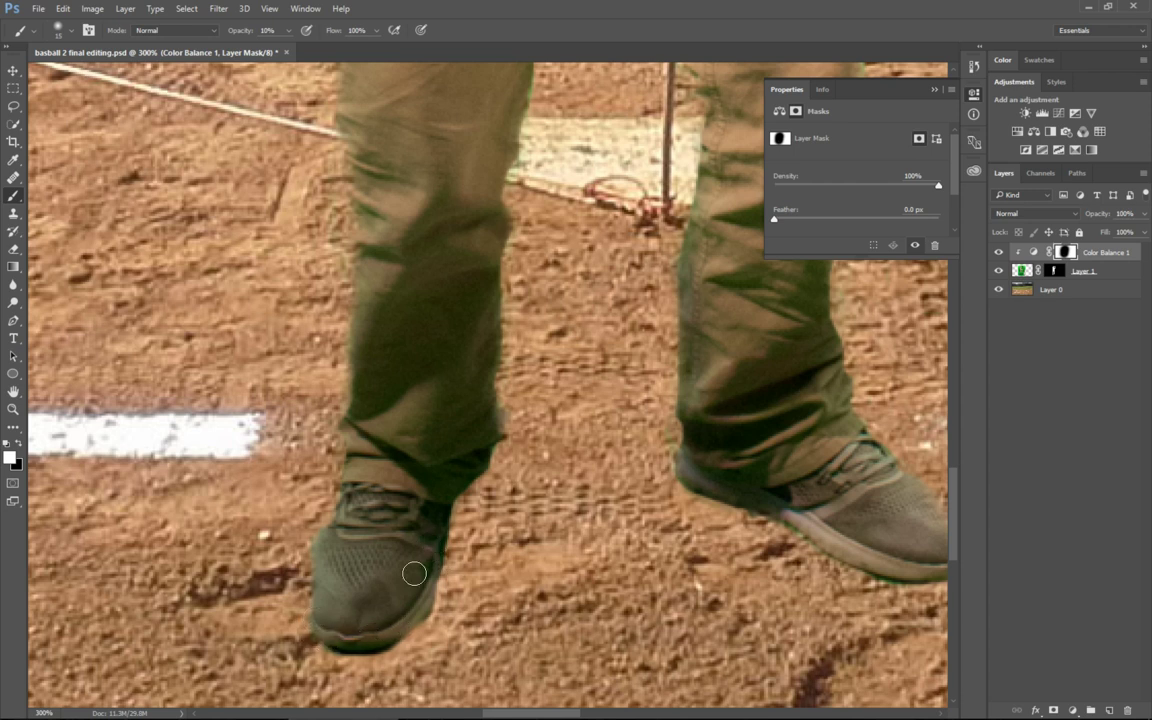
mouse_move(369, 249)
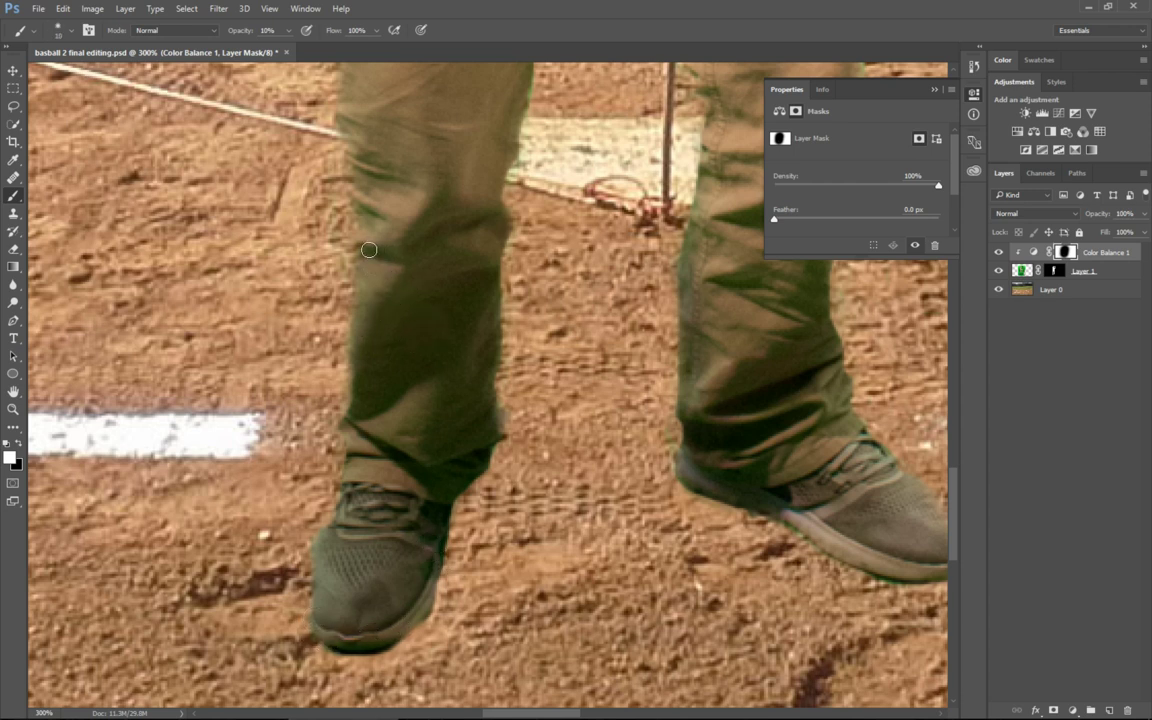
mouse_move(463, 265)
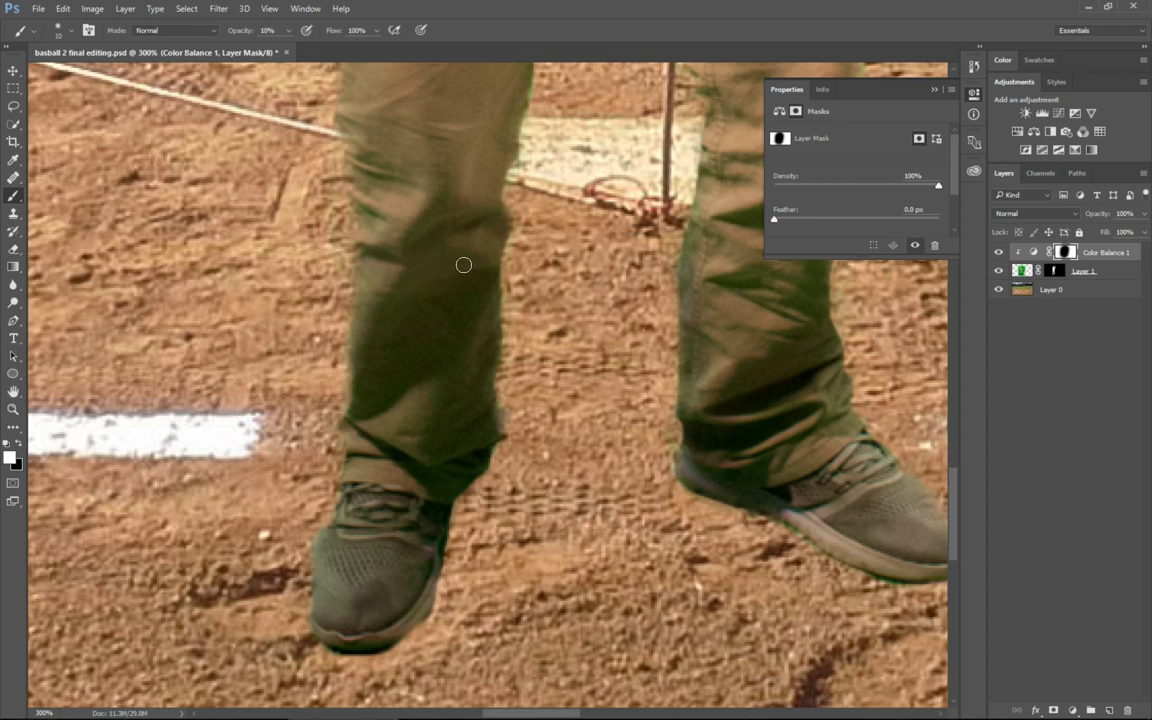
mouse_move(443, 192)
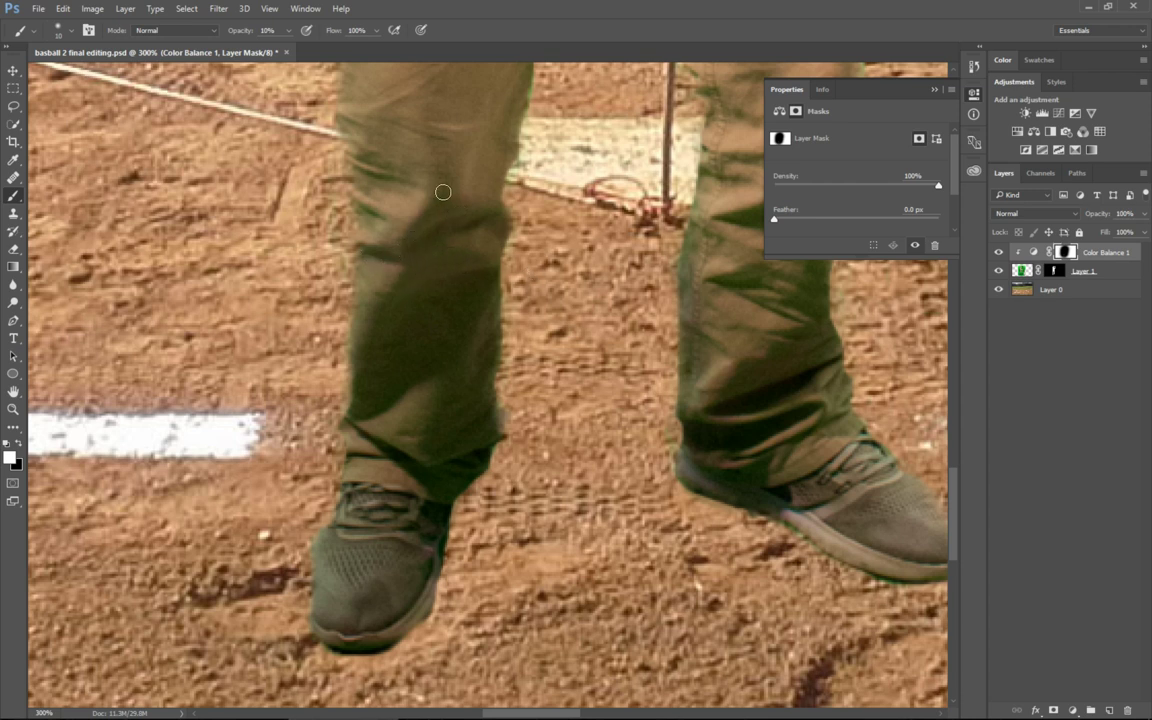
mouse_move(379, 222)
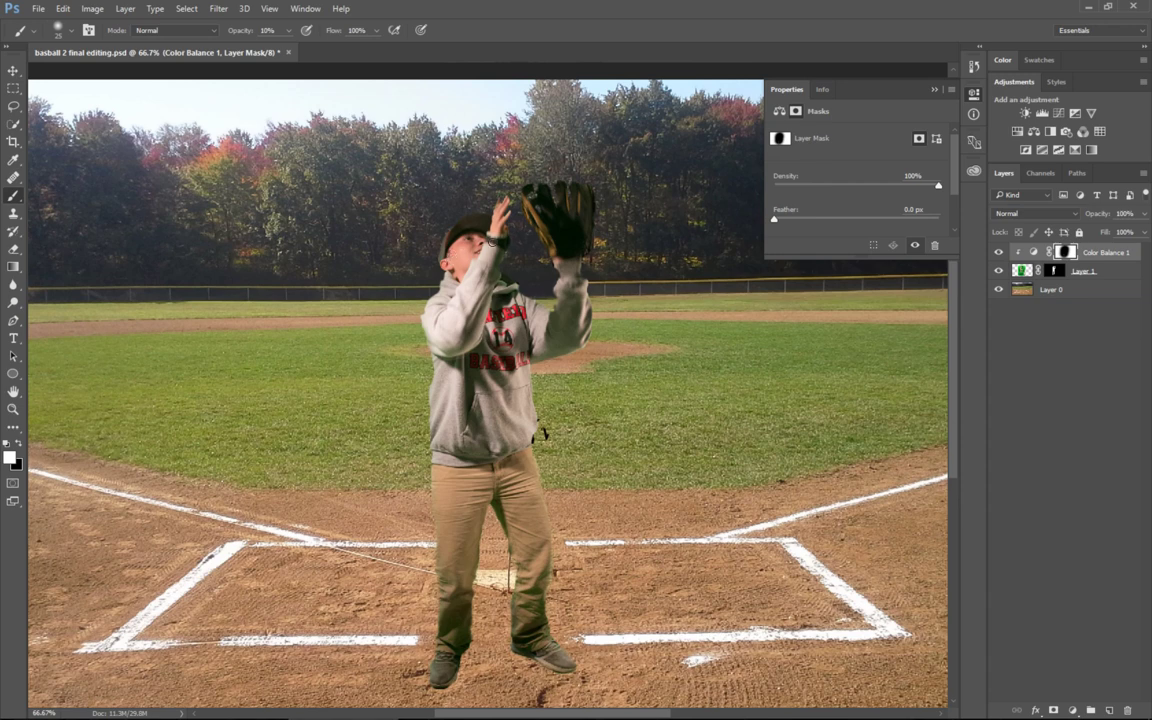
mouse_move(590, 226)
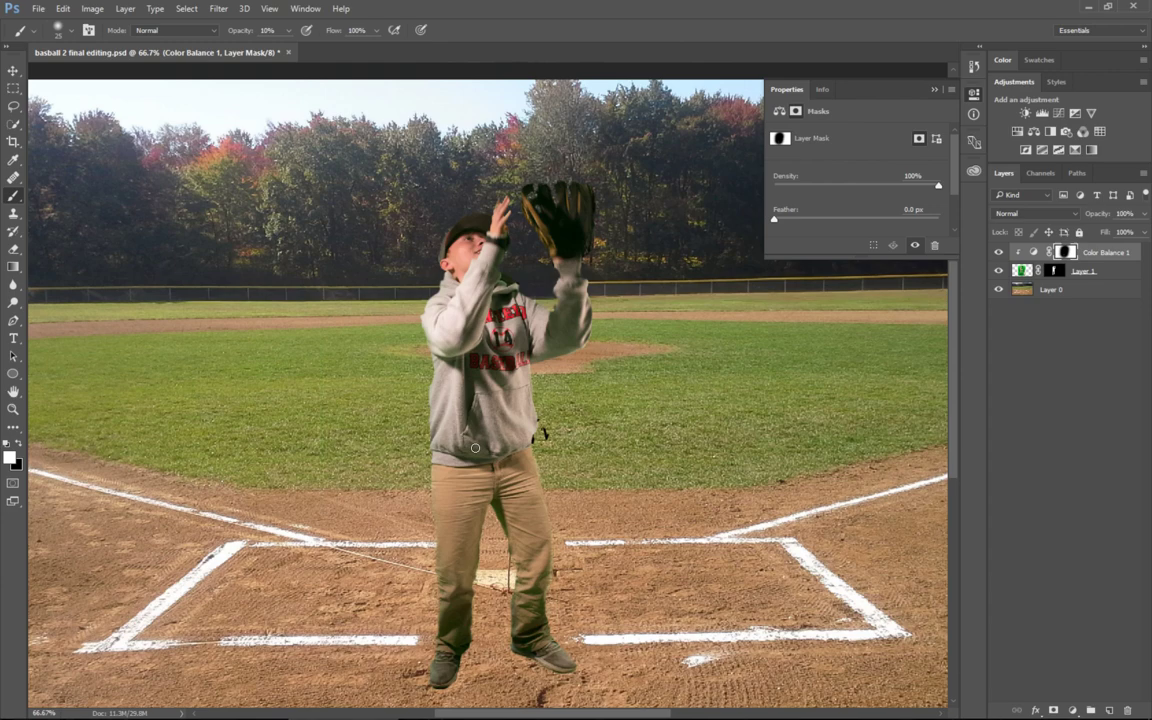
mouse_move(492, 321)
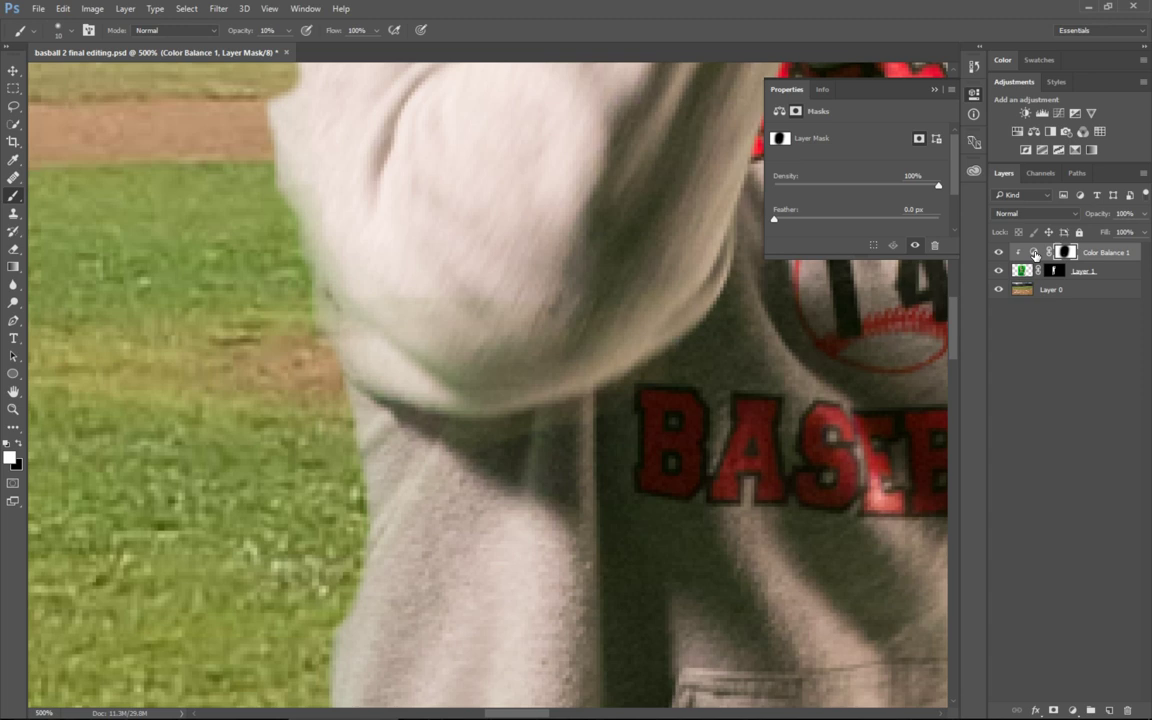
Step: Switch the first Color Balance to Shadows and shift them toward magenta
left_click(1034, 251)
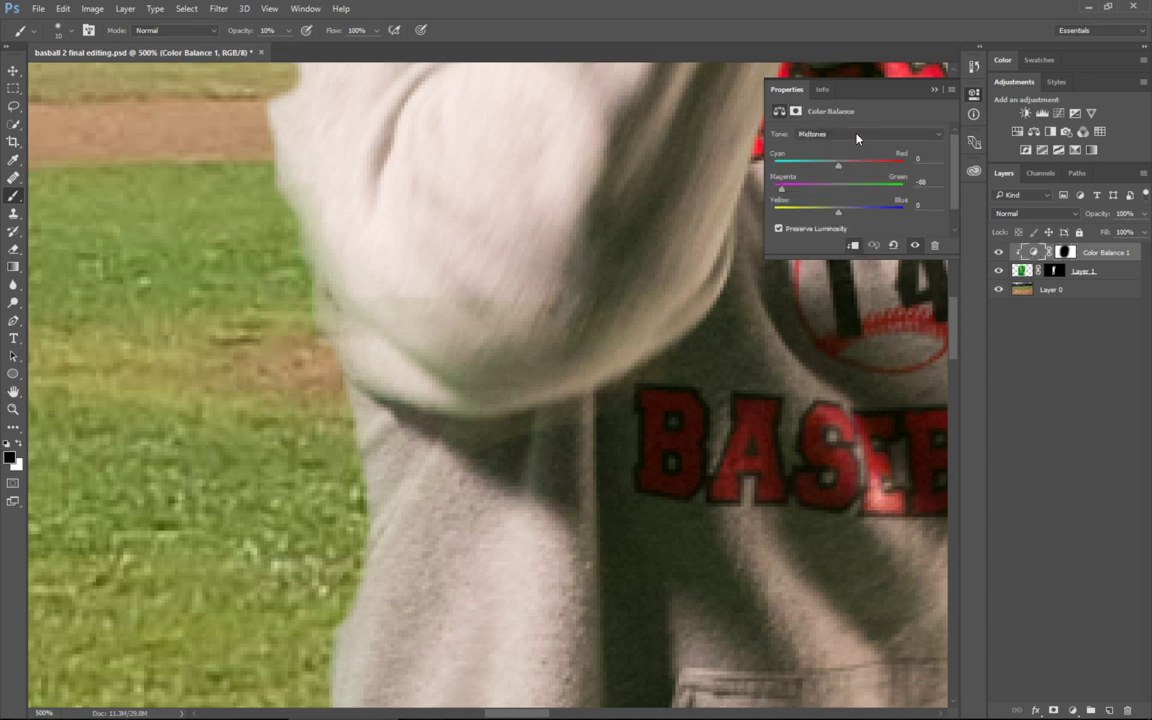
left_click(857, 134)
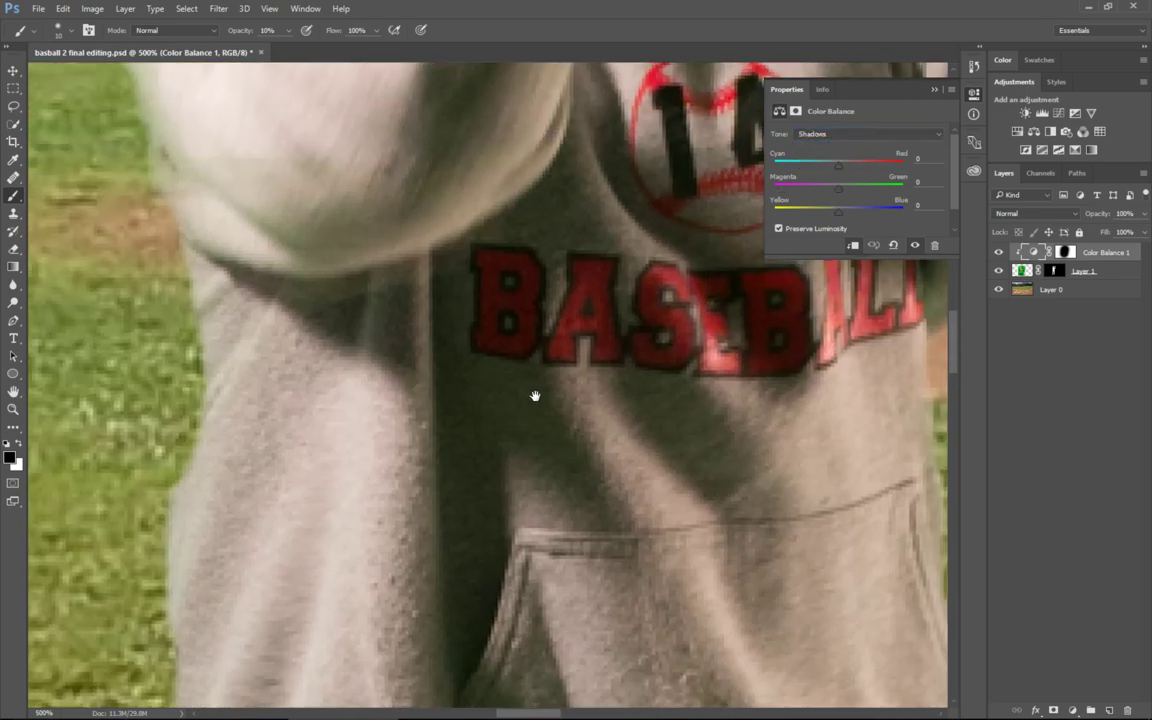
left_click_drag(838, 190, 830, 190)
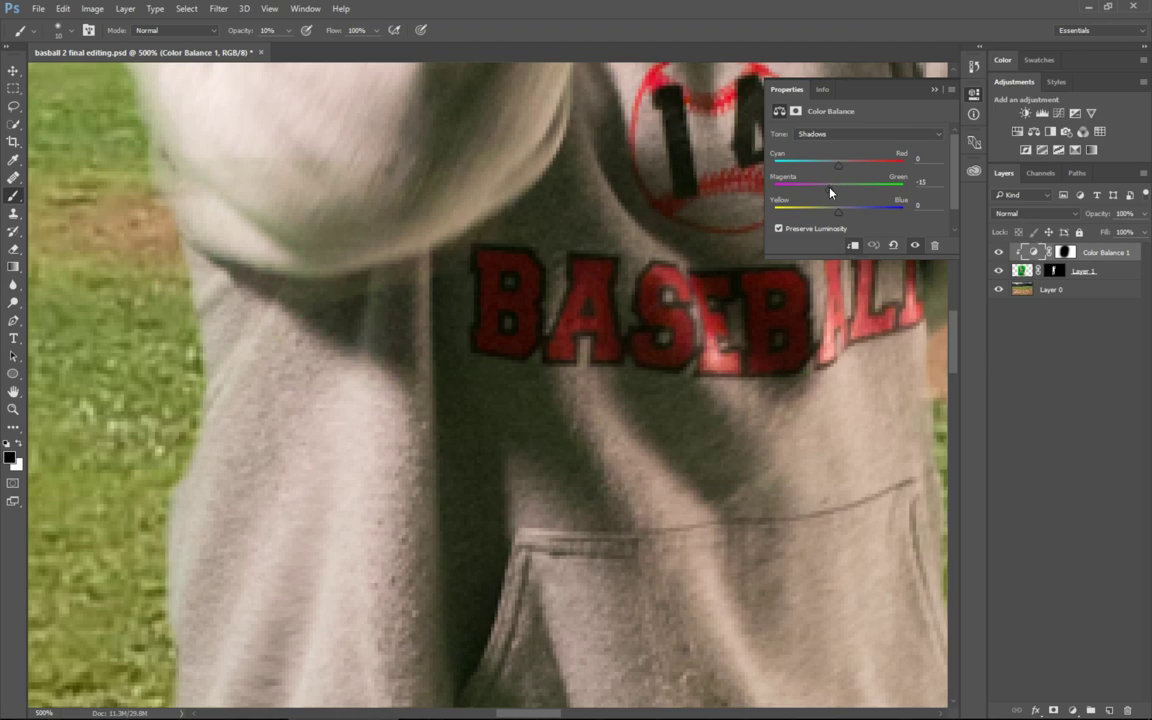
left_click_drag(838, 188, 820, 188)
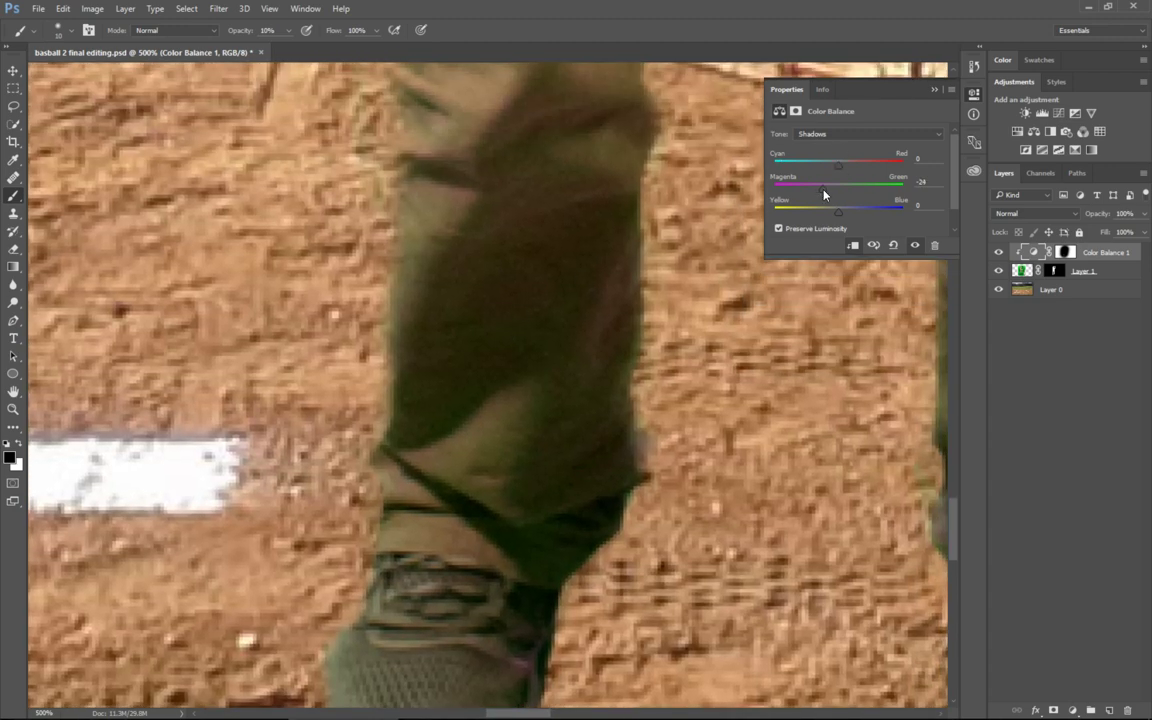
left_click_drag(840, 186, 835, 186)
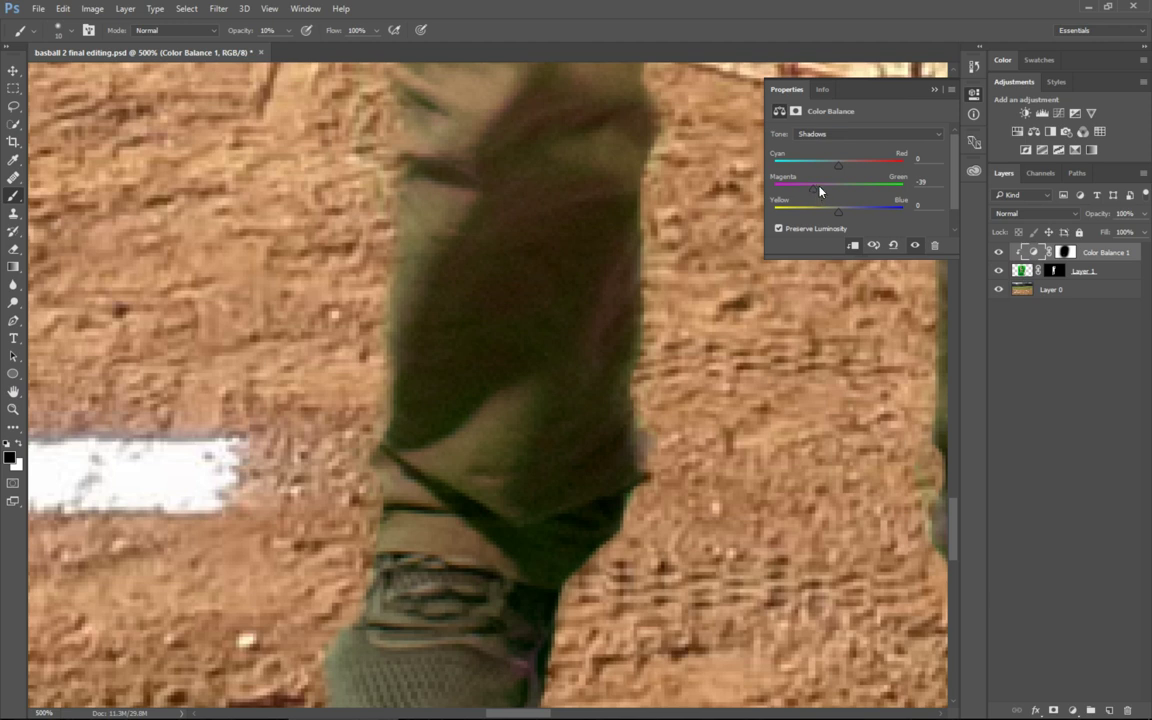
mouse_move(846, 142)
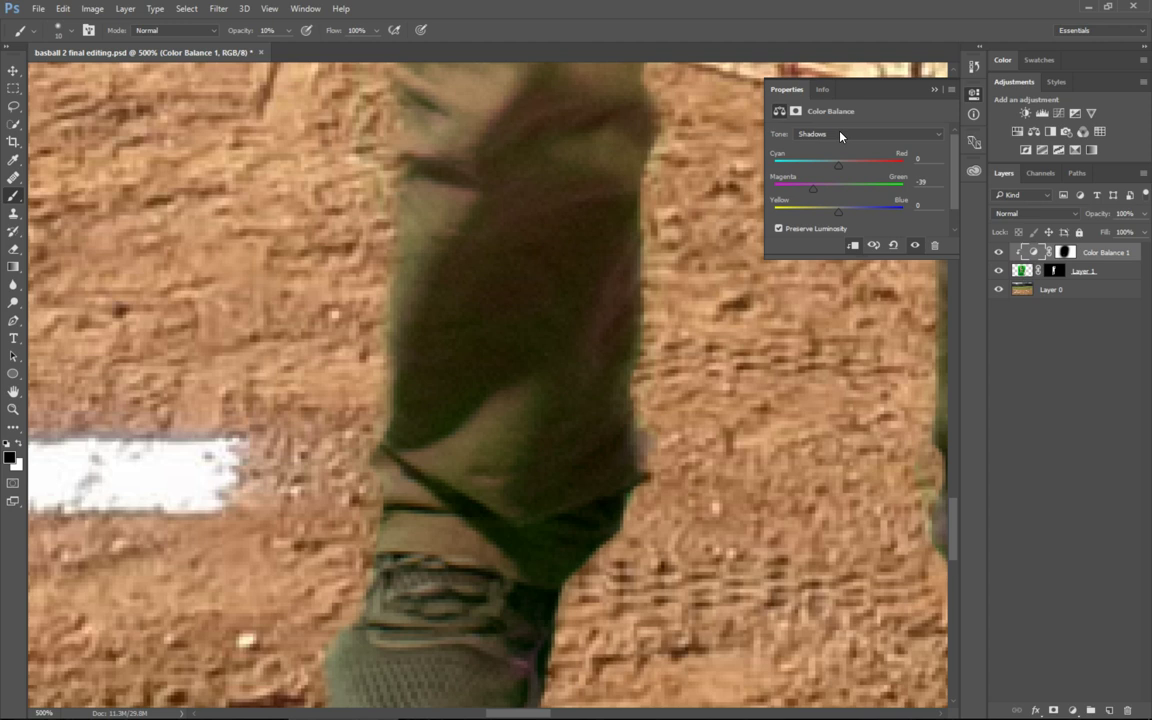
mouse_move(920, 152)
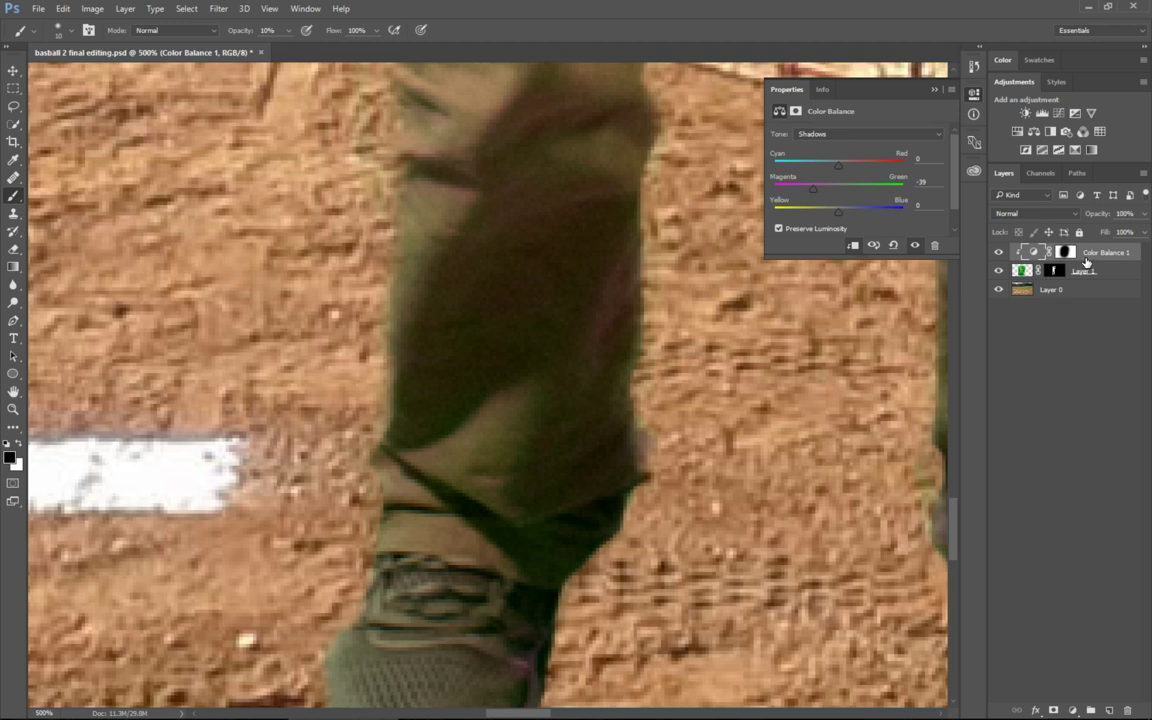
mouse_move(1082, 260)
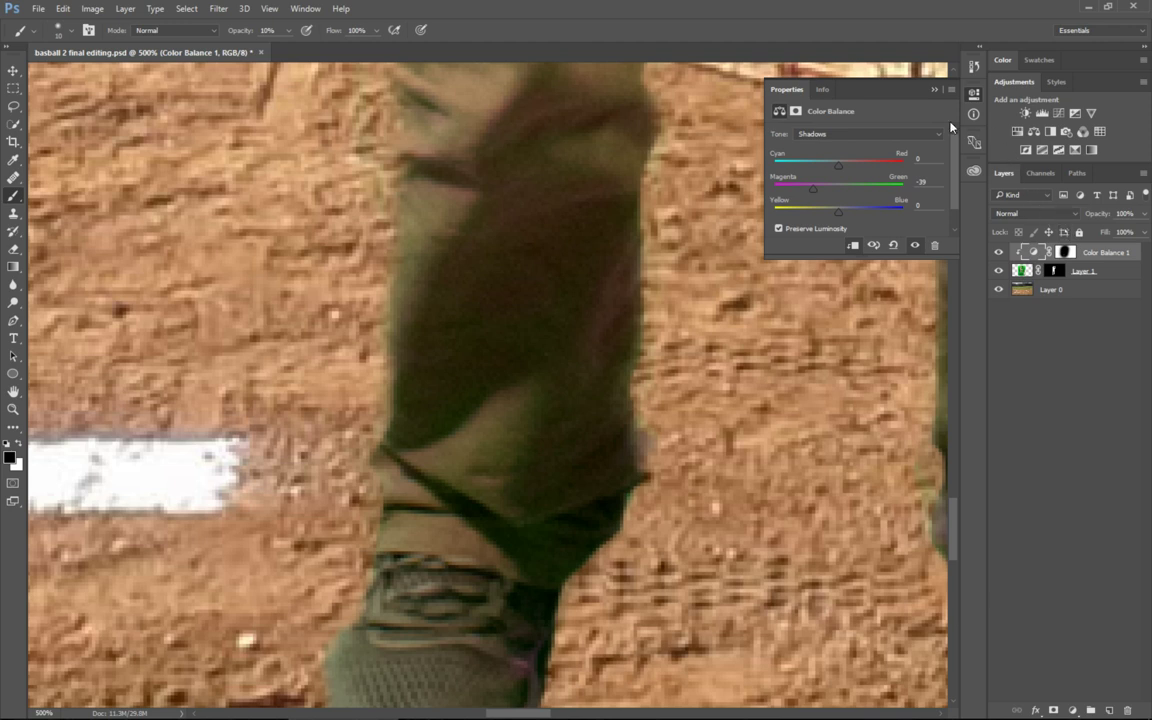
Step: Refine the shadows Magenta–Green to about -30 and reselect the adjustment mask
left_click(864, 133)
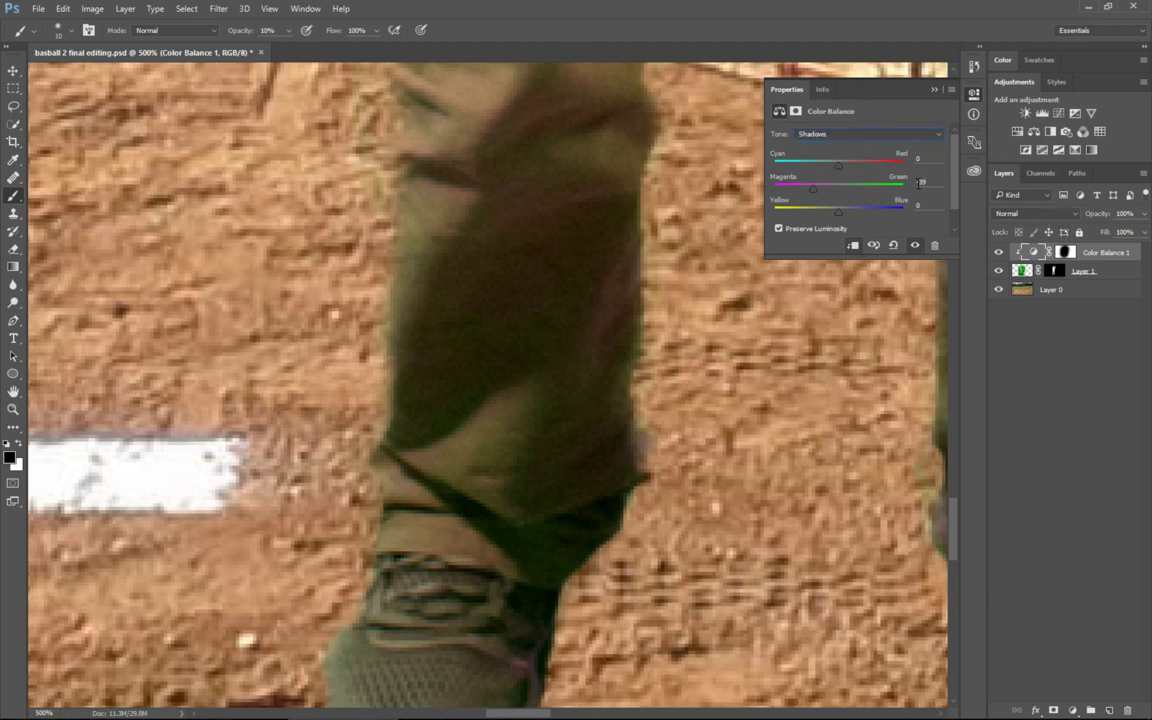
left_click_drag(838, 182, 815, 182)
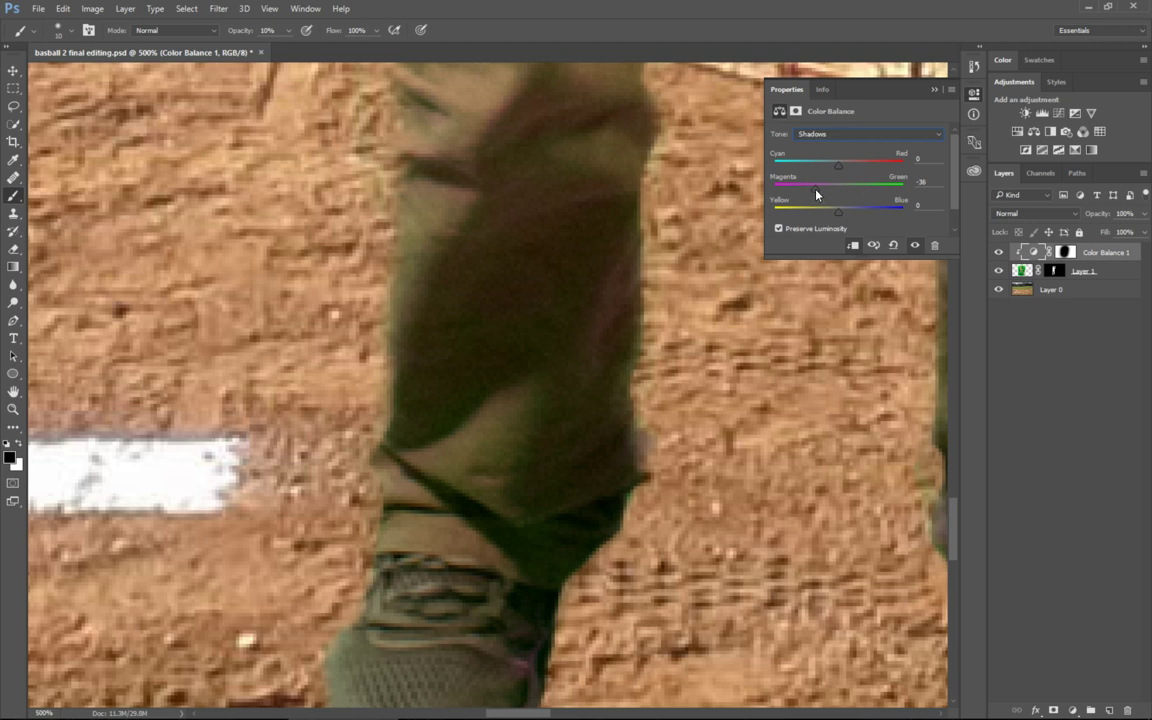
left_click_drag(815, 183, 823, 183)
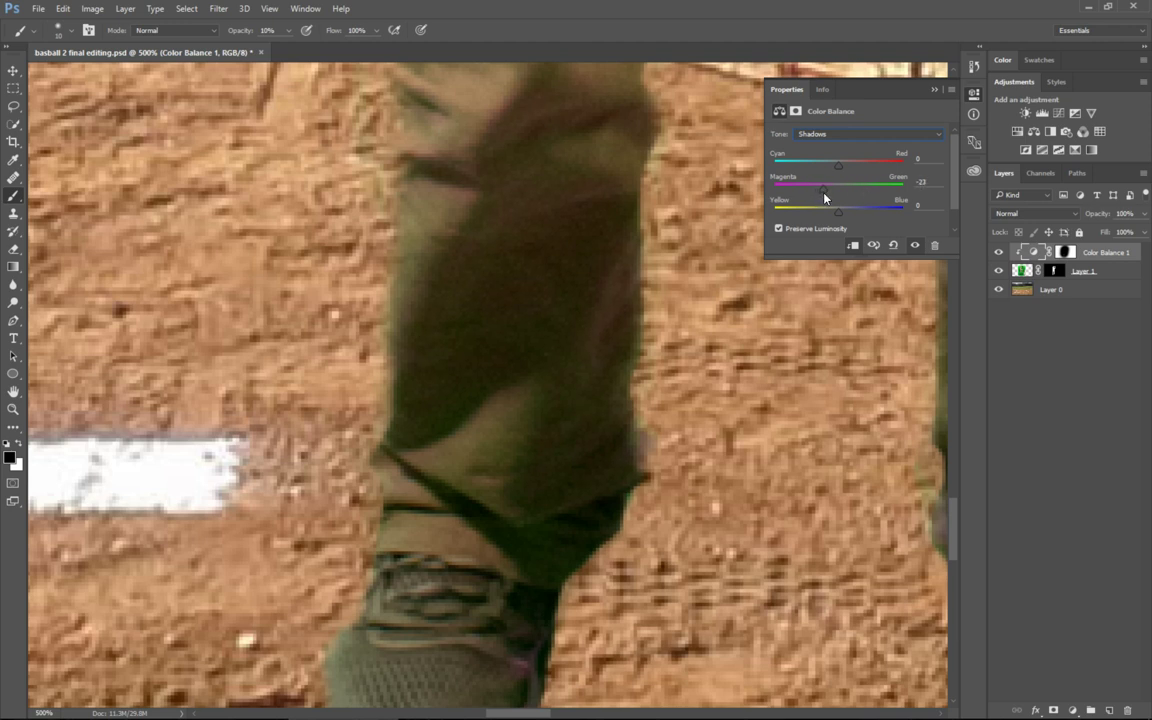
left_click_drag(823, 187, 829, 187)
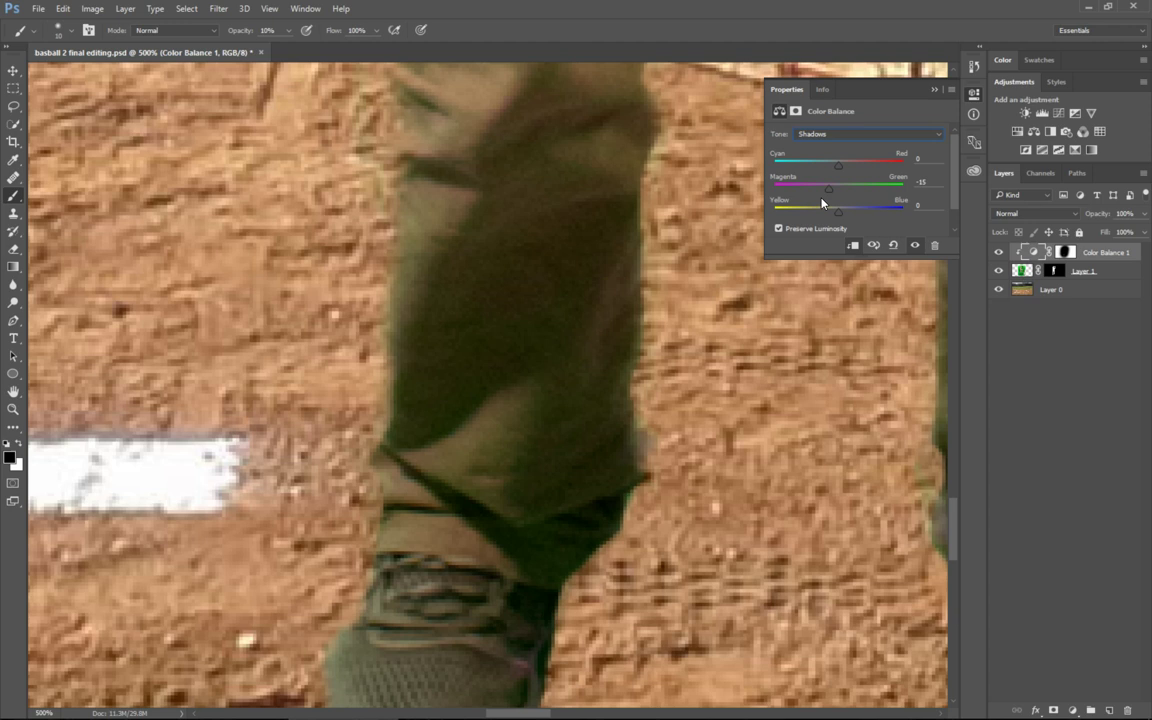
left_click_drag(838, 188, 827, 188)
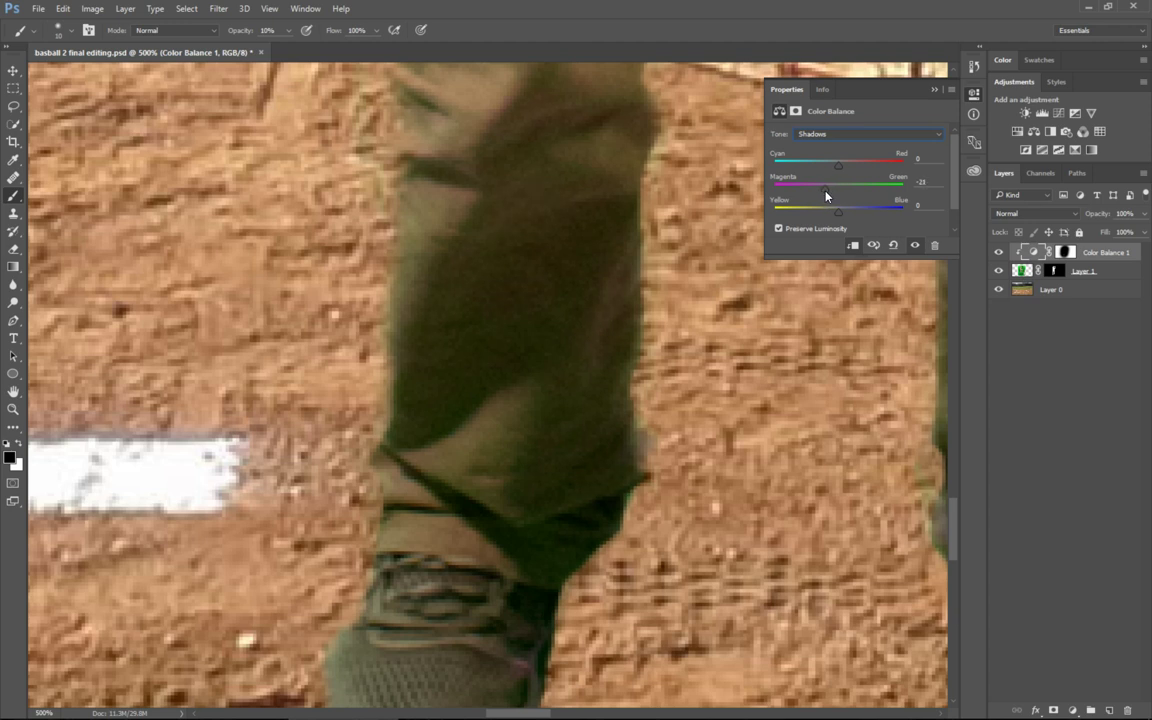
left_click_drag(838, 184, 820, 184)
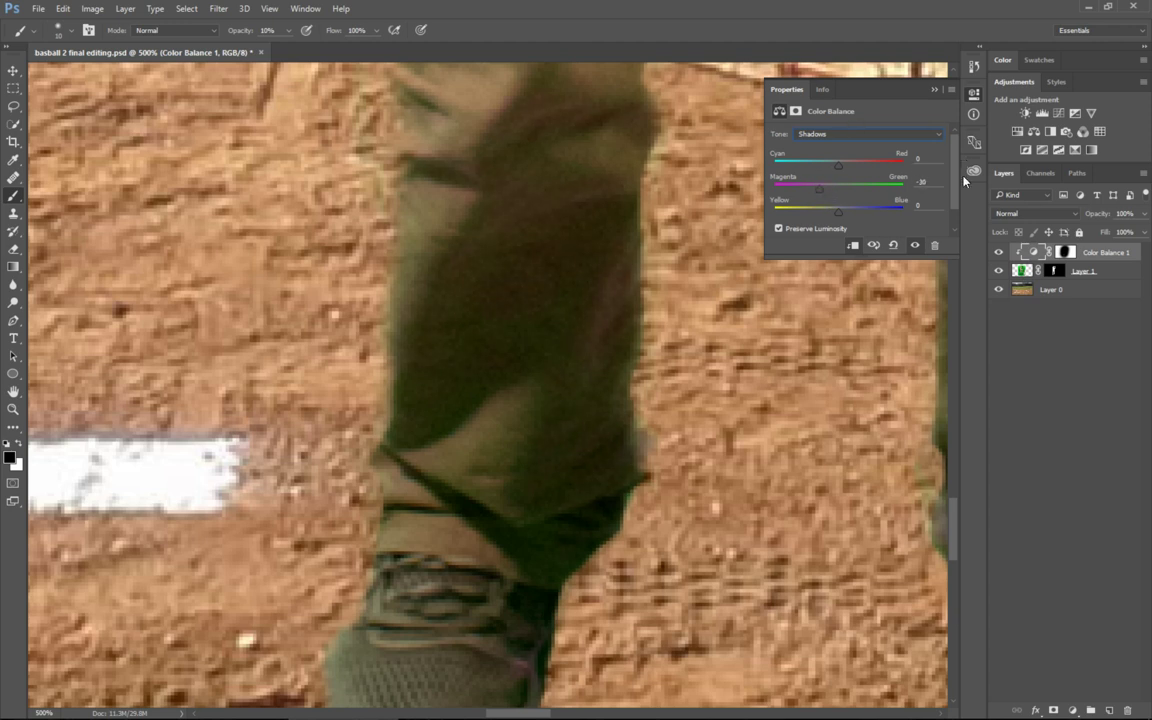
left_click(1064, 251)
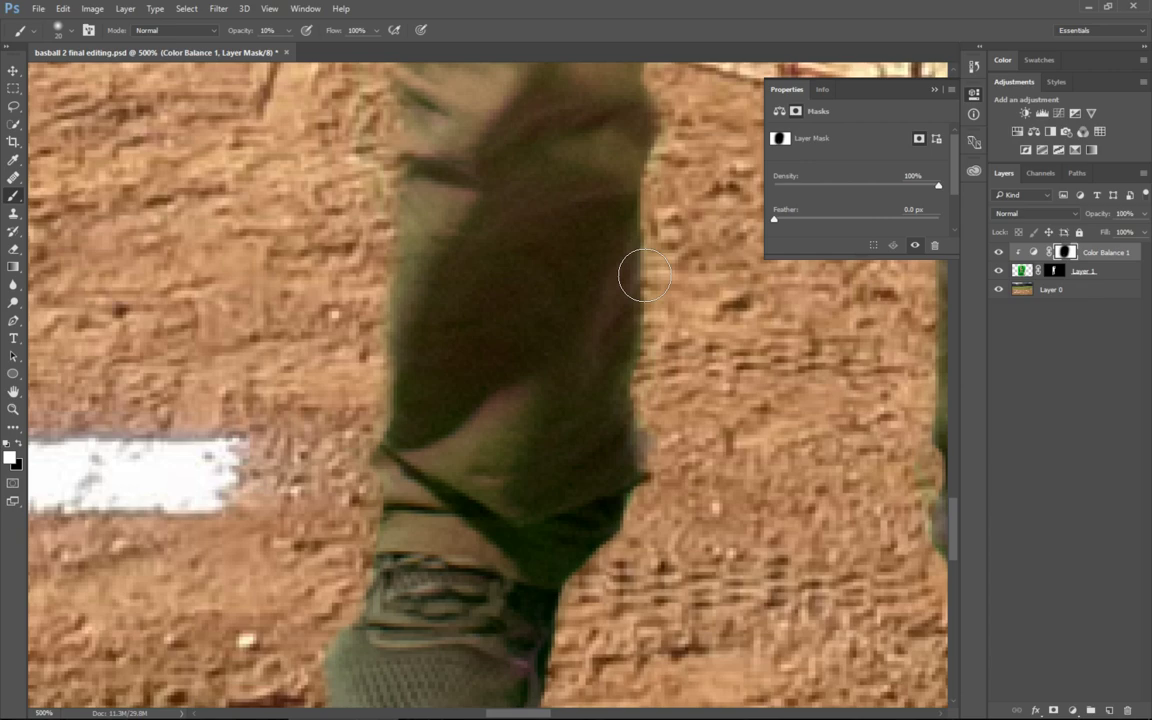
mouse_move(582, 357)
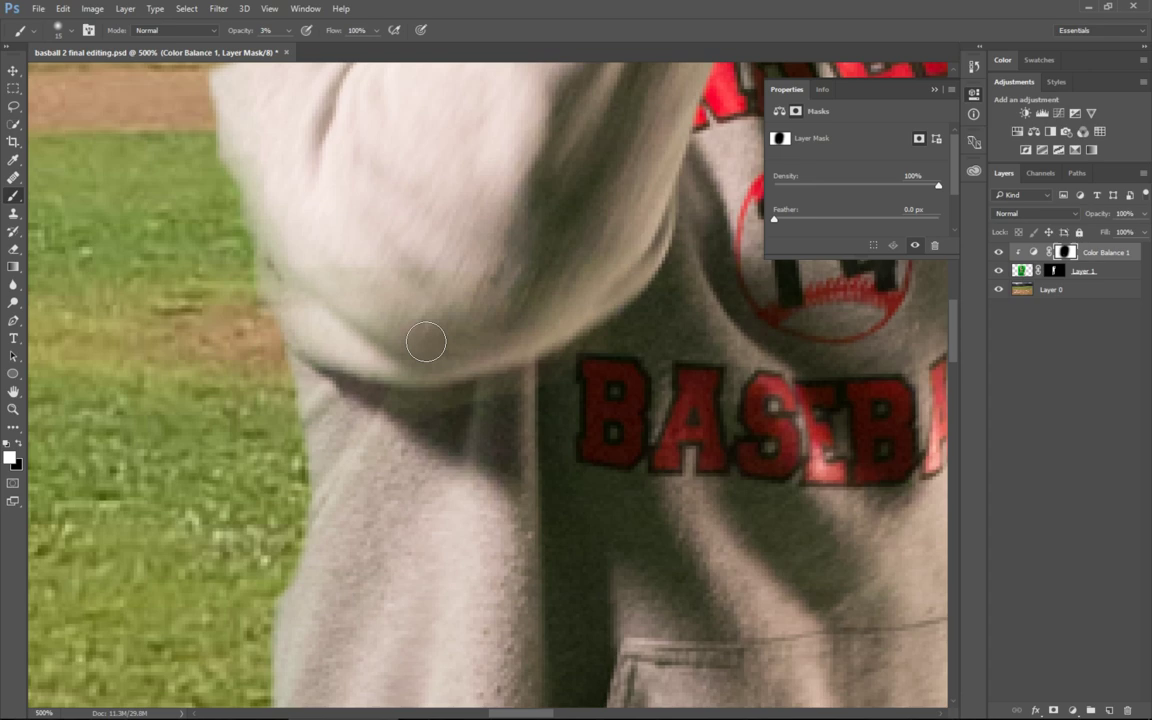
mouse_move(426, 360)
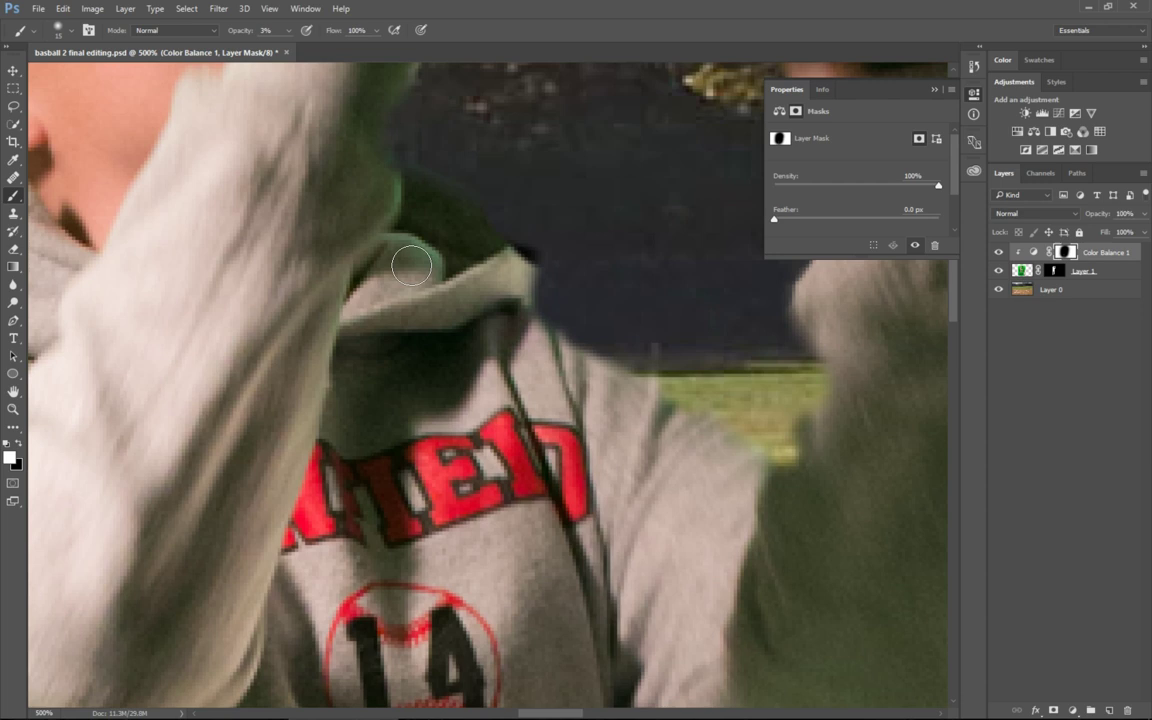
mouse_move(395, 185)
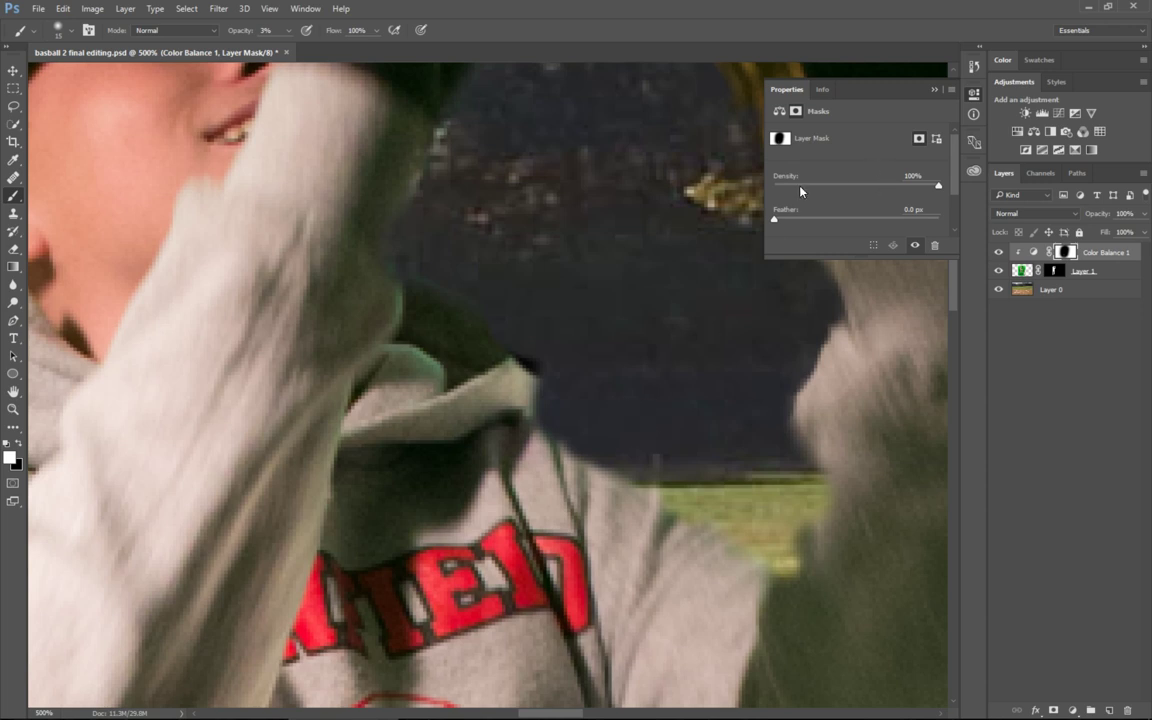
mouse_move(800, 192)
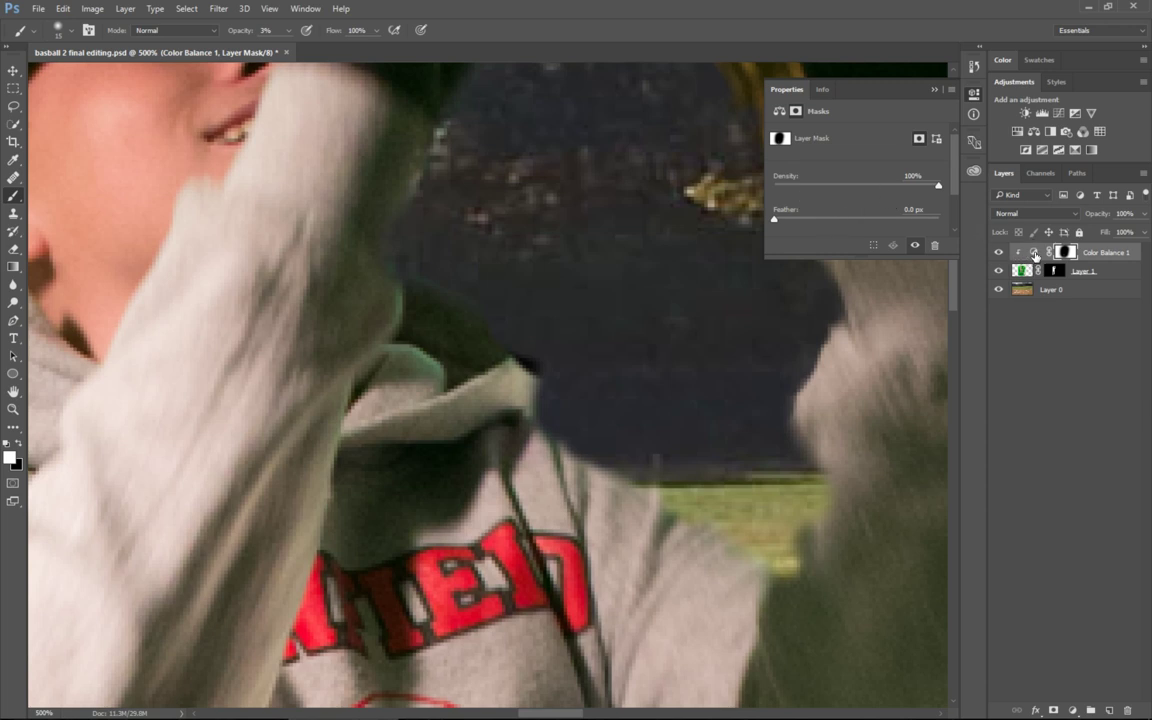
Step: Shift the highlights Magenta–Green to -37 and paint the correction along the hood edge
left_click(1034, 251)
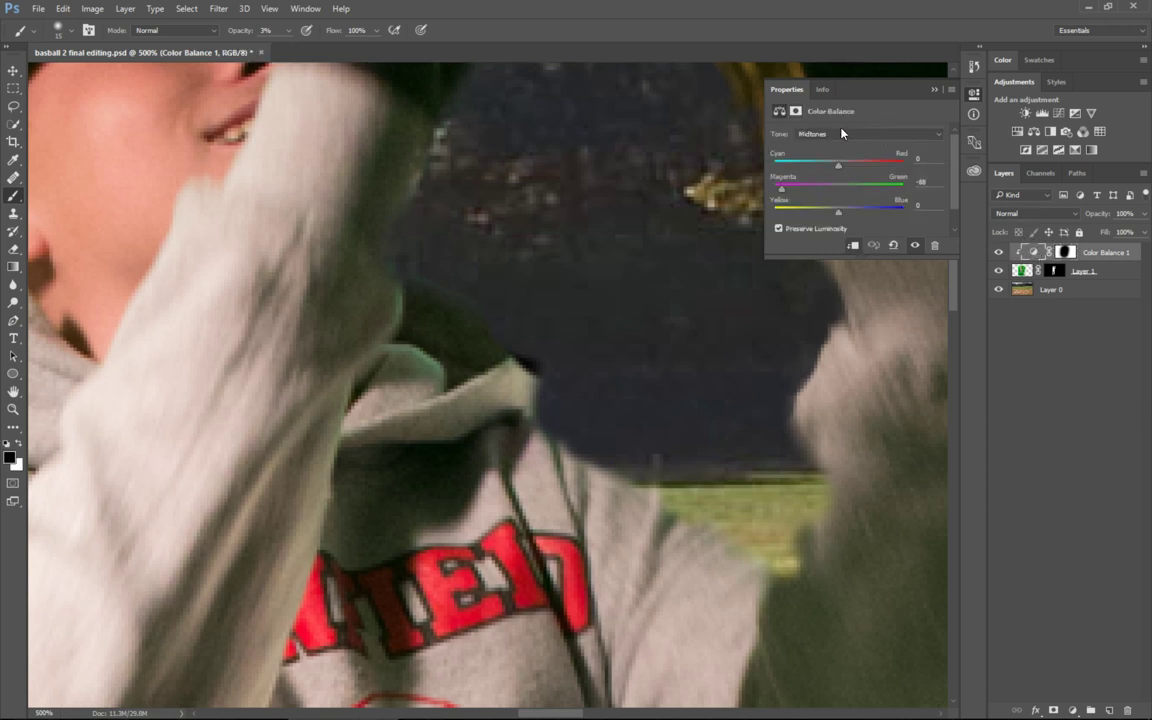
left_click(865, 134)
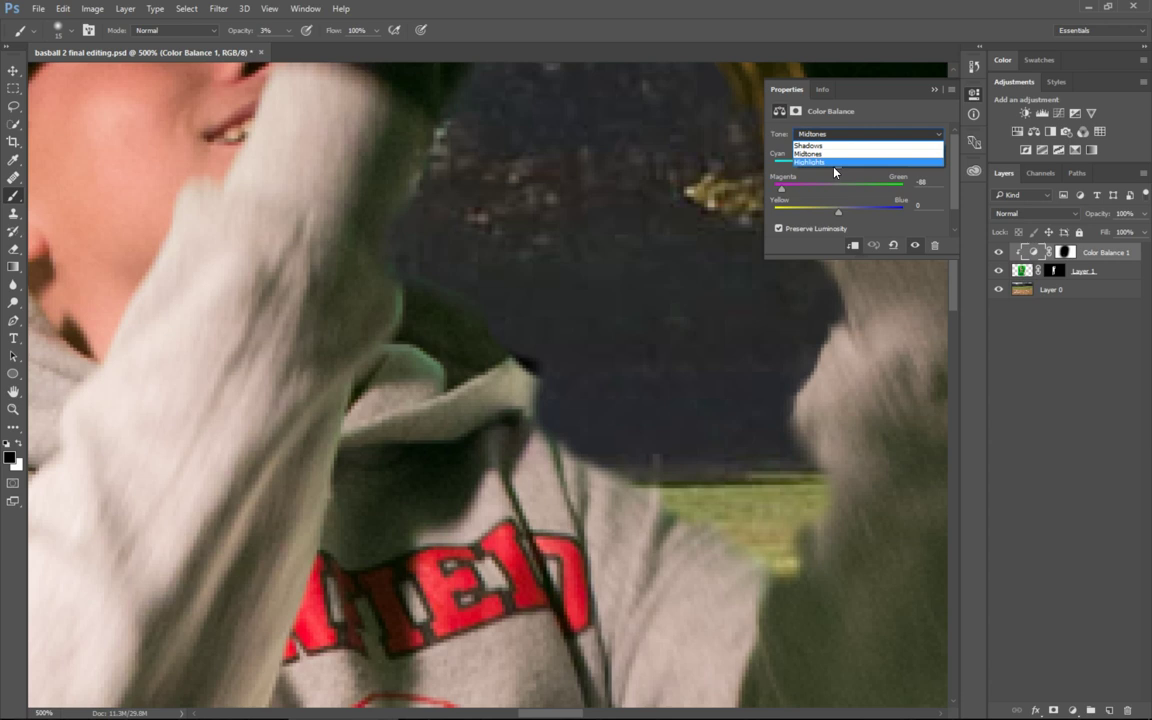
left_click(809, 161)
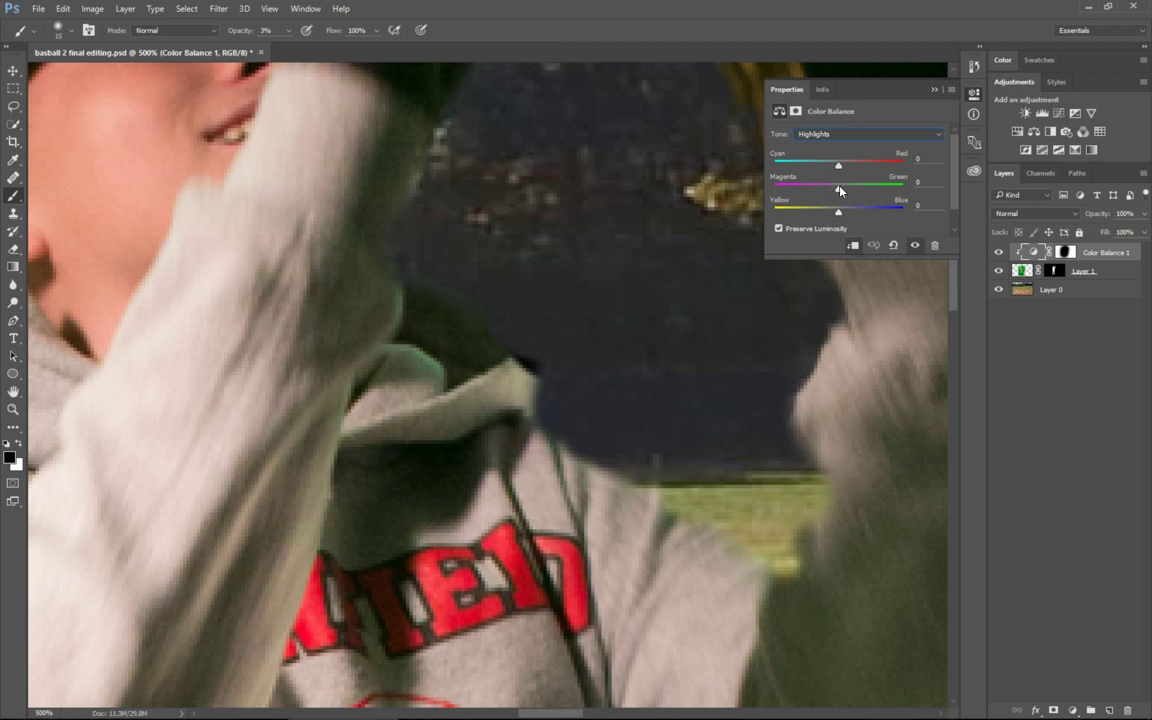
left_click_drag(838, 188, 832, 188)
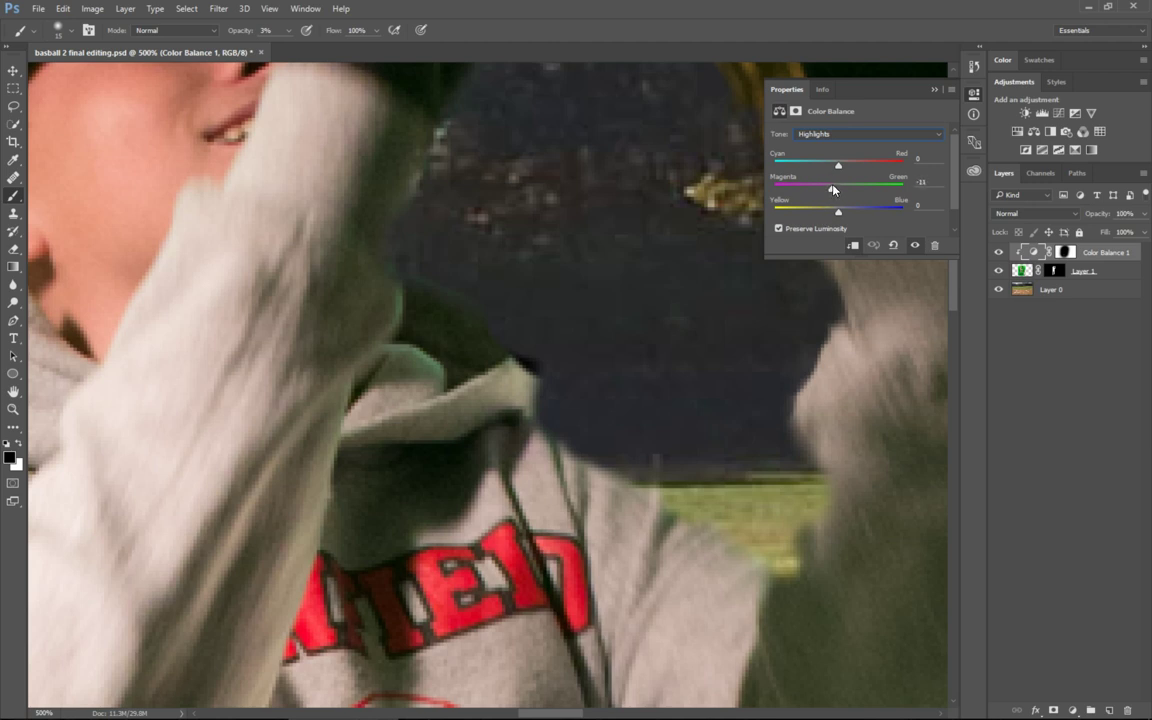
left_click_drag(838, 188, 815, 188)
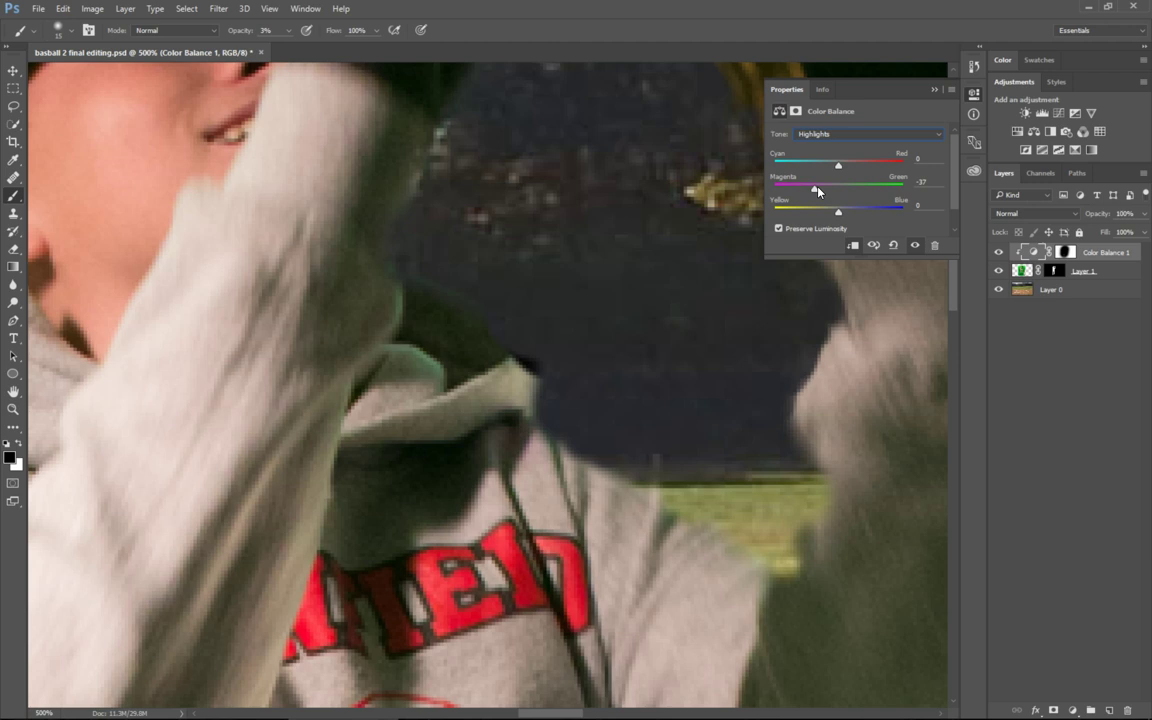
left_click_drag(838, 189, 810, 189)
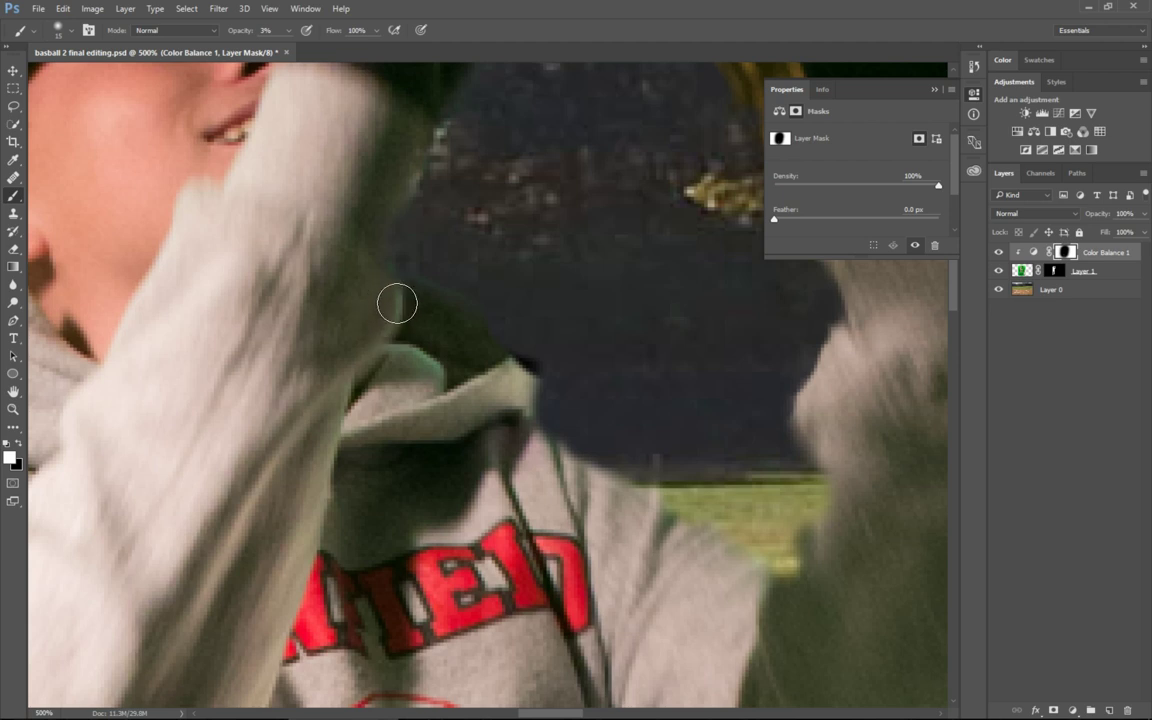
mouse_move(405, 187)
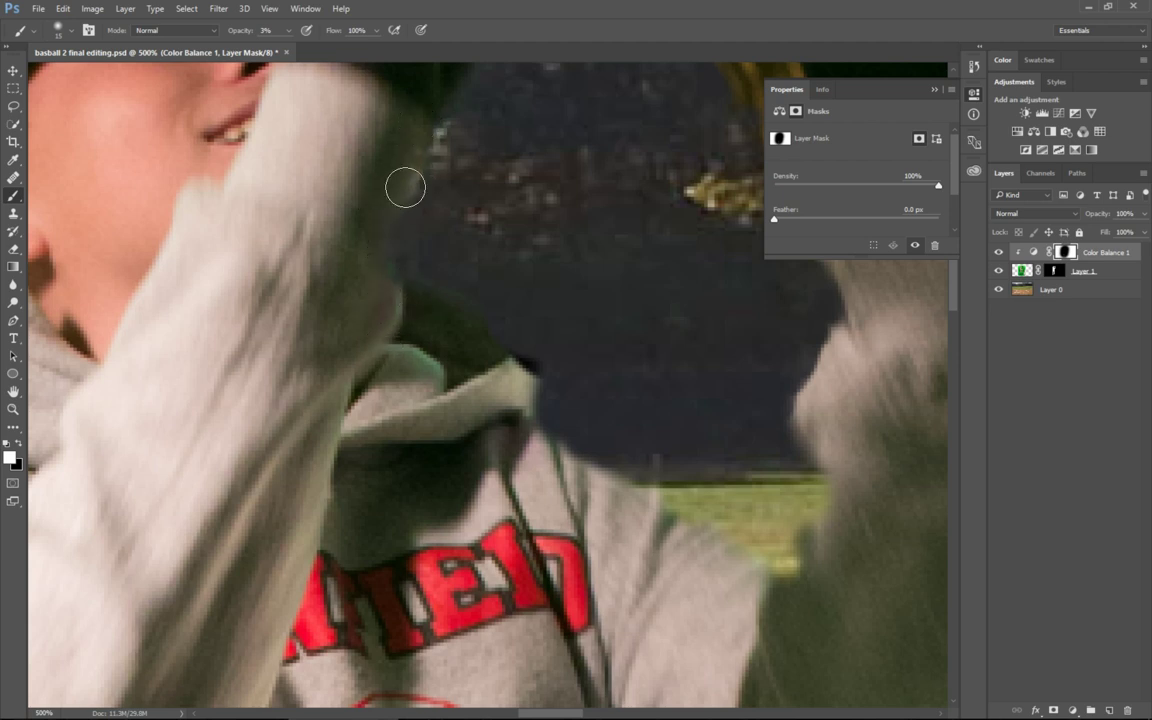
mouse_move(397, 372)
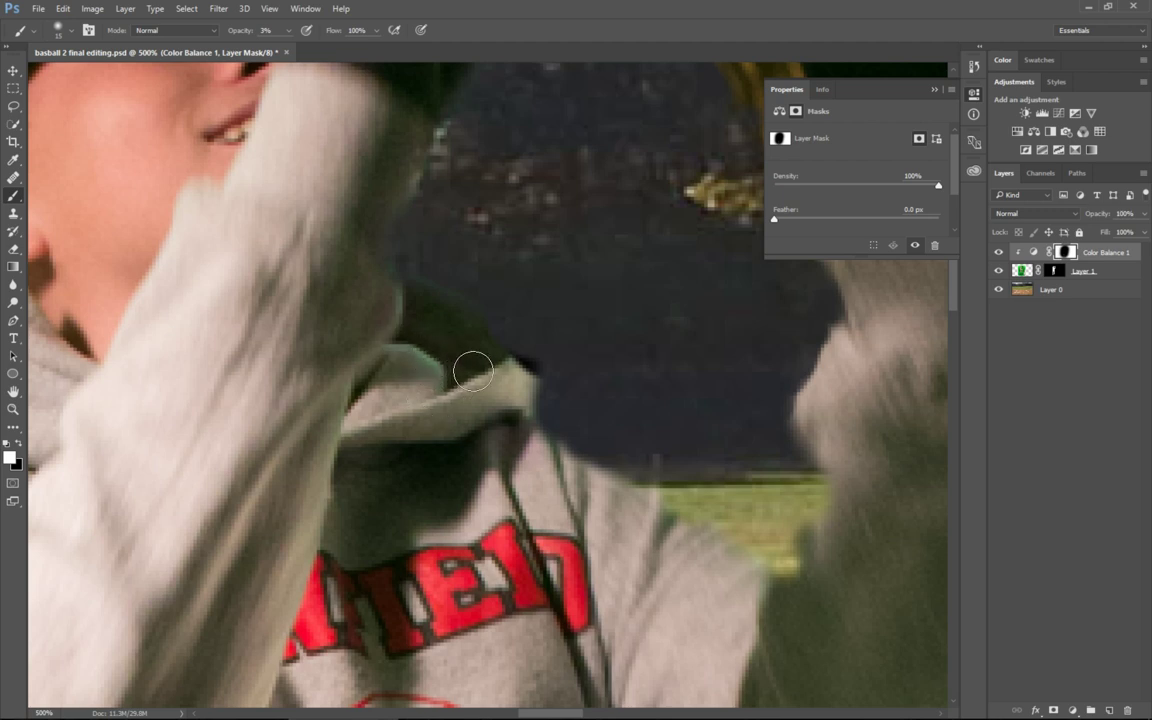
left_click_drag(475, 371, 510, 420)
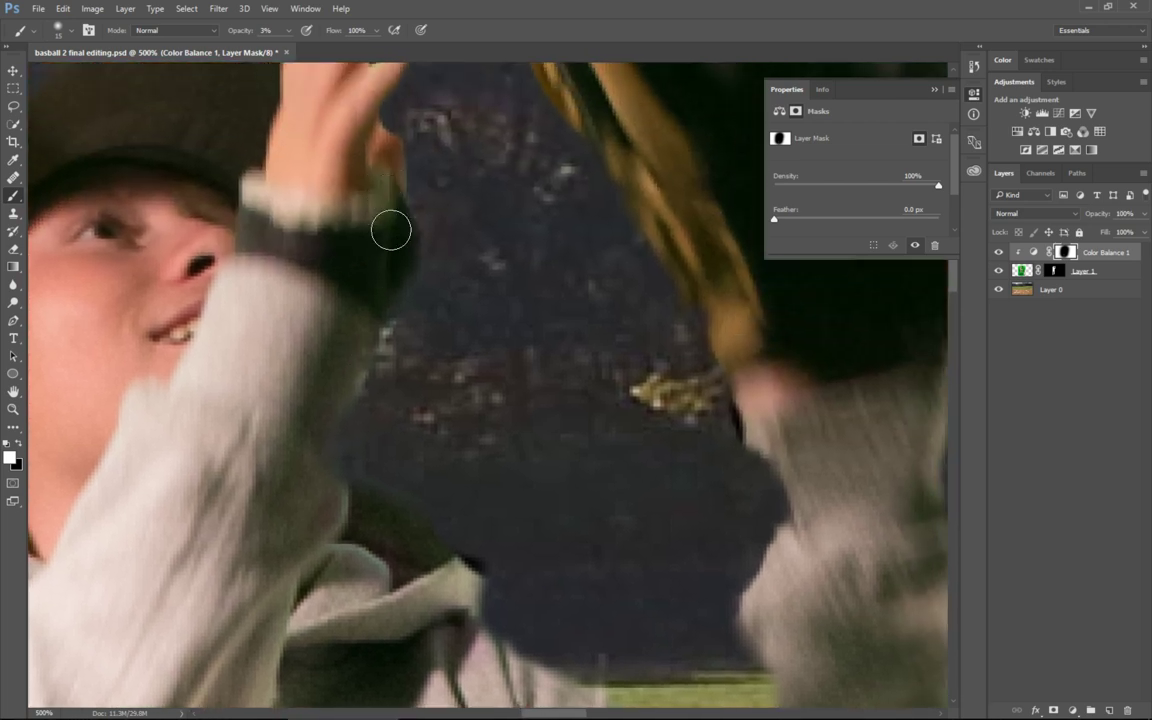
mouse_move(288, 443)
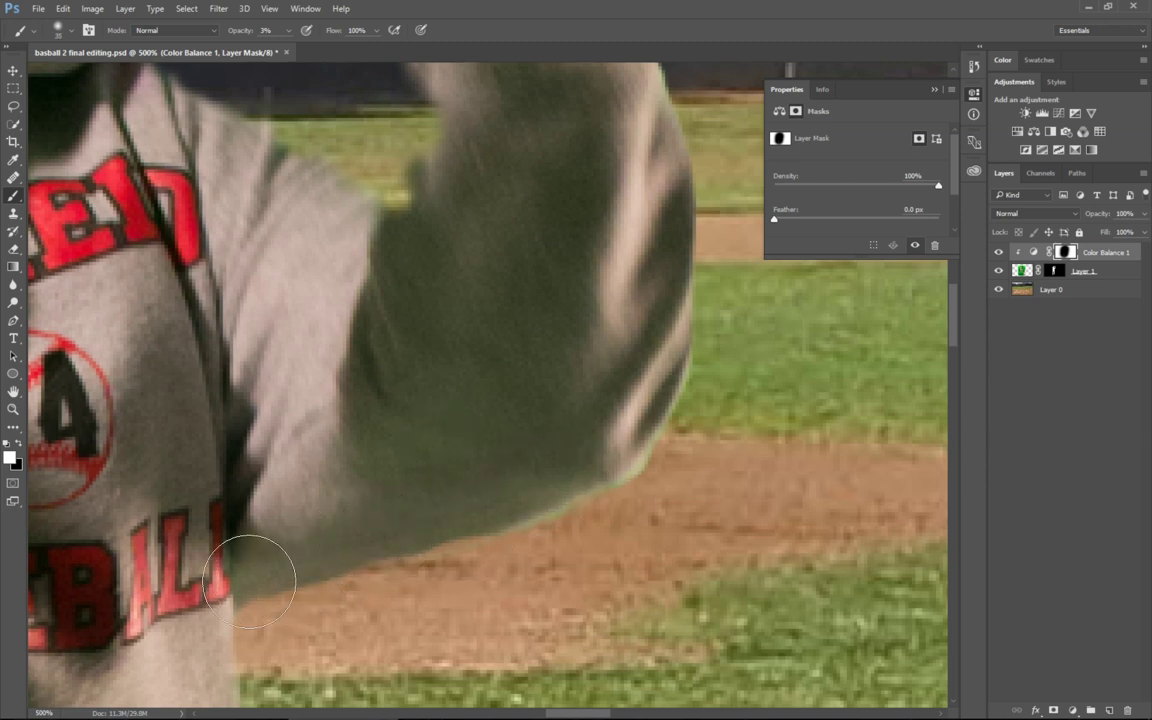
mouse_move(407, 412)
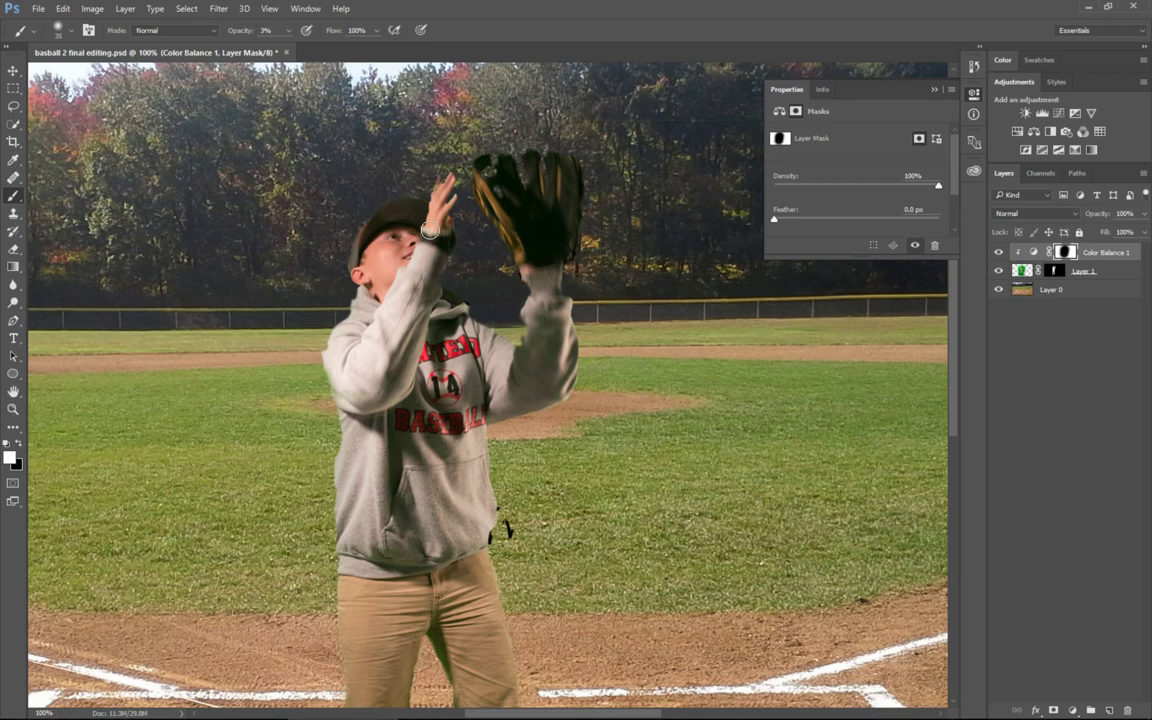
mouse_move(1034, 140)
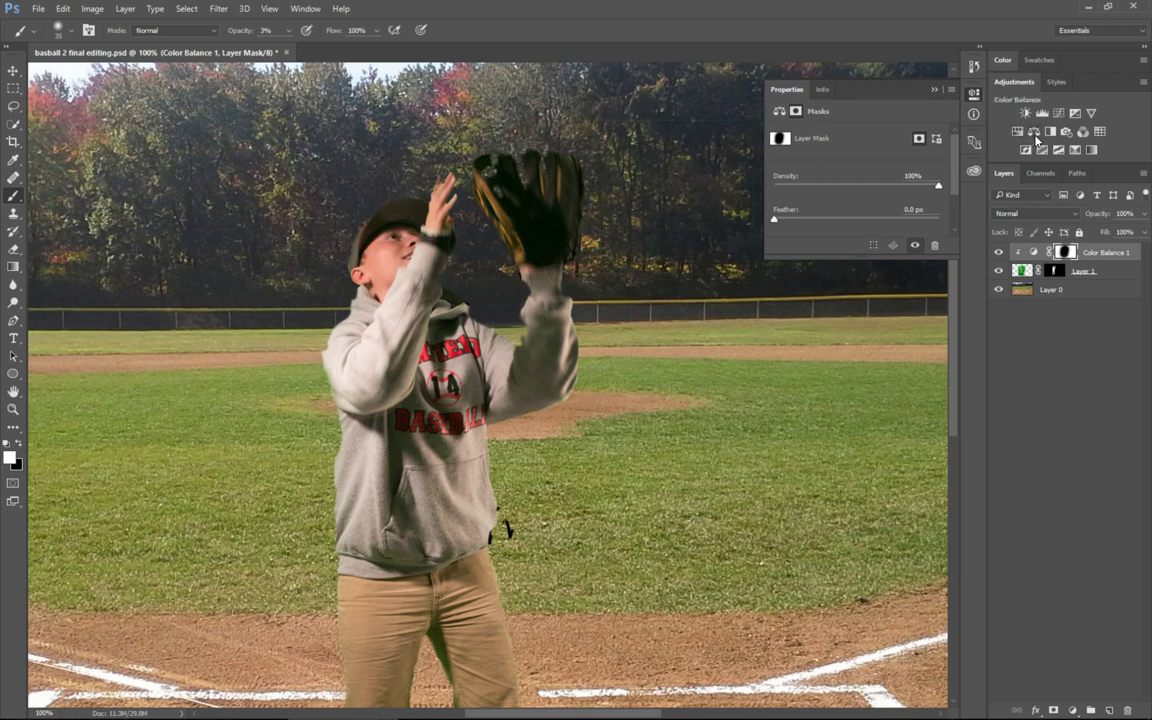
Step: Add a second Color Balance layer with midtones Cyan–Red -17 and Yellow–Blue +16
left_click(1025, 113)
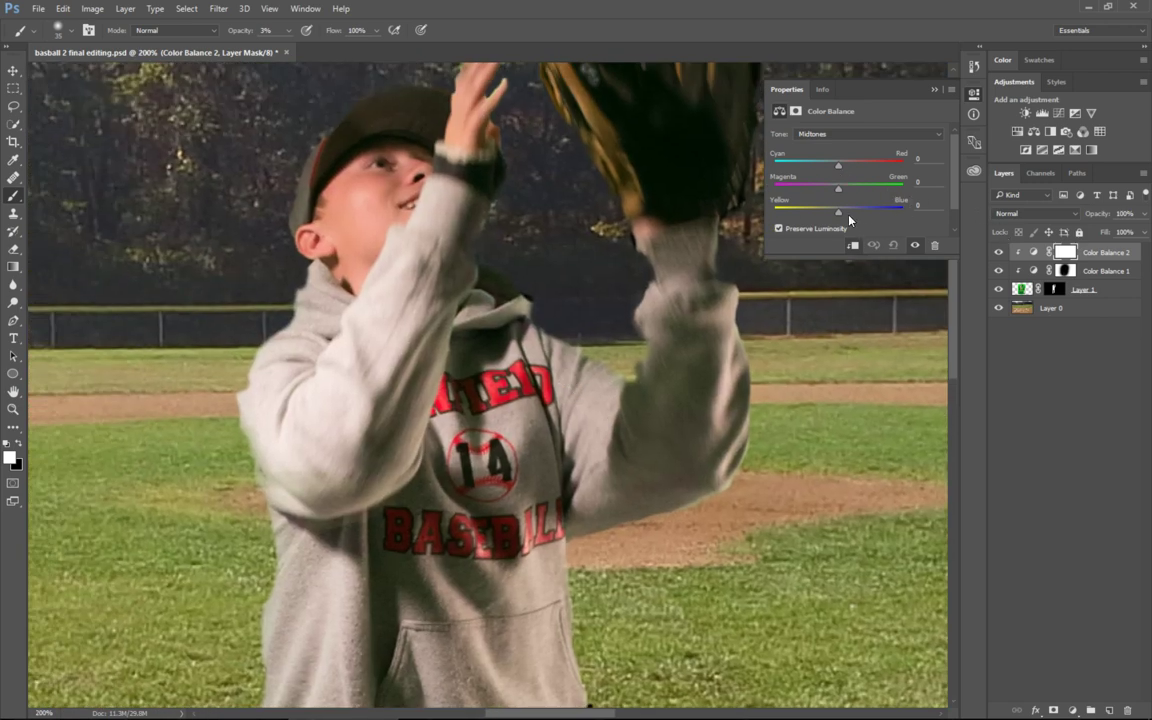
left_click_drag(838, 211, 848, 211)
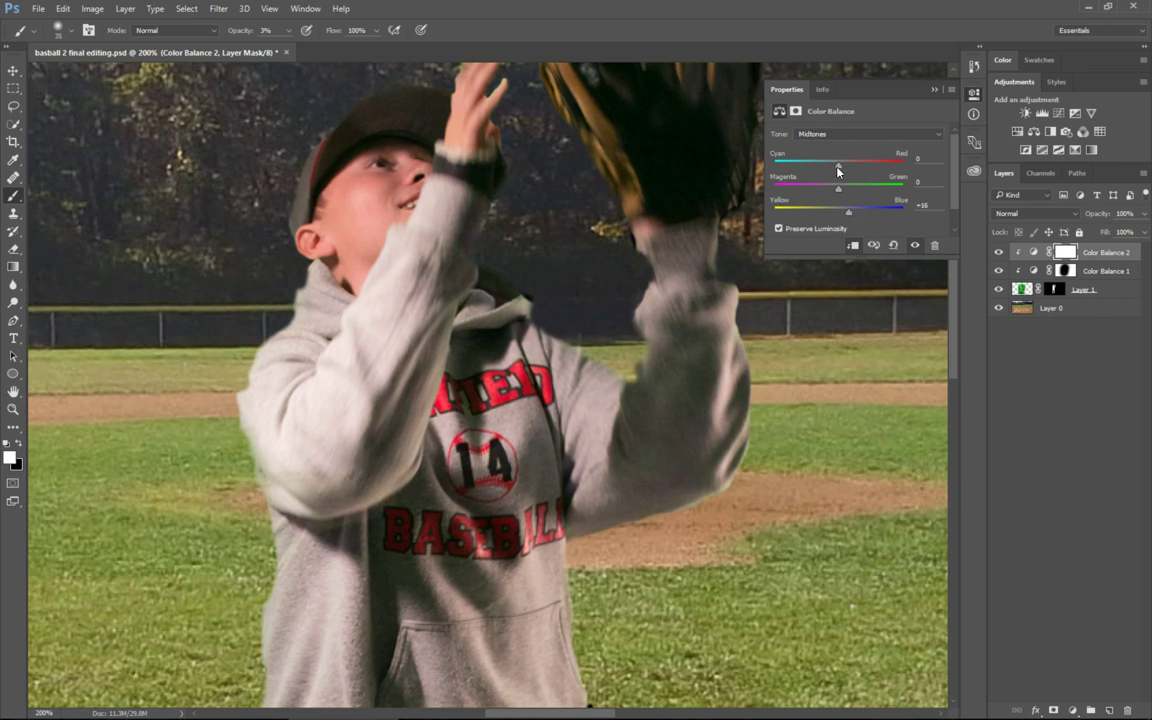
left_click_drag(838, 165, 828, 165)
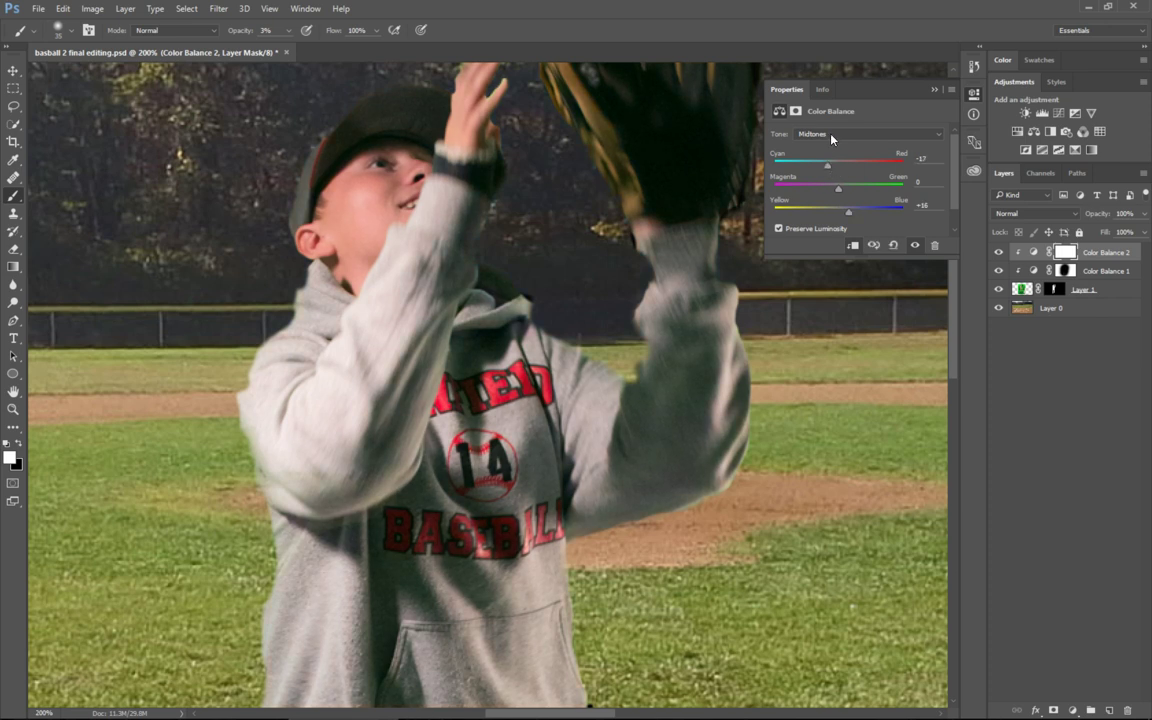
left_click(855, 133)
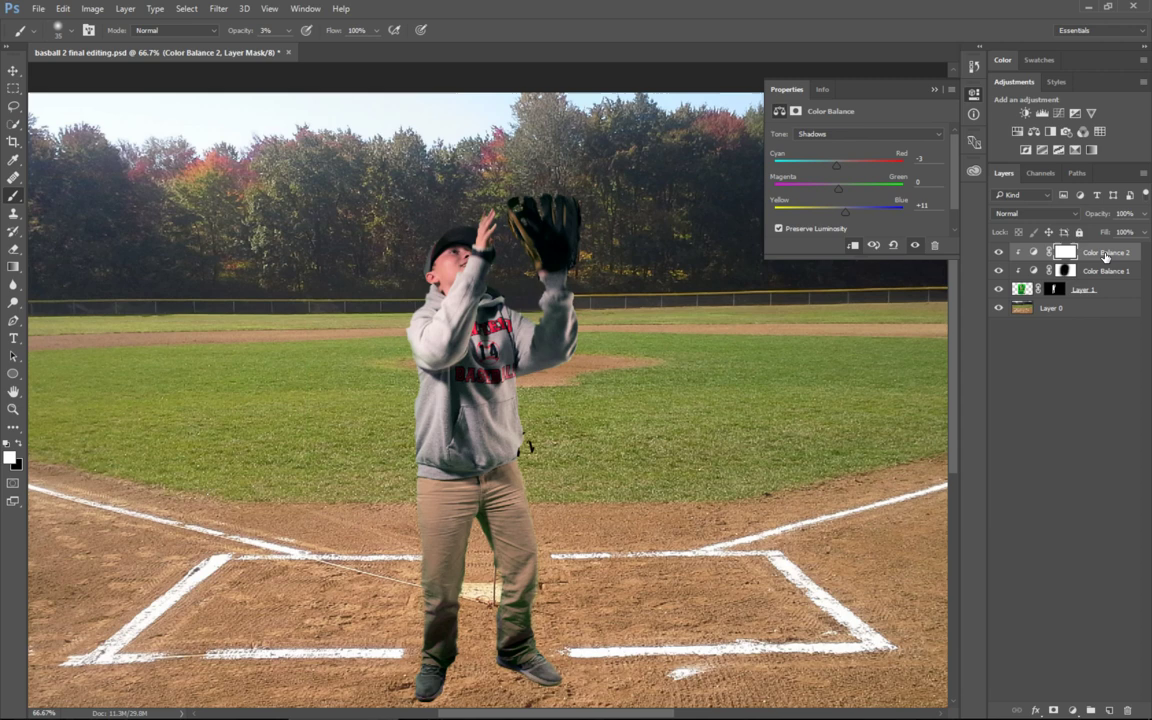
mouse_move(1107, 252)
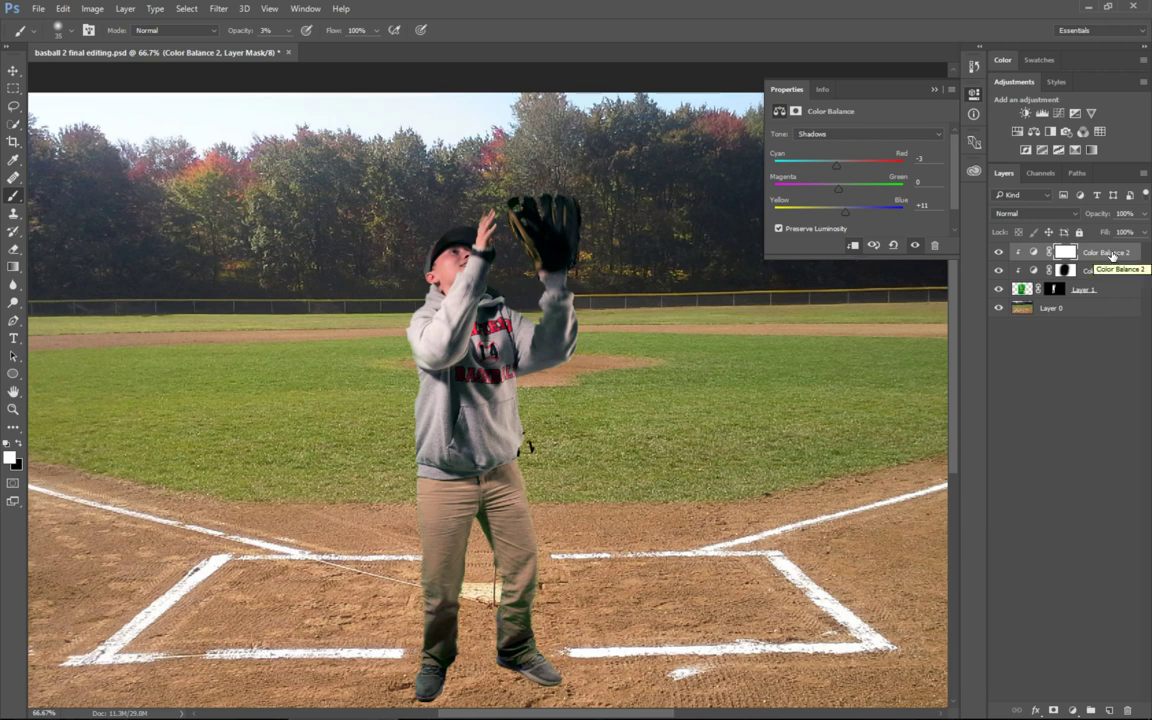
Step: Move Color Balance 2 below Color Balance 1 and toggle Color Balance 1 to compare
left_click(1090, 271)
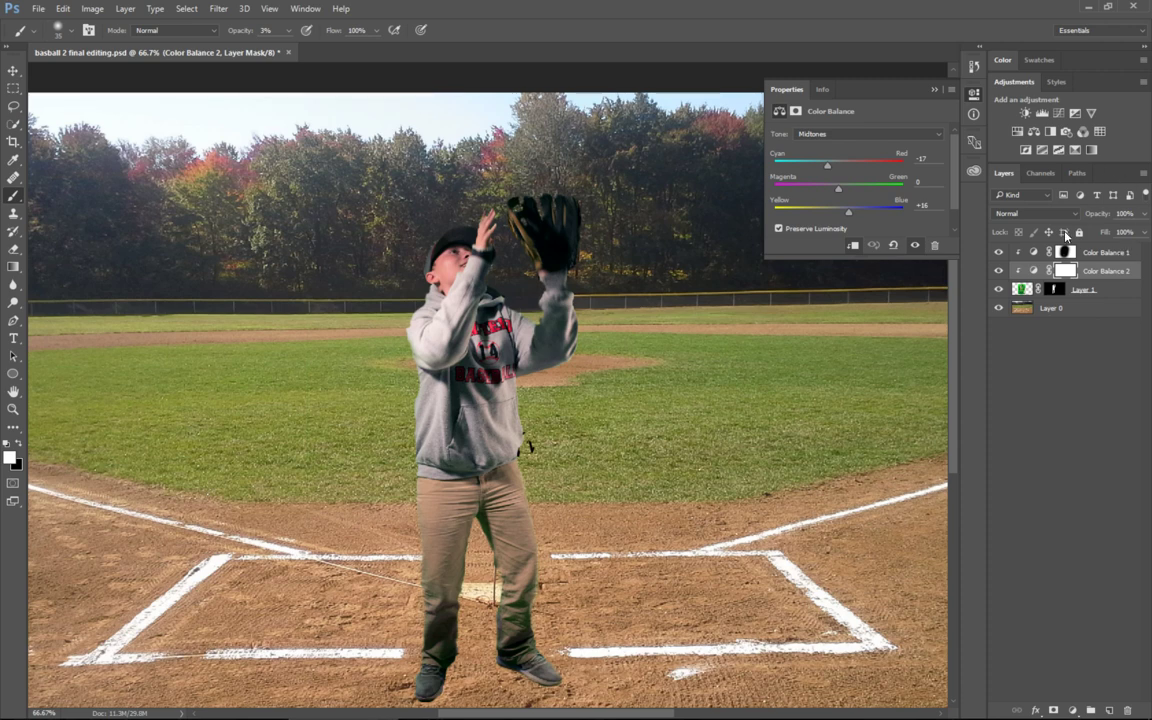
left_click(997, 252)
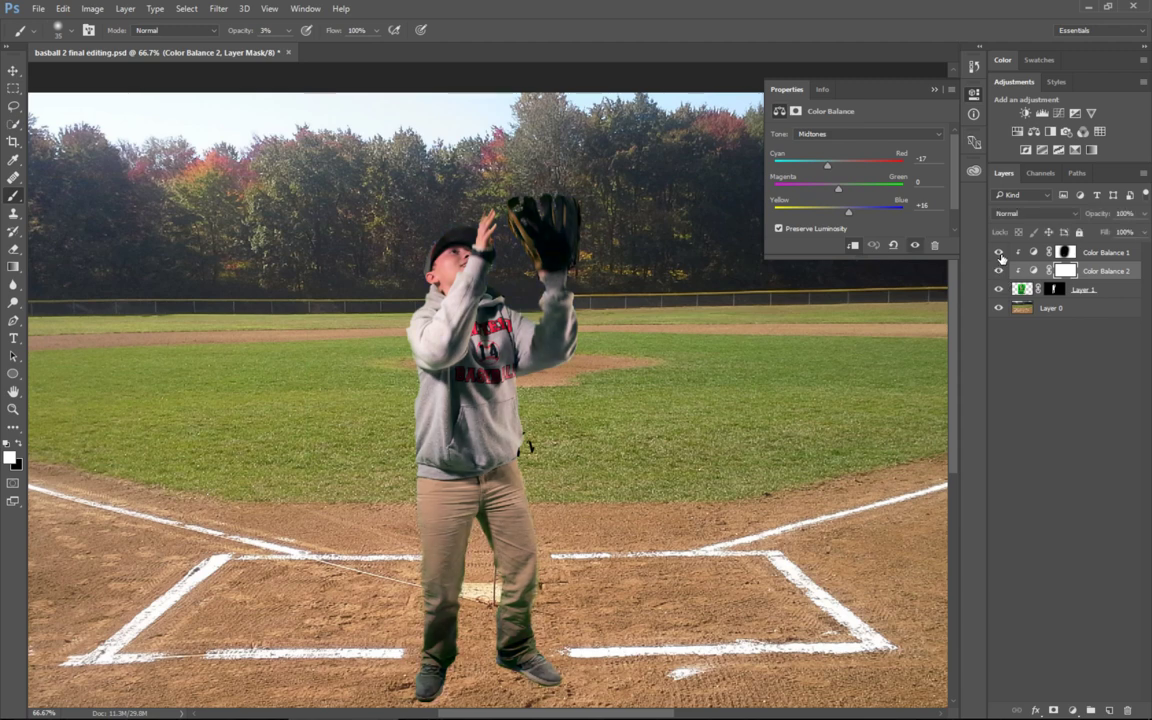
mouse_move(998, 252)
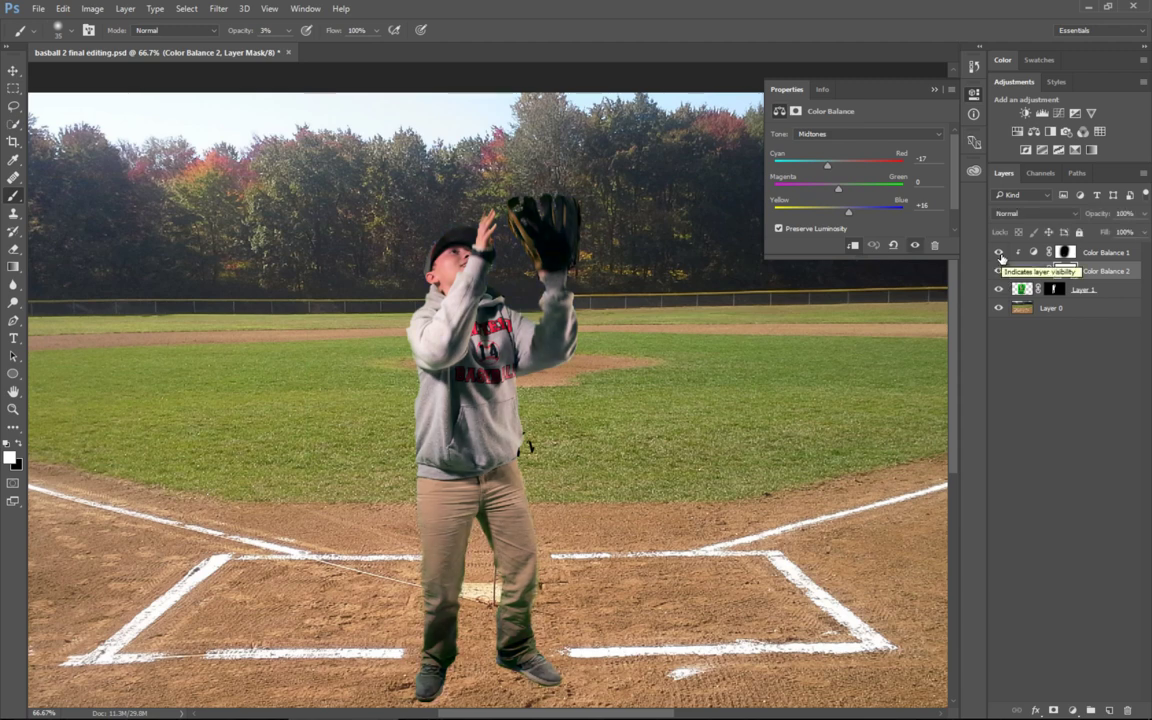